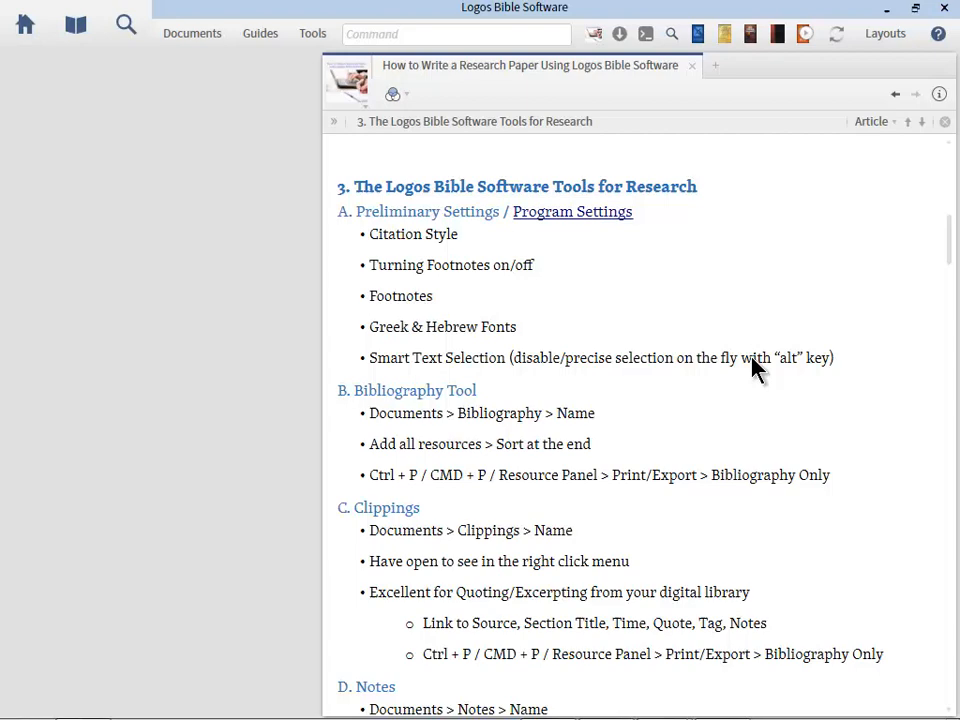
pyautogui.moveTo(312, 32)
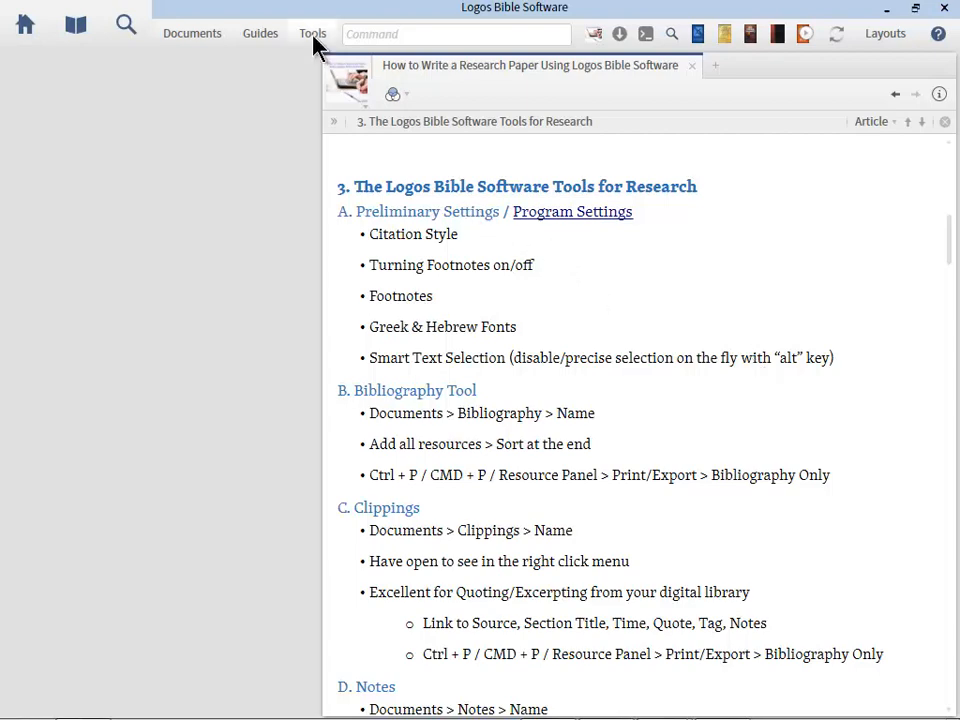
# Open Program Settings from the Tools menu beside the research-paper guide
pyautogui.click(312, 32)
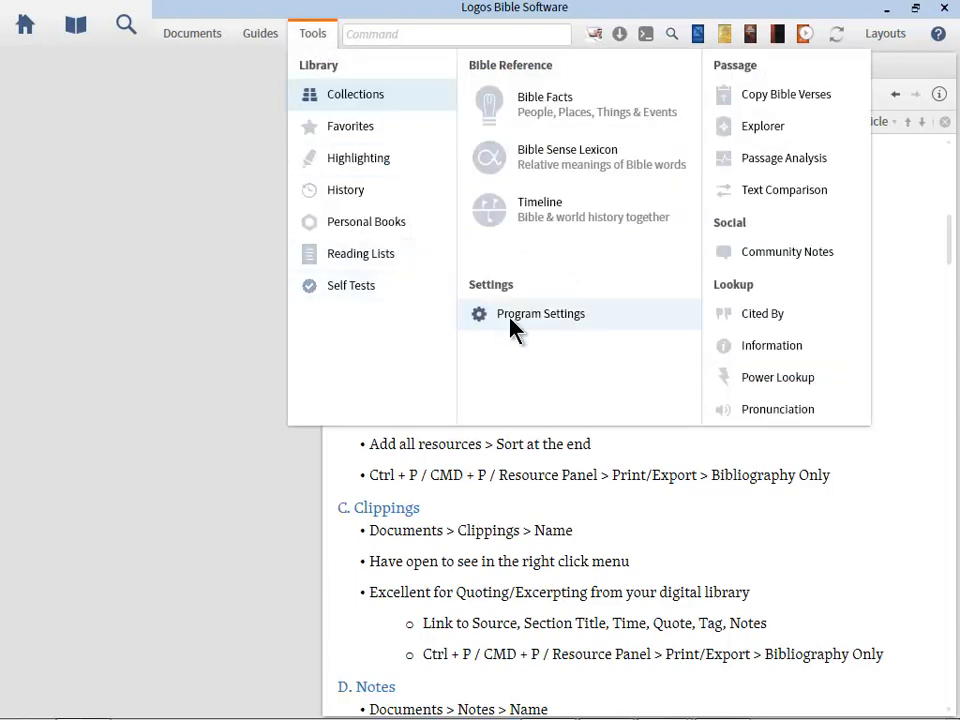
pyautogui.click(540, 312)
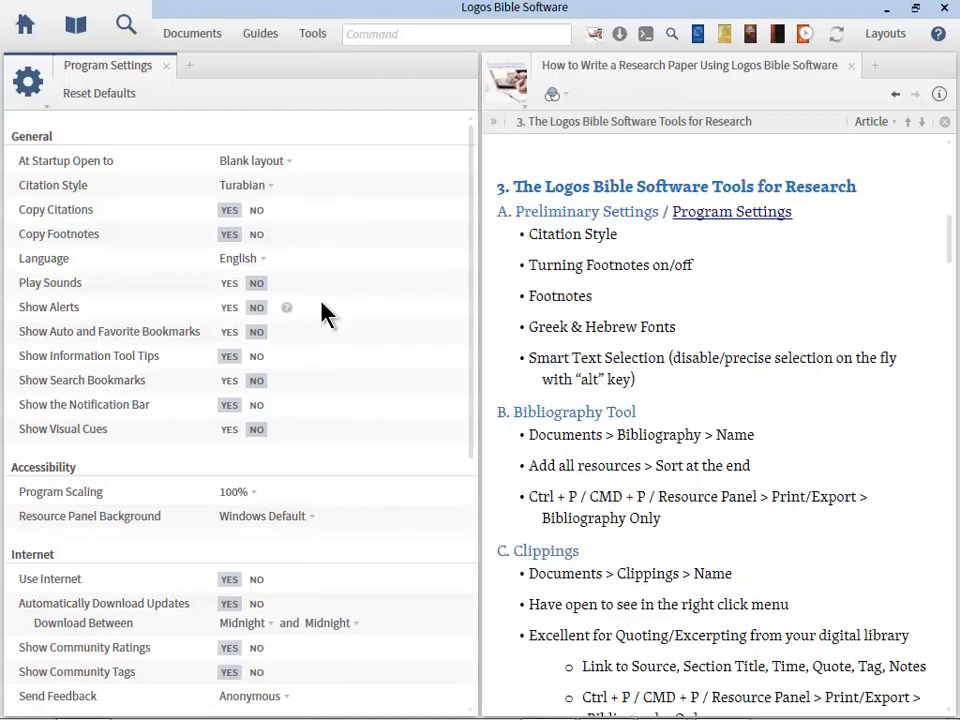
pyautogui.moveTo(418, 350)
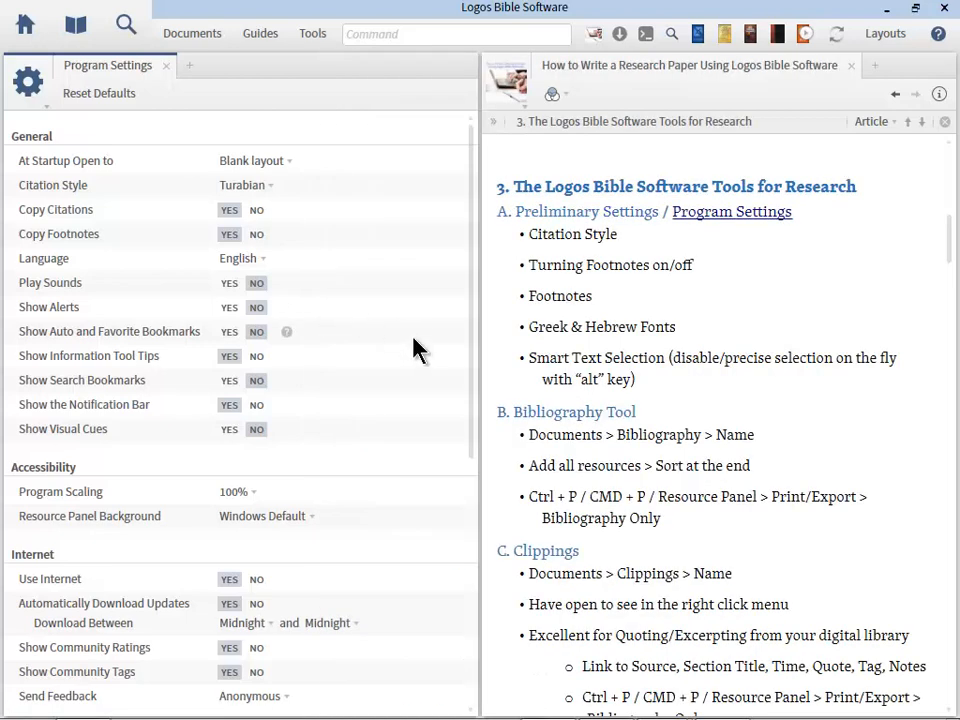
pyautogui.moveTo(244, 190)
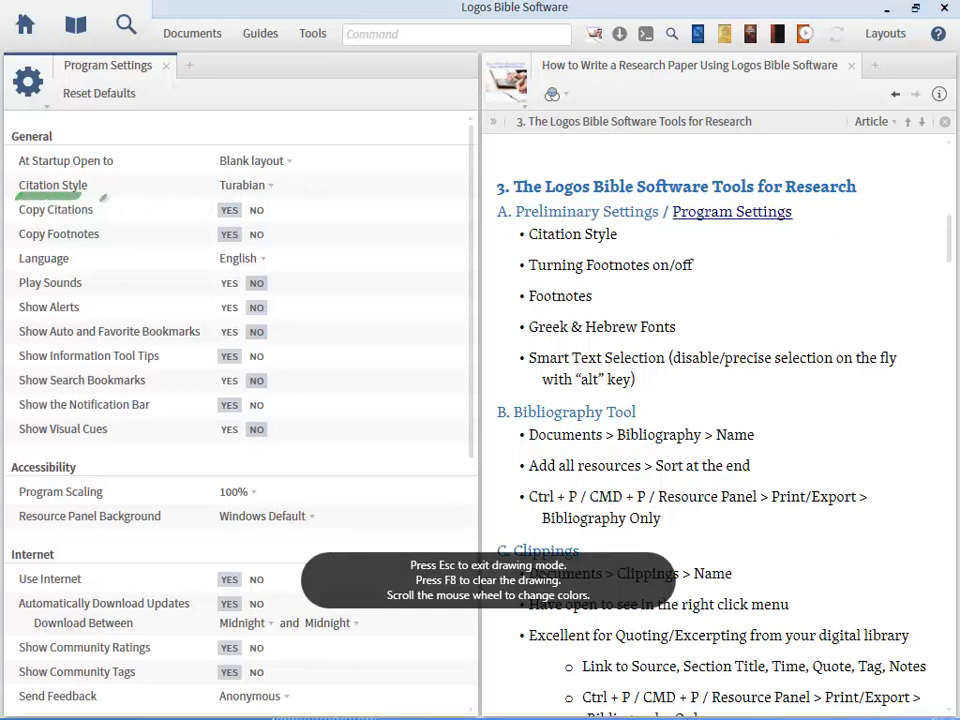
pyautogui.moveTo(204, 200); pyautogui.dragTo(310, 170)
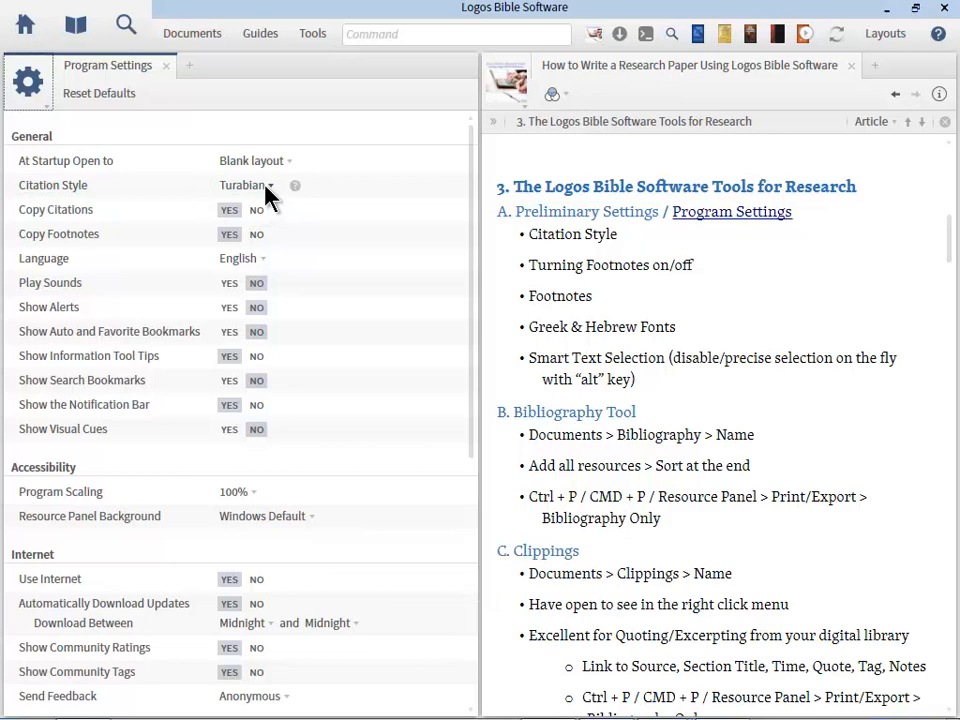
# Show the available citation styles, leaving Turabian selected
pyautogui.click(270, 184)
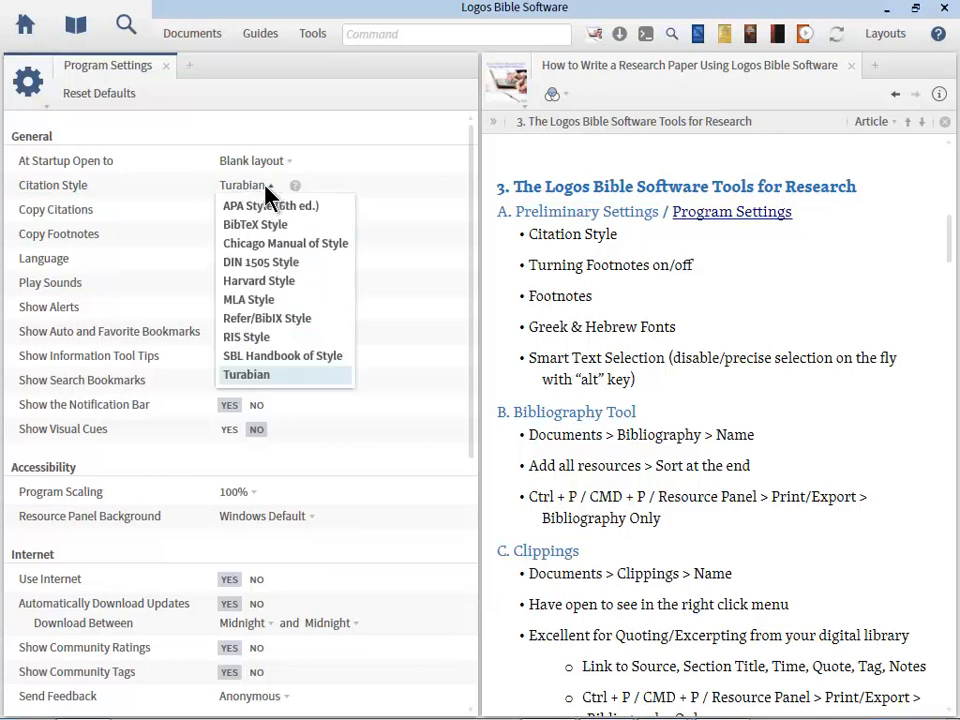
pyautogui.moveTo(270, 204)
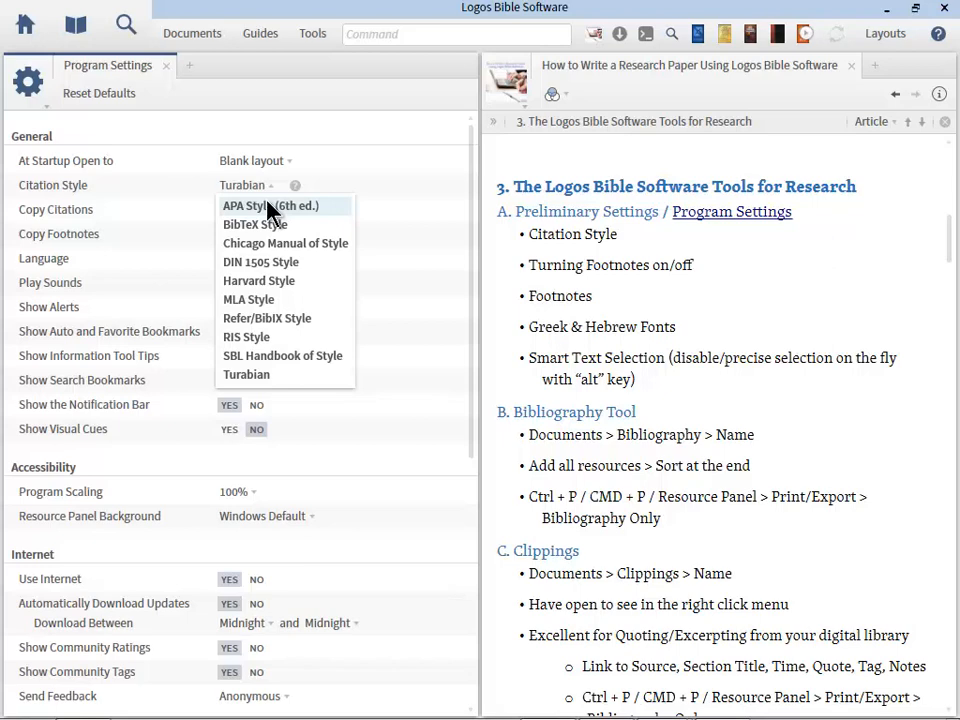
pyautogui.moveTo(270, 244)
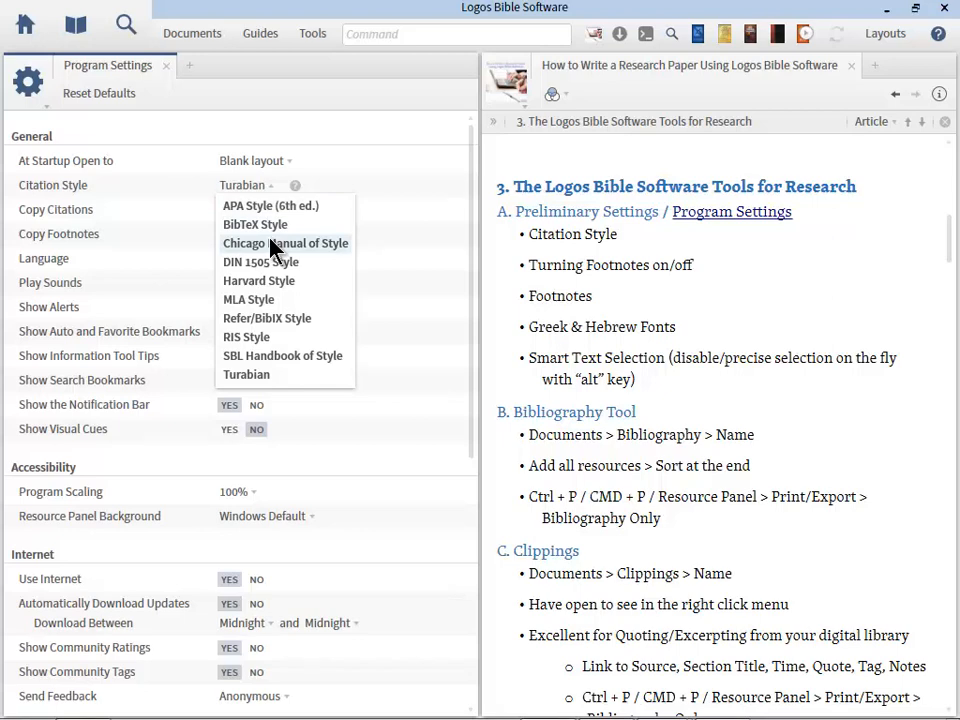
pyautogui.moveTo(284, 336)
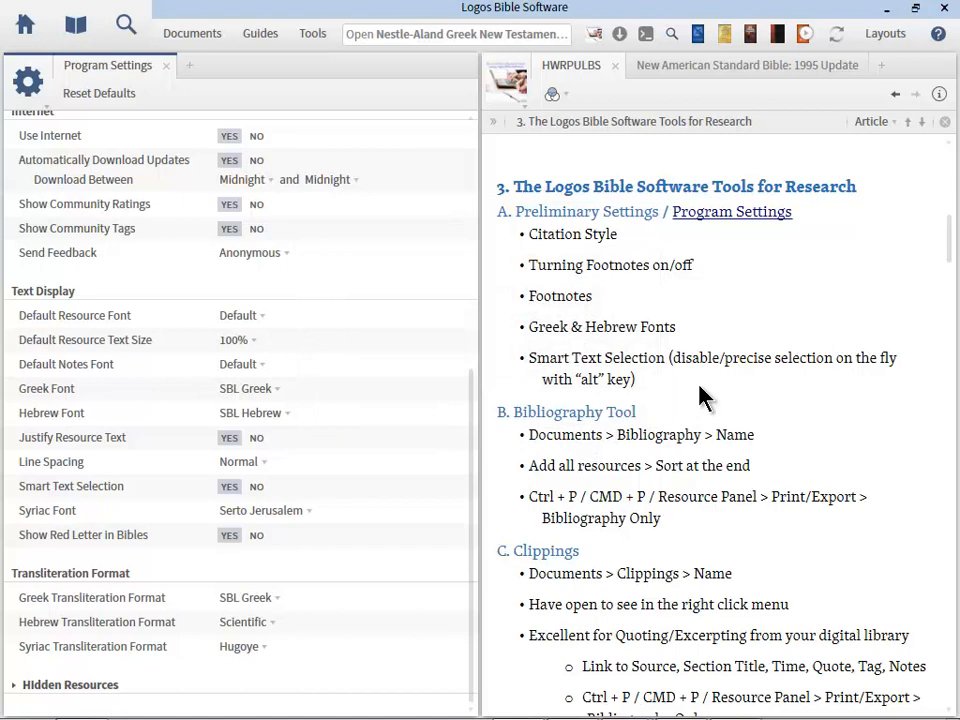
pyautogui.moveTo(660, 62)
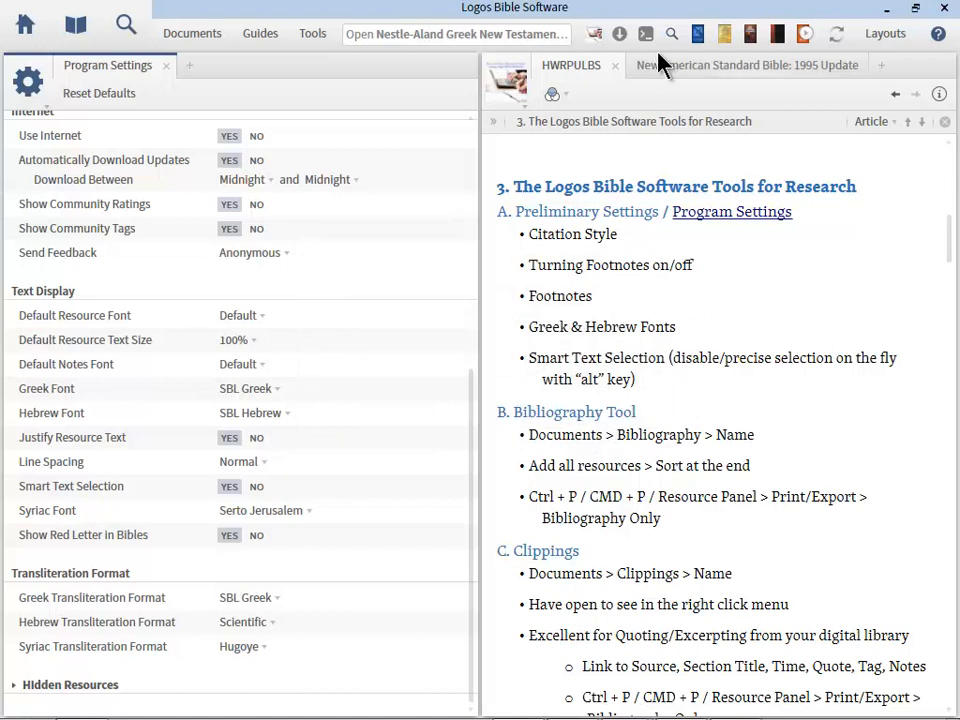
# Select Revelation 21:14-18 in the NASB 1995 and open the Library
pyautogui.click(284, 64)
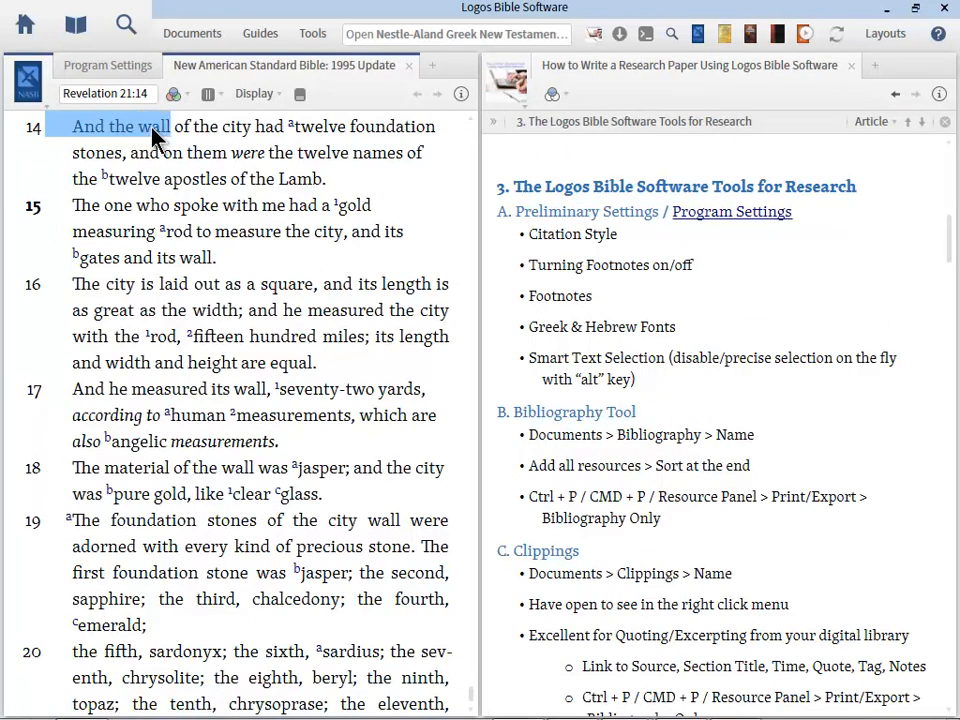
pyautogui.moveTo(180, 126)
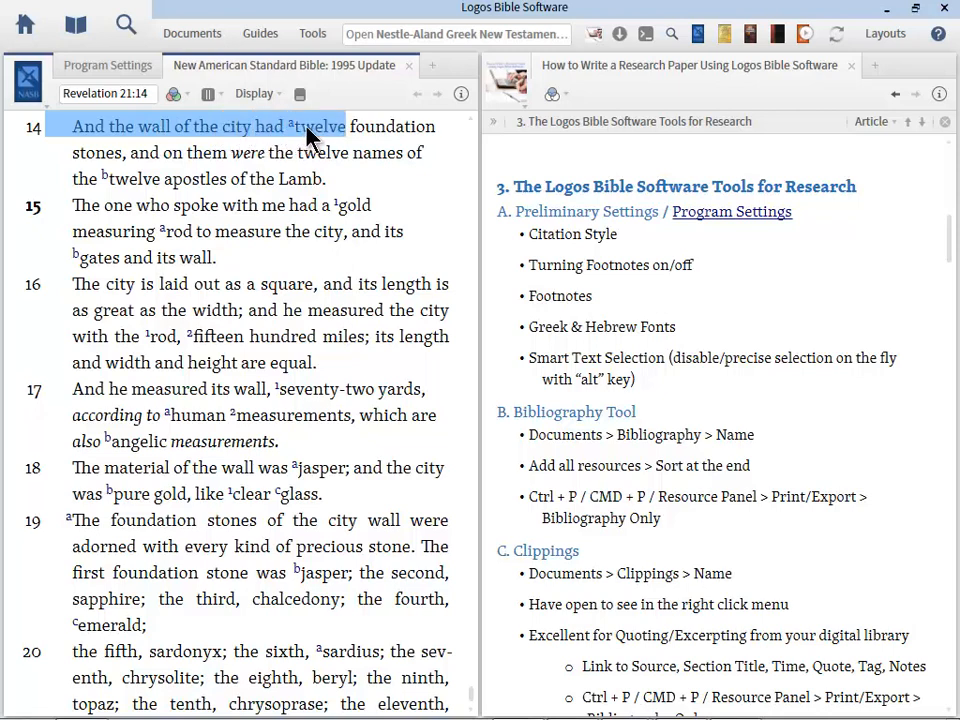
pyautogui.moveTo(312, 144)
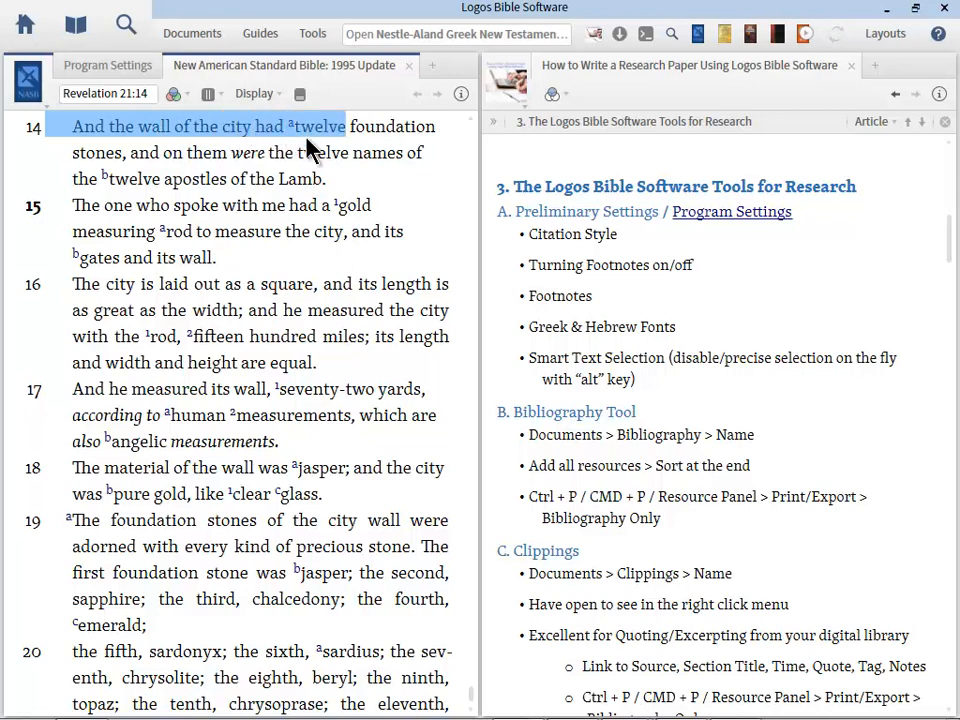
pyautogui.moveTo(320, 126); pyautogui.dragTo(320, 178)
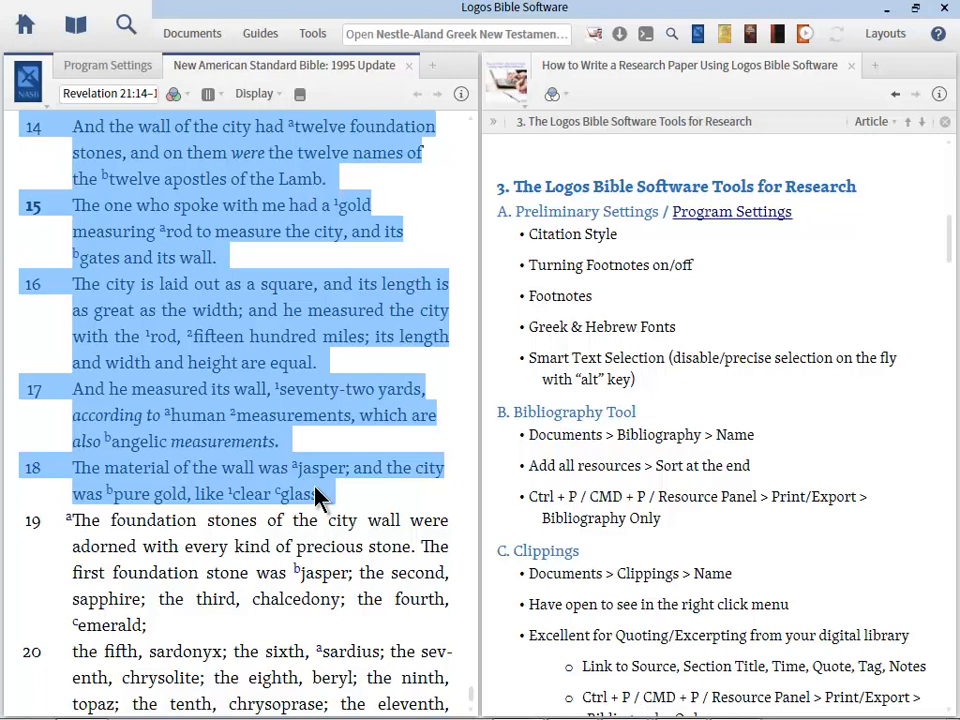
pyautogui.click(126, 24)
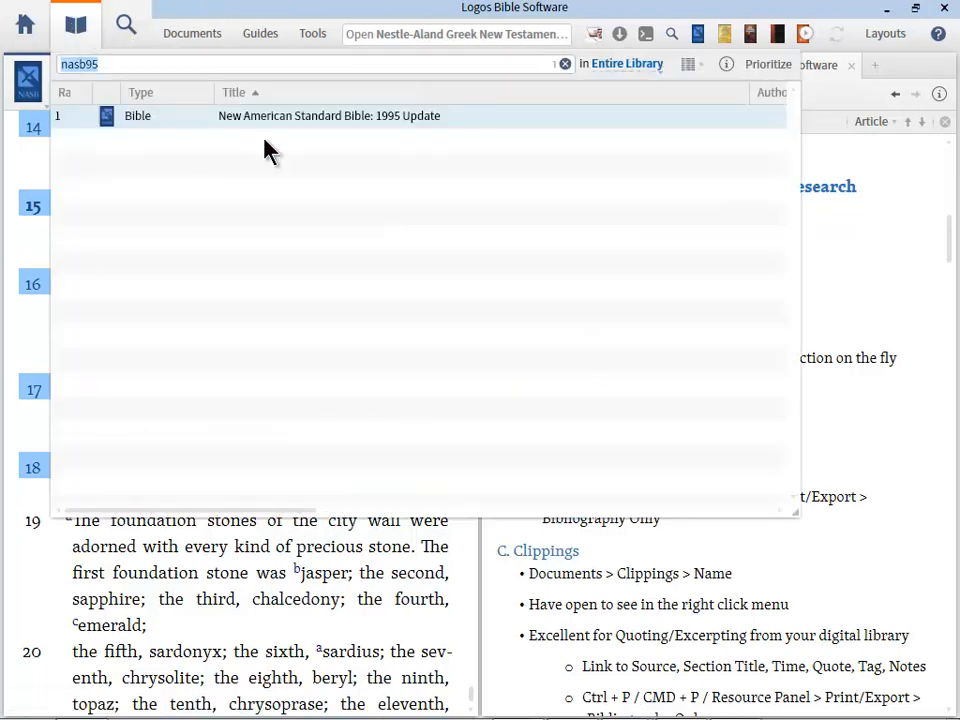
# Clear the library search, open Provan's 1 & 2 Kings and go to Chapter 5
pyautogui.click(564, 64)
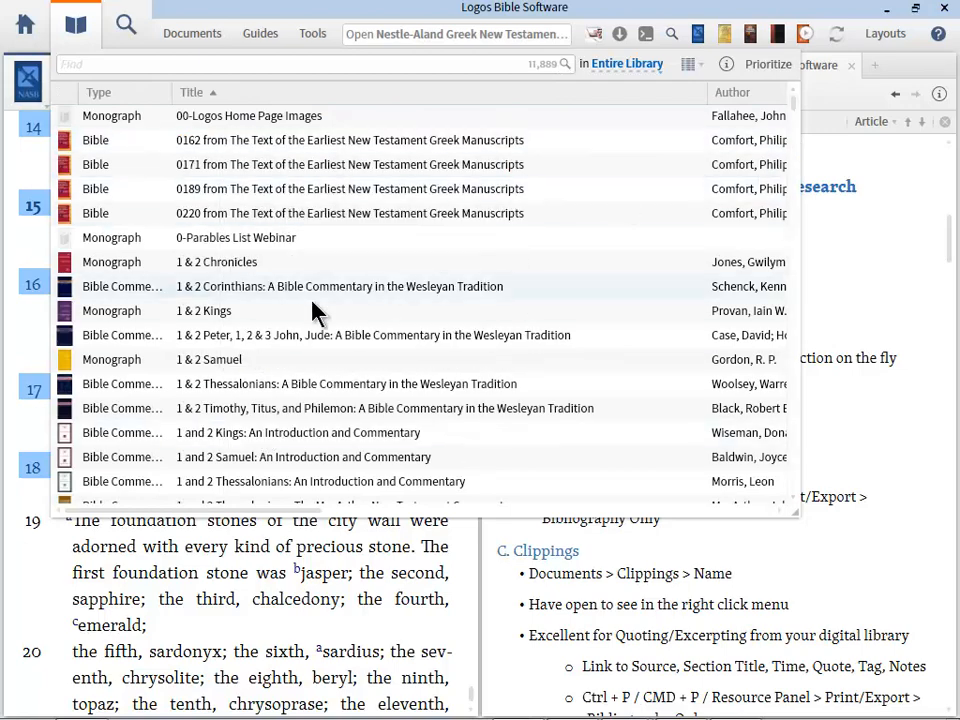
pyautogui.doubleClick(204, 310)
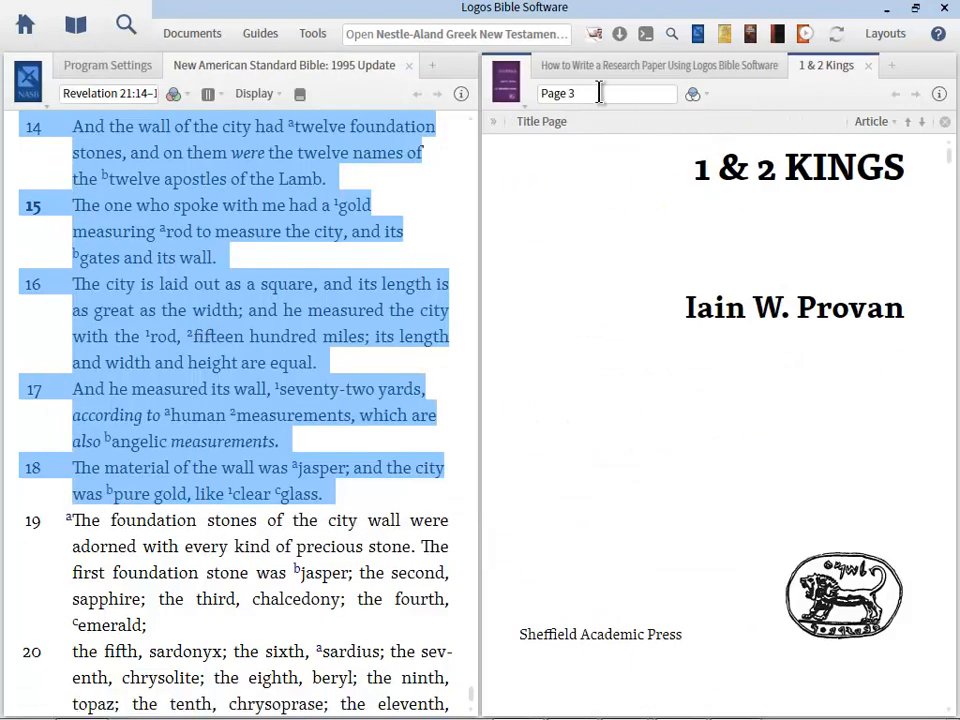
pyautogui.click(544, 276)
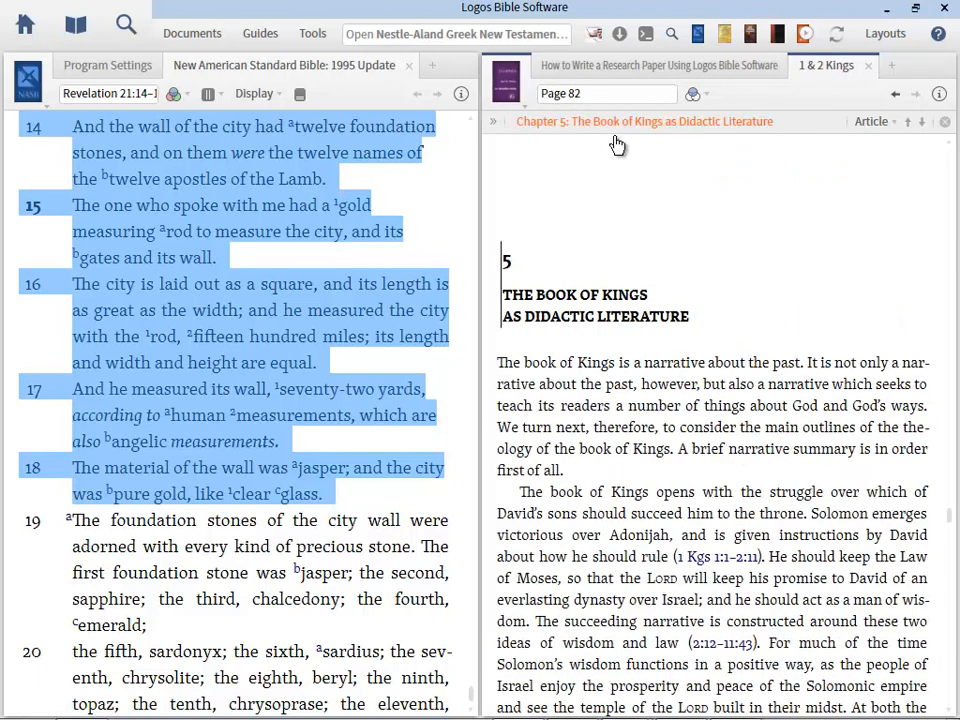
pyautogui.moveTo(504, 372)
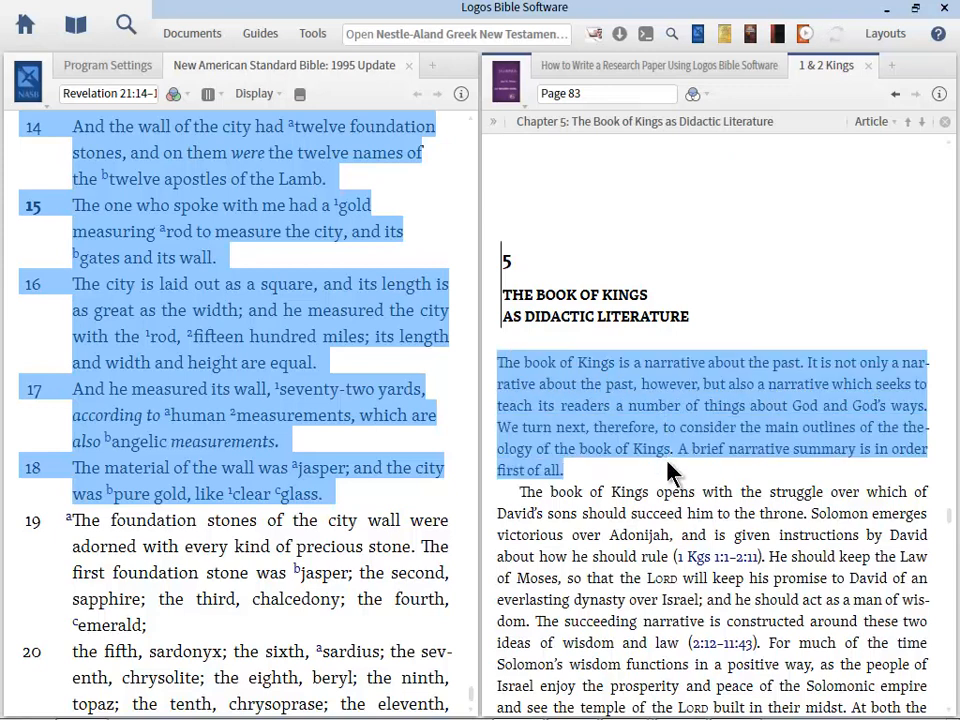
pyautogui.moveTo(656, 482)
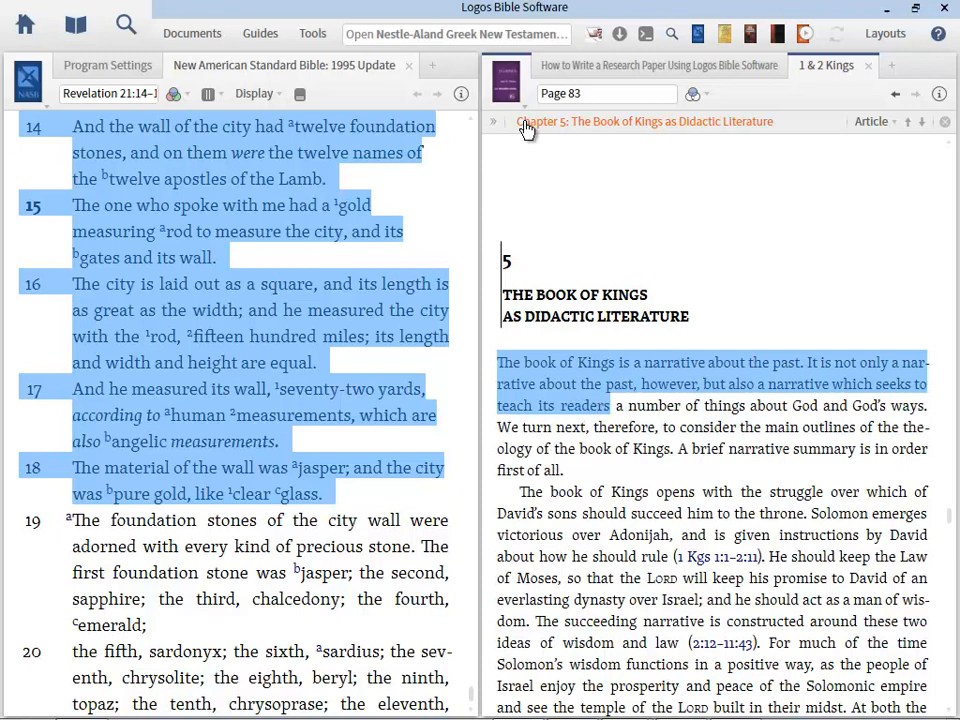
pyautogui.moveTo(512, 366)
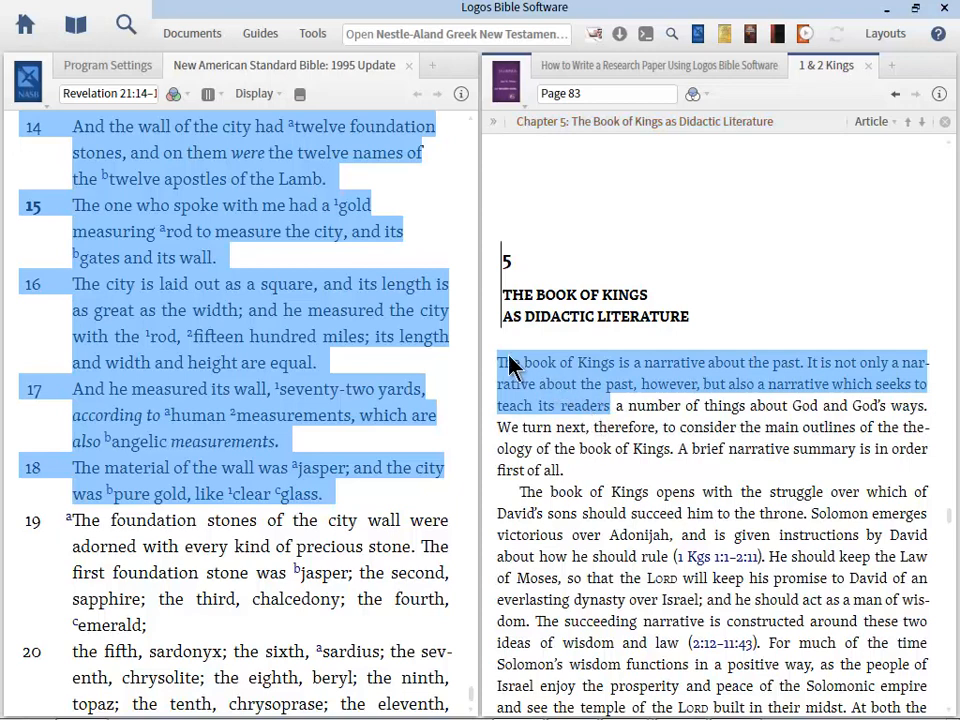
pyautogui.moveTo(610, 420)
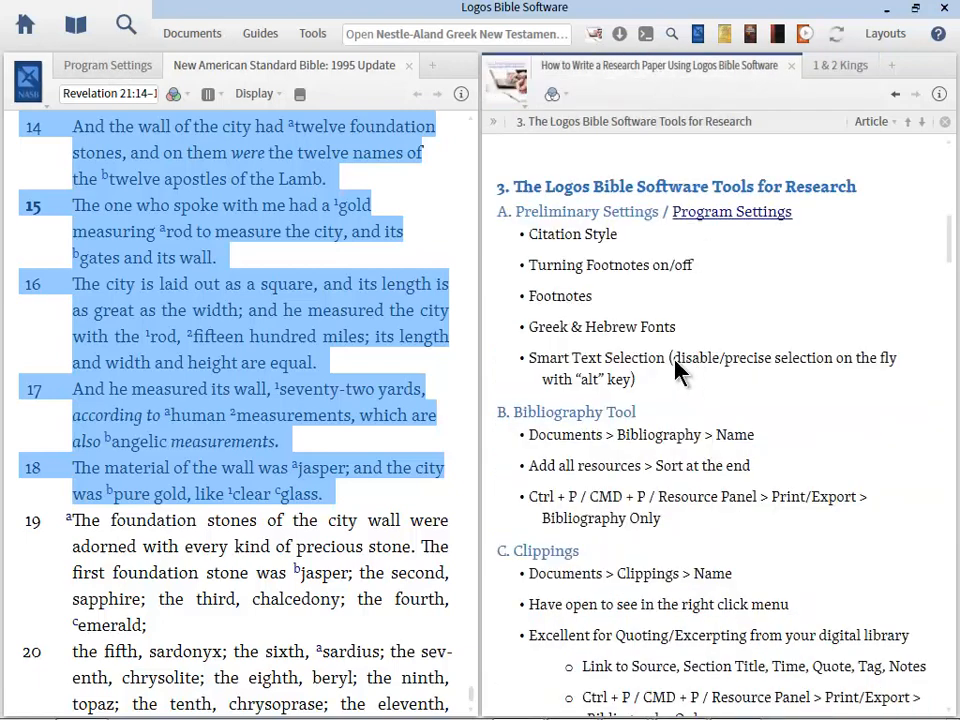
# Select the guide's Smart Text Selection note and return to 1 & 2 Kings
pyautogui.doubleClick(694, 356)
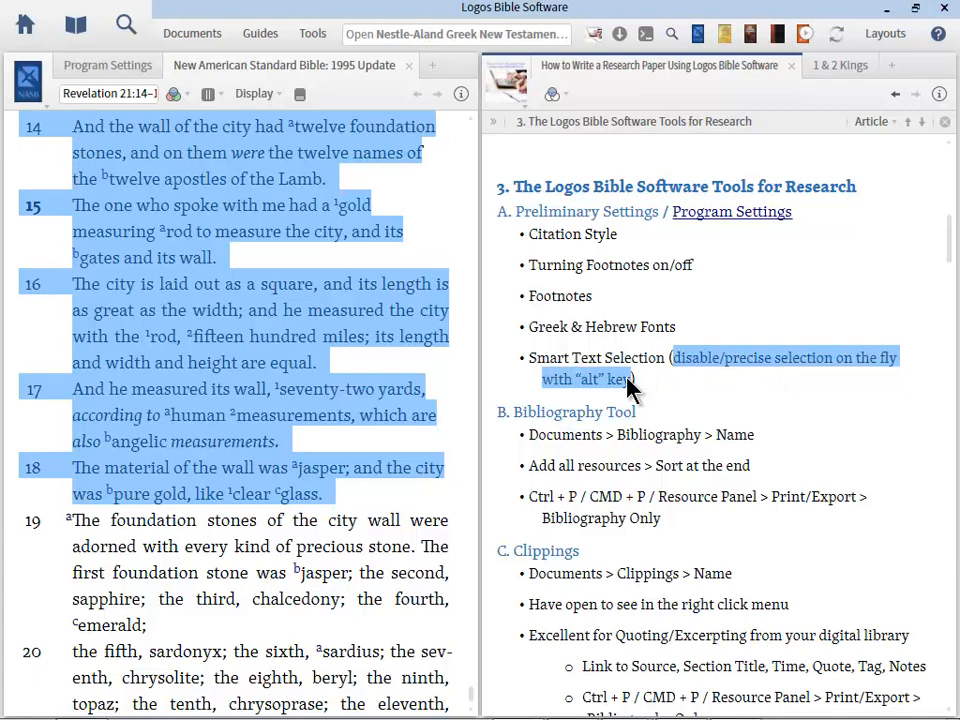
pyautogui.click(828, 64)
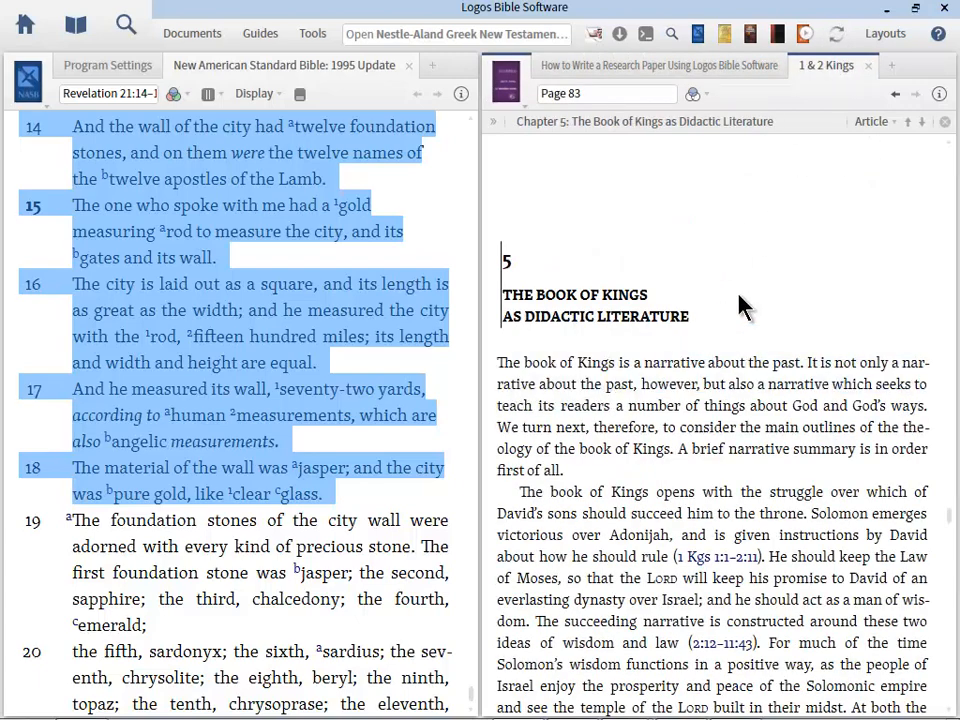
pyautogui.moveTo(504, 376)
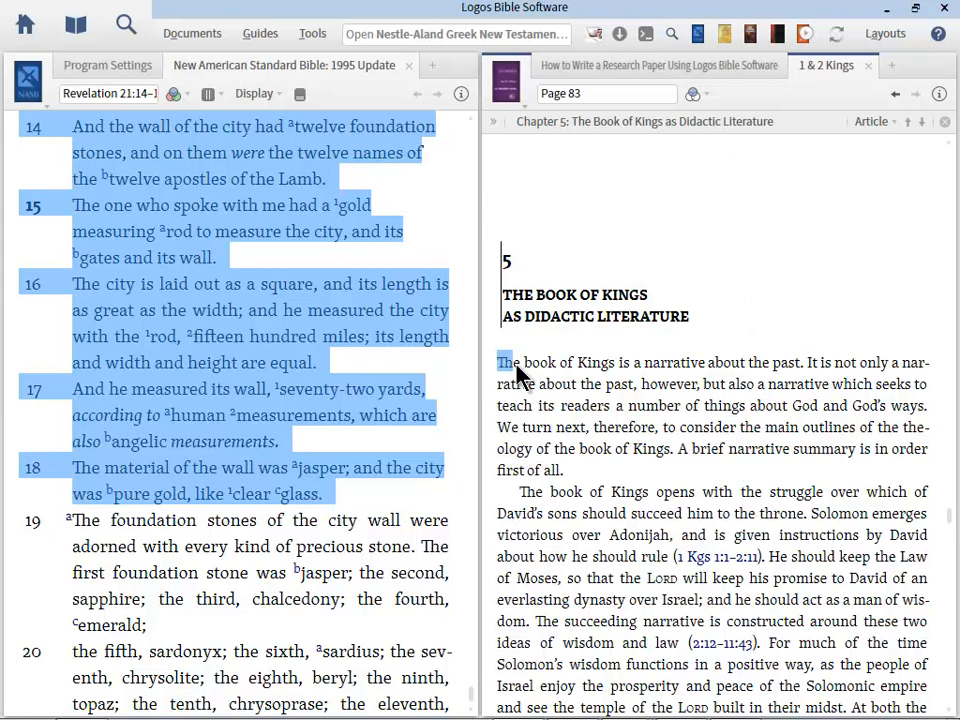
# Select the opening paragraph of Chapter 5, clear the selection and close 1 & 2 Kings
pyautogui.doubleClick(524, 362)
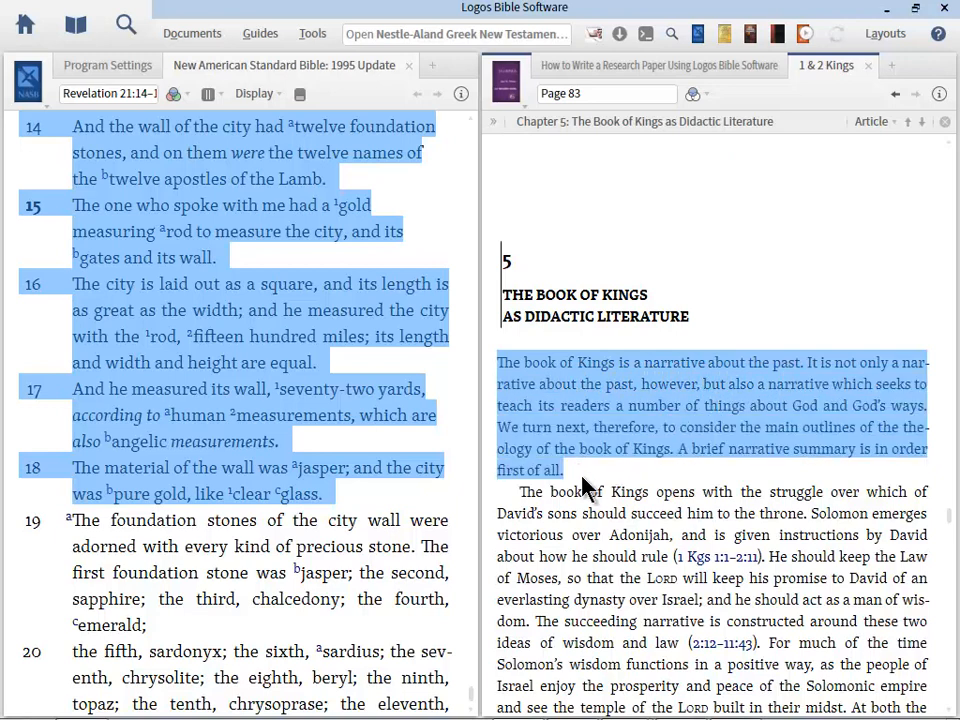
pyautogui.click(650, 388)
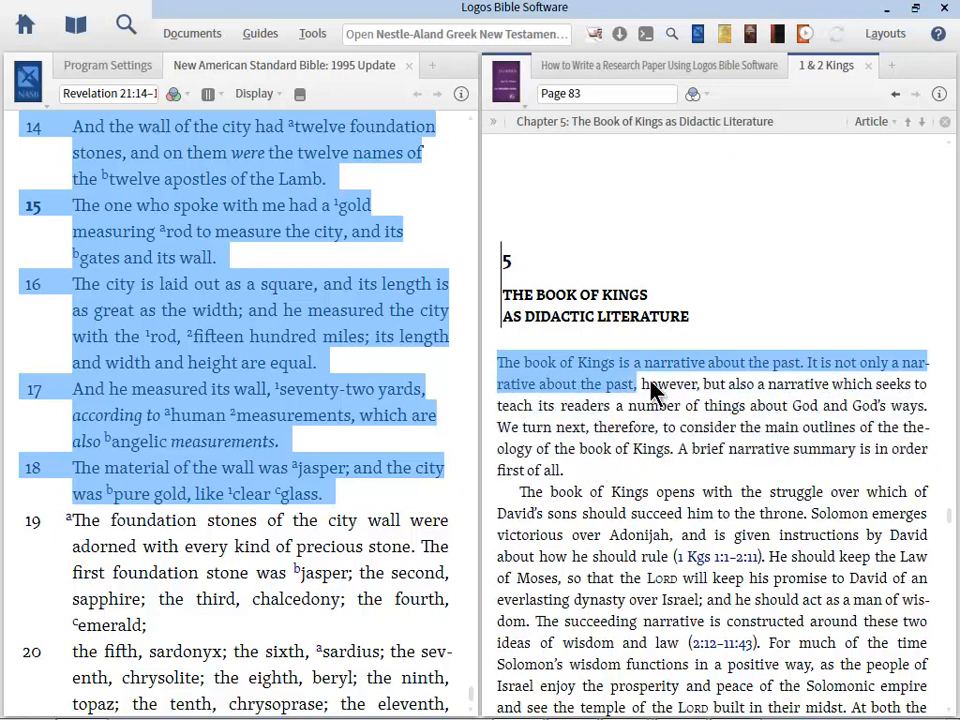
pyautogui.moveTo(648, 384); pyautogui.dragTo(564, 470)
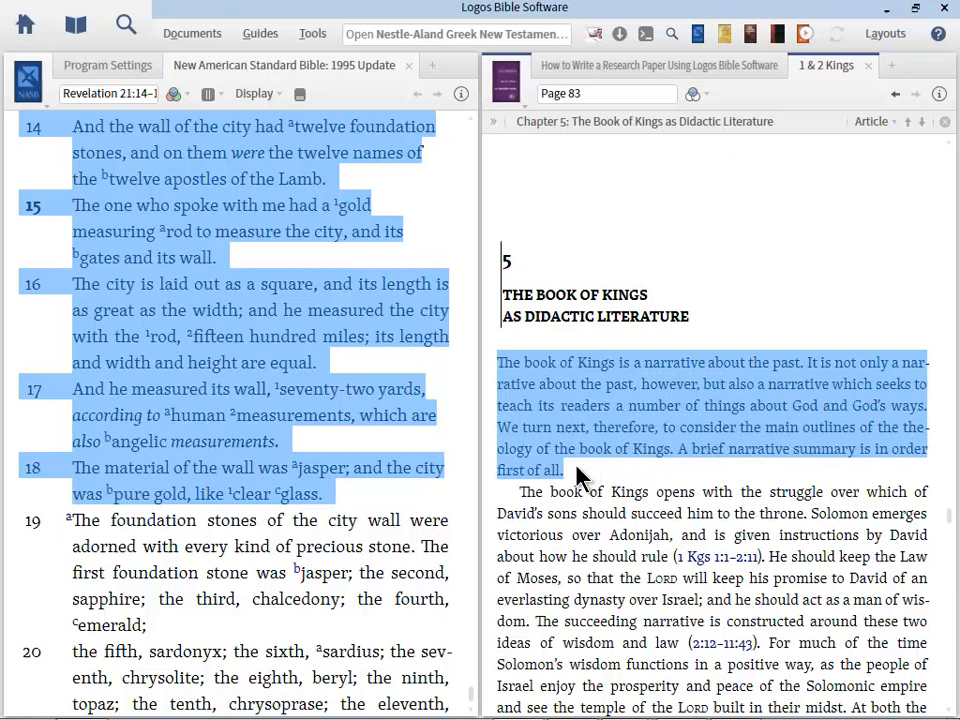
pyautogui.moveTo(864, 310)
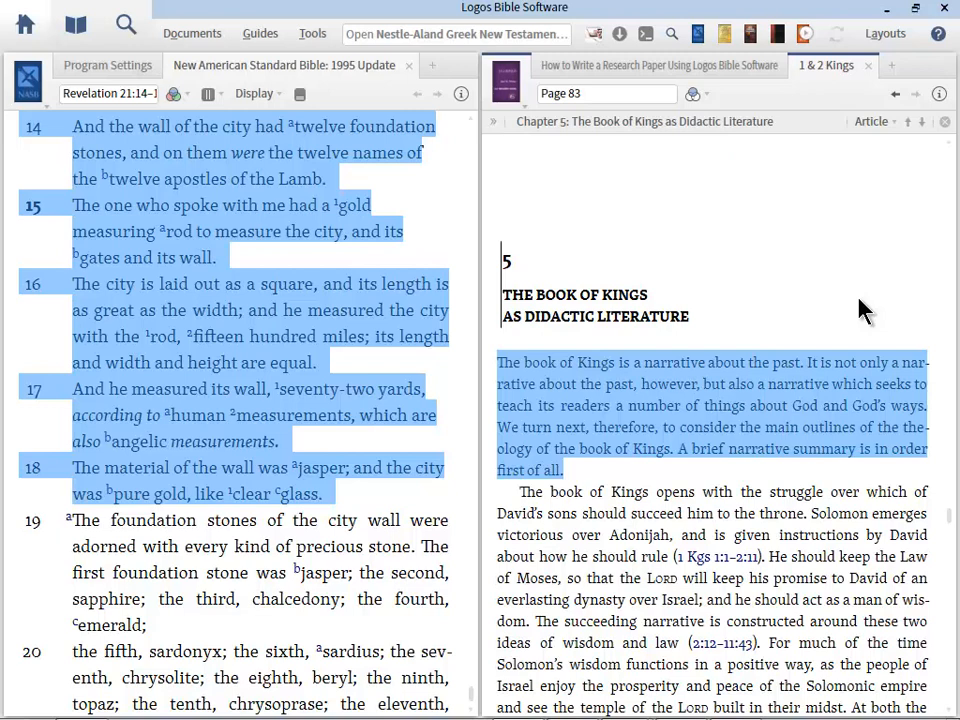
pyautogui.moveTo(668, 324)
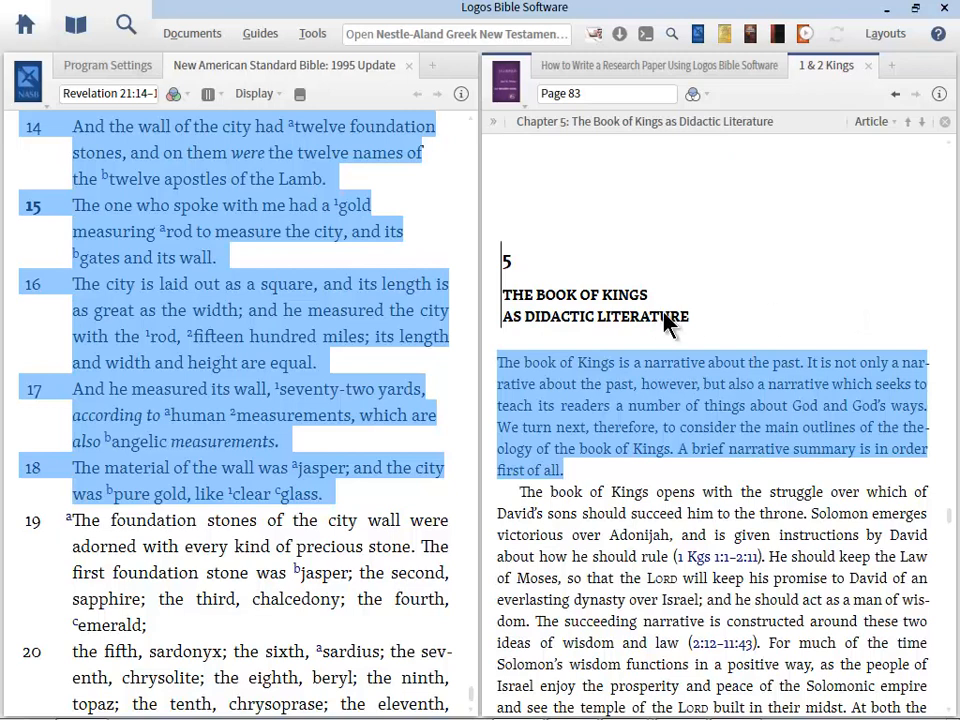
pyautogui.moveTo(668, 328)
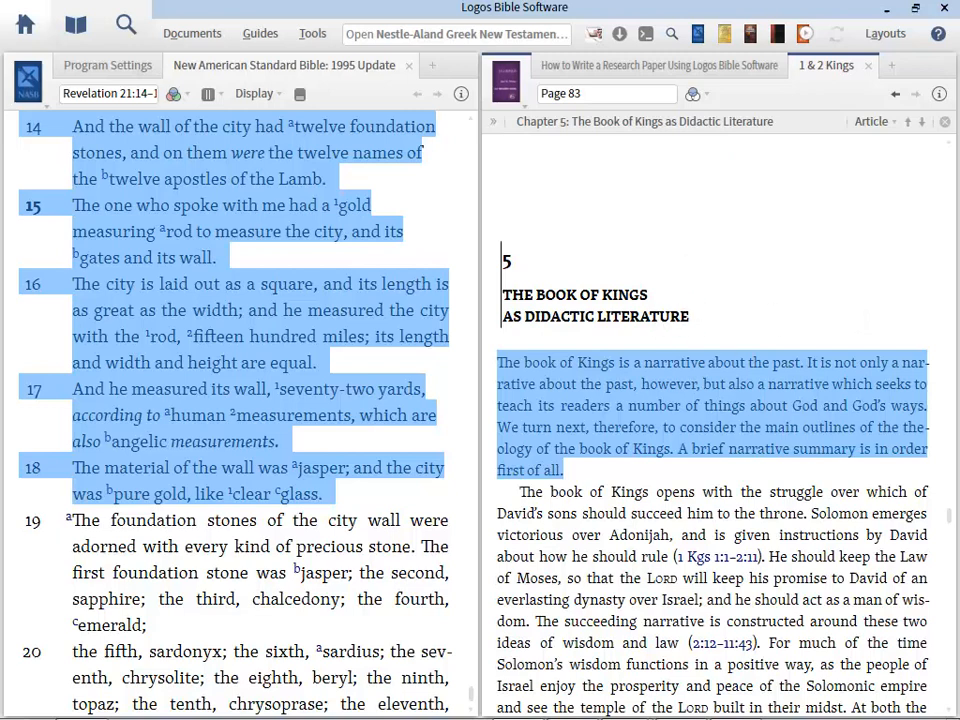
pyautogui.click(894, 94)
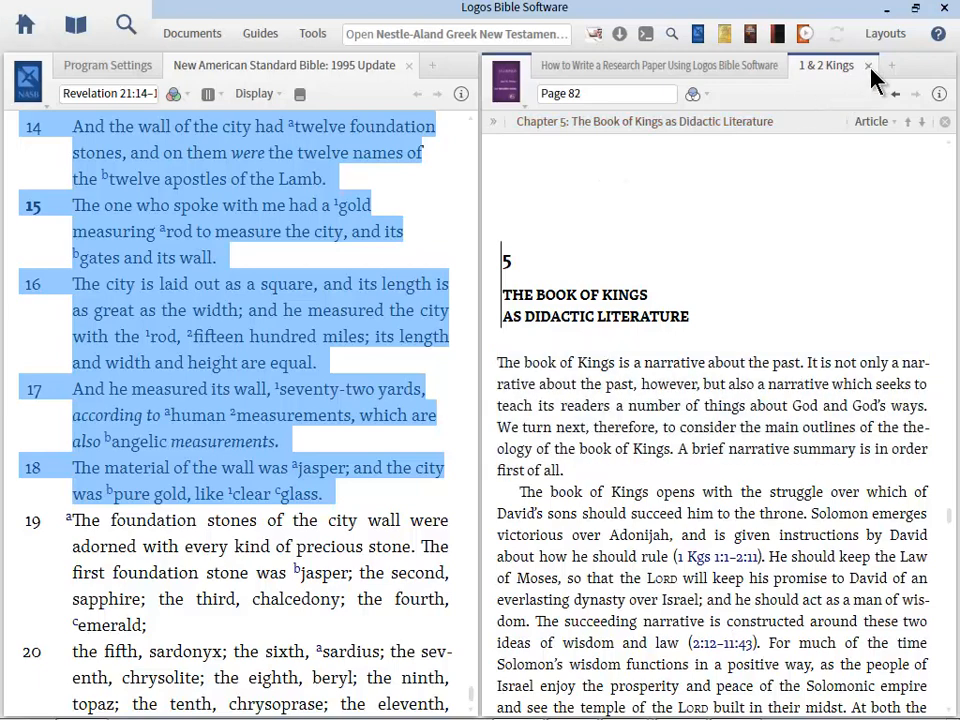
pyautogui.click(868, 64)
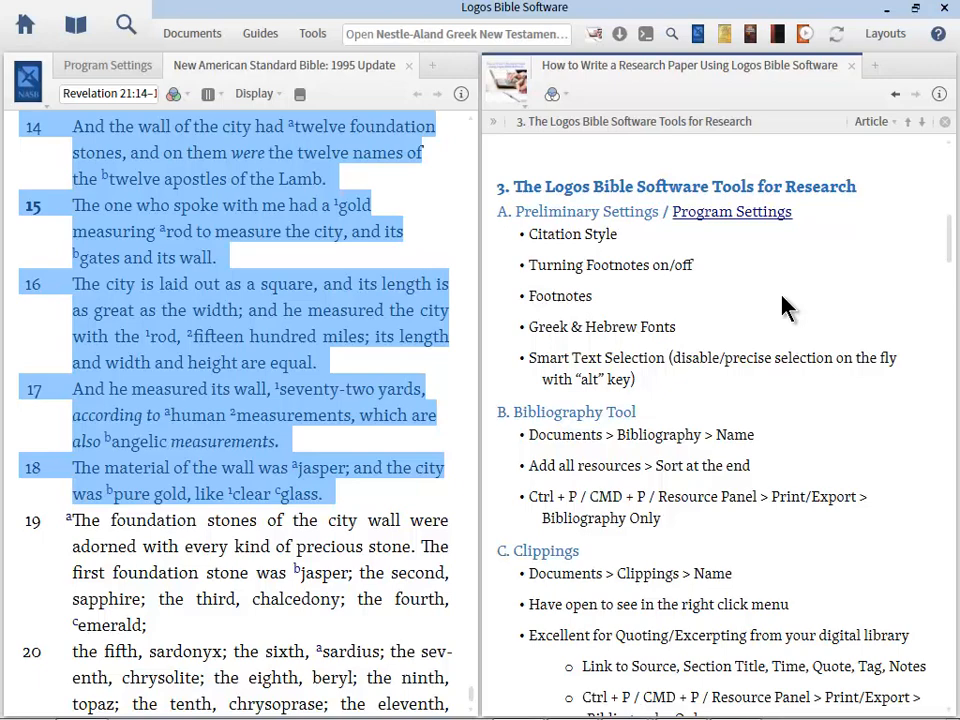
pyautogui.moveTo(416, 78)
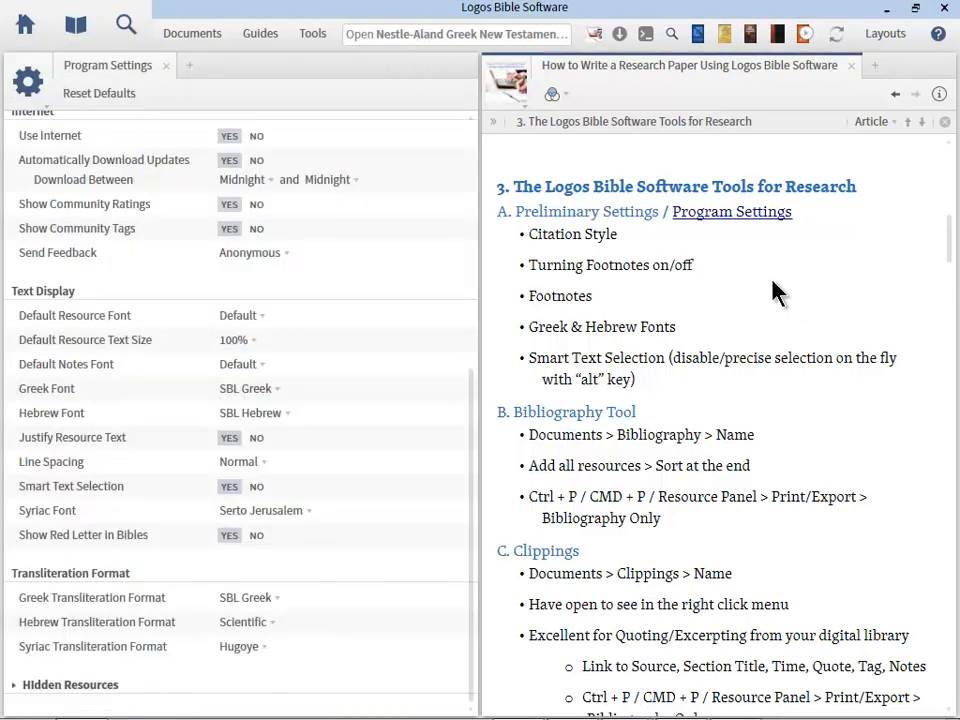
# Close Program Settings and show the Documents menu of new document types
pyautogui.scroll(-3)
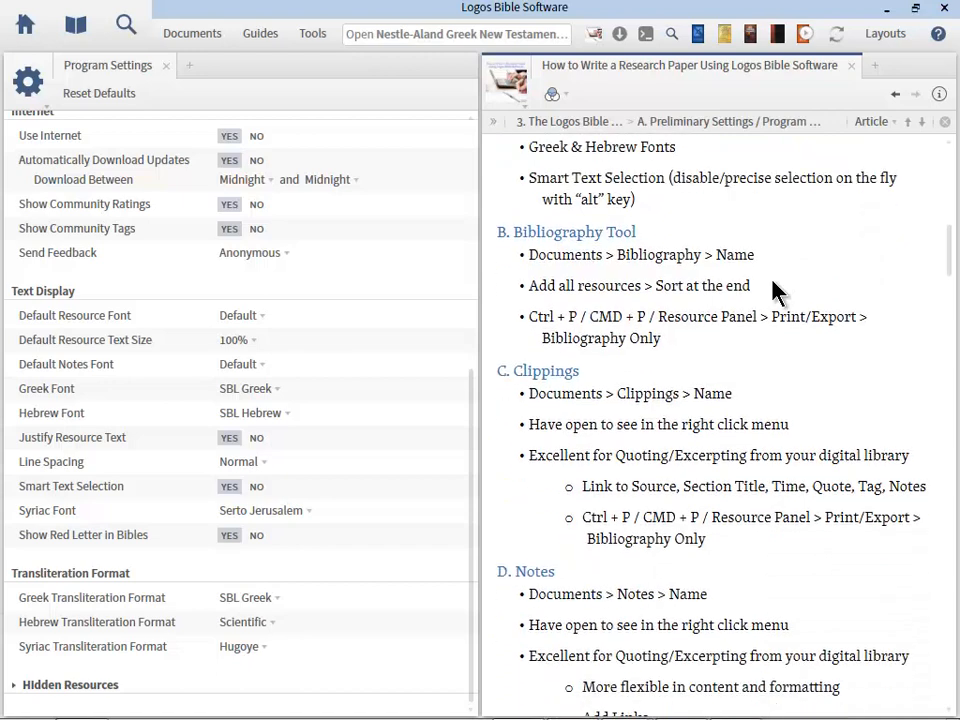
pyautogui.scroll(-3)
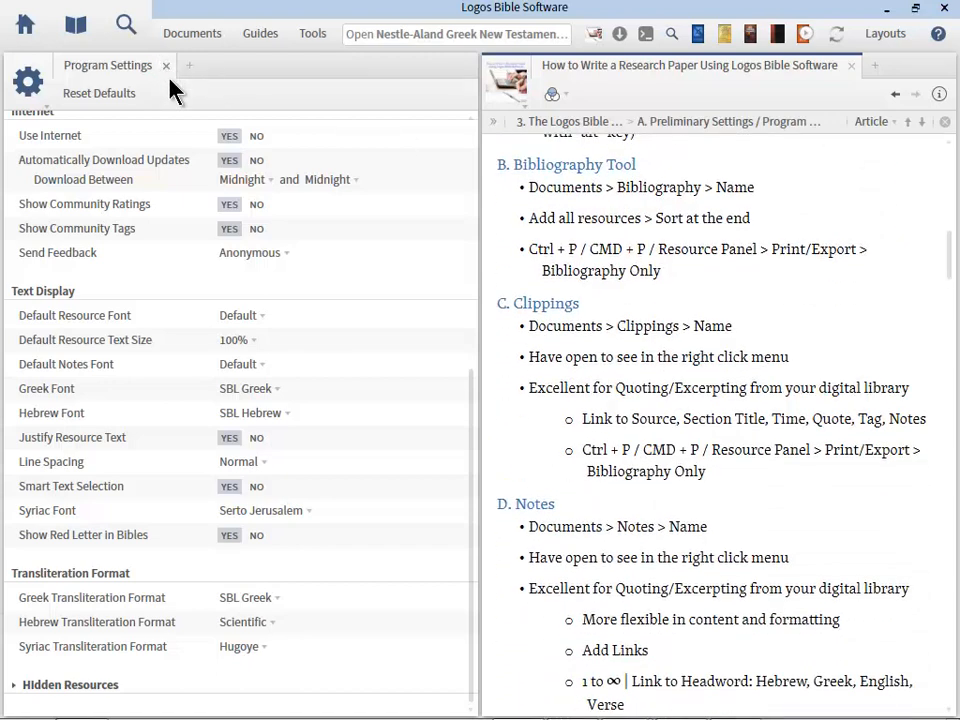
pyautogui.click(164, 64)
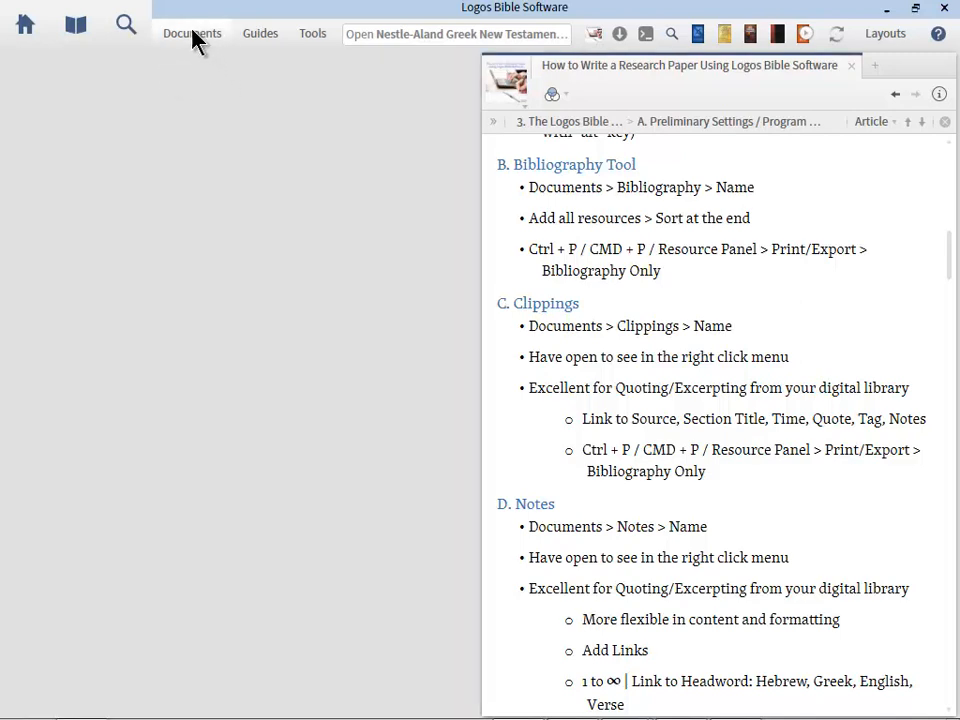
pyautogui.click(192, 32)
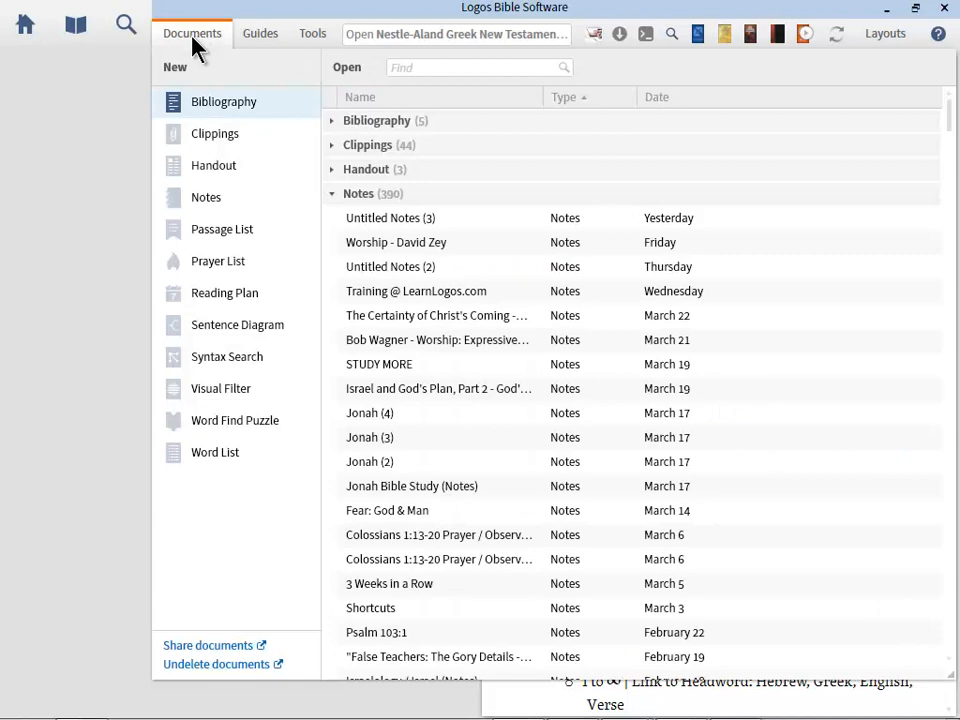
pyautogui.moveTo(224, 100)
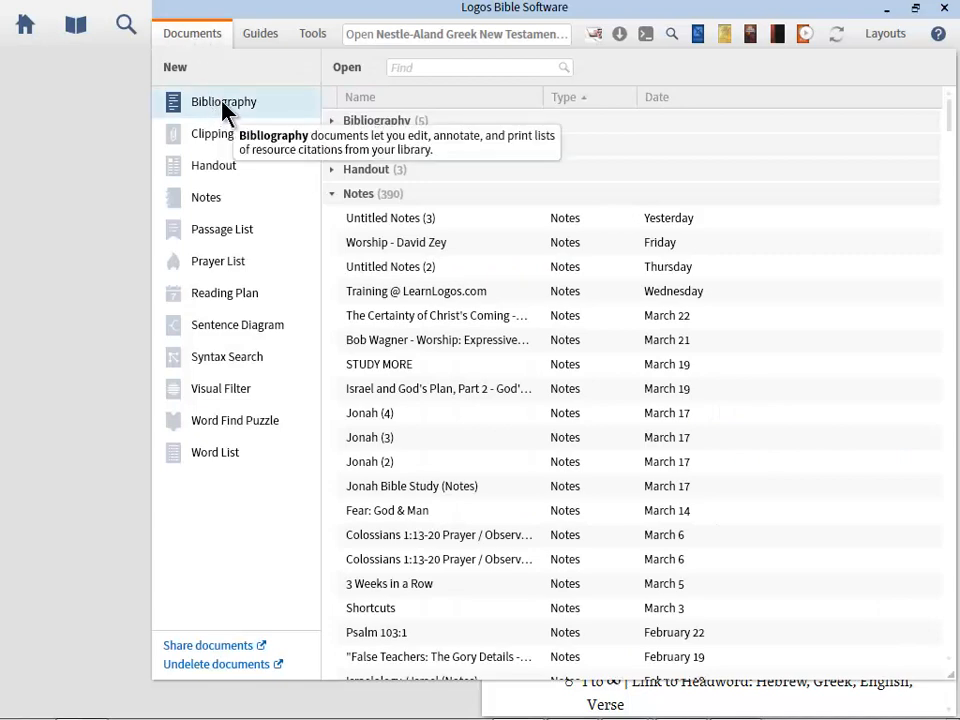
# Create a new Bibliography document and switch its style from APA to Turabian
pyautogui.click(224, 100)
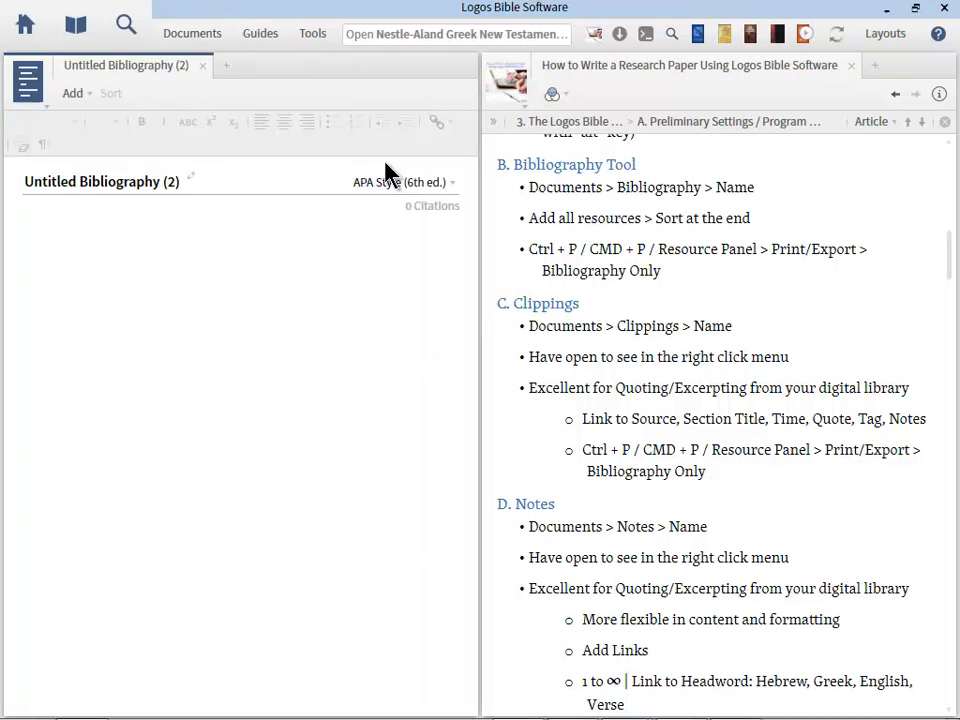
pyautogui.moveTo(184, 240)
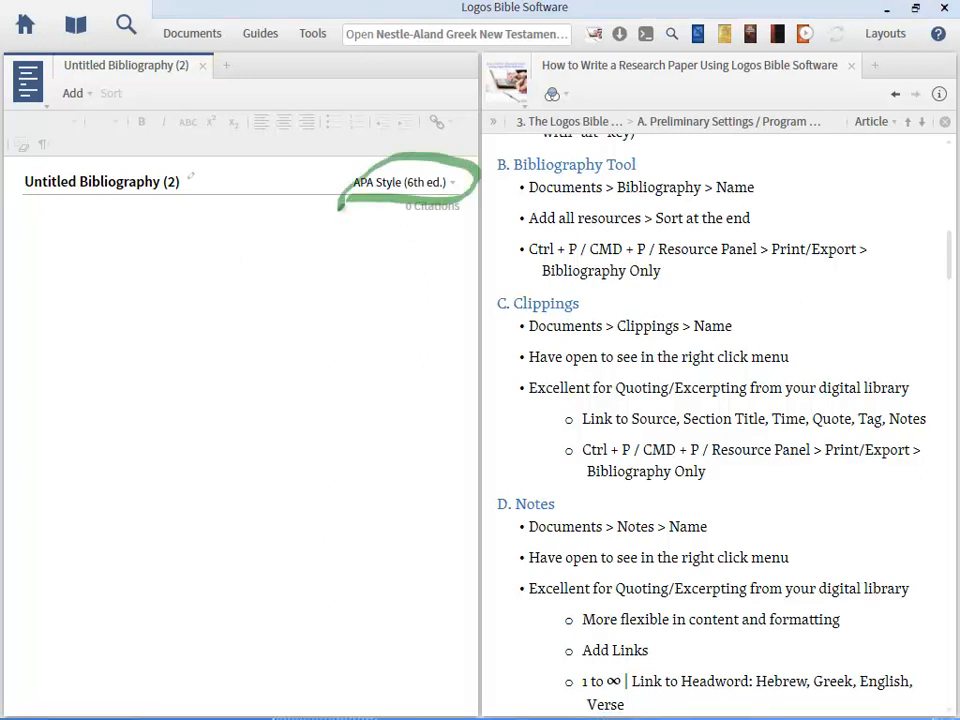
pyautogui.click(404, 182)
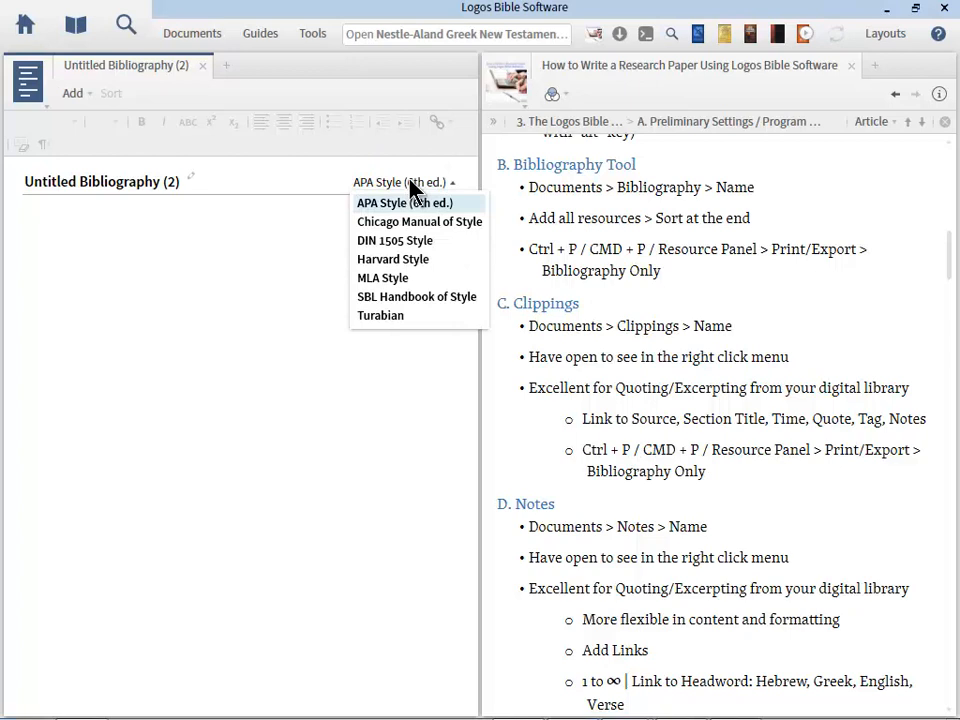
pyautogui.click(380, 316)
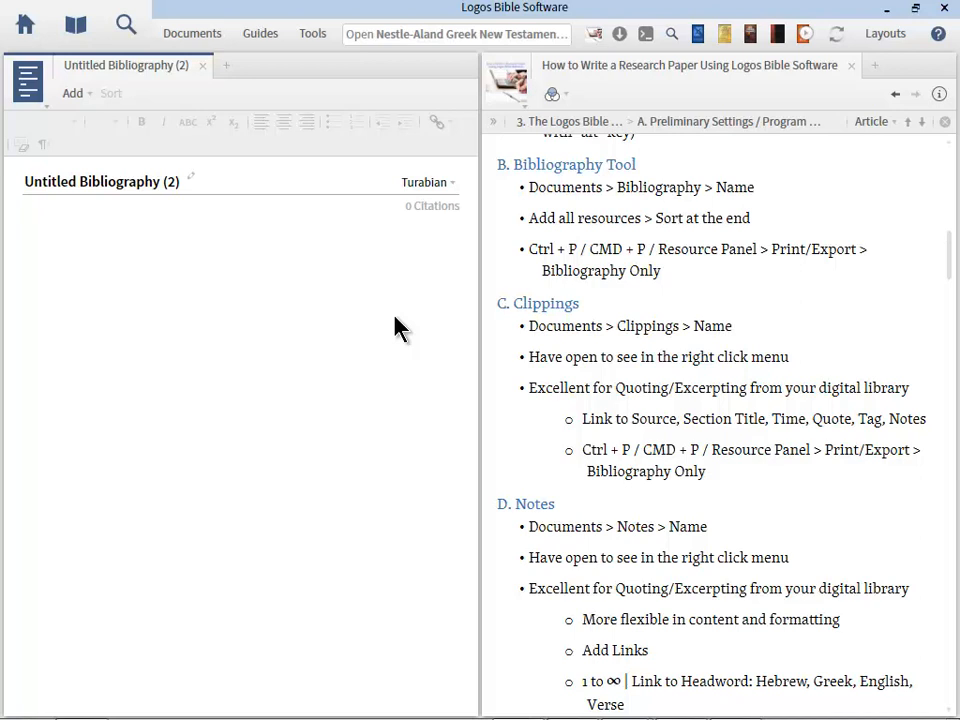
pyautogui.moveTo(190, 188)
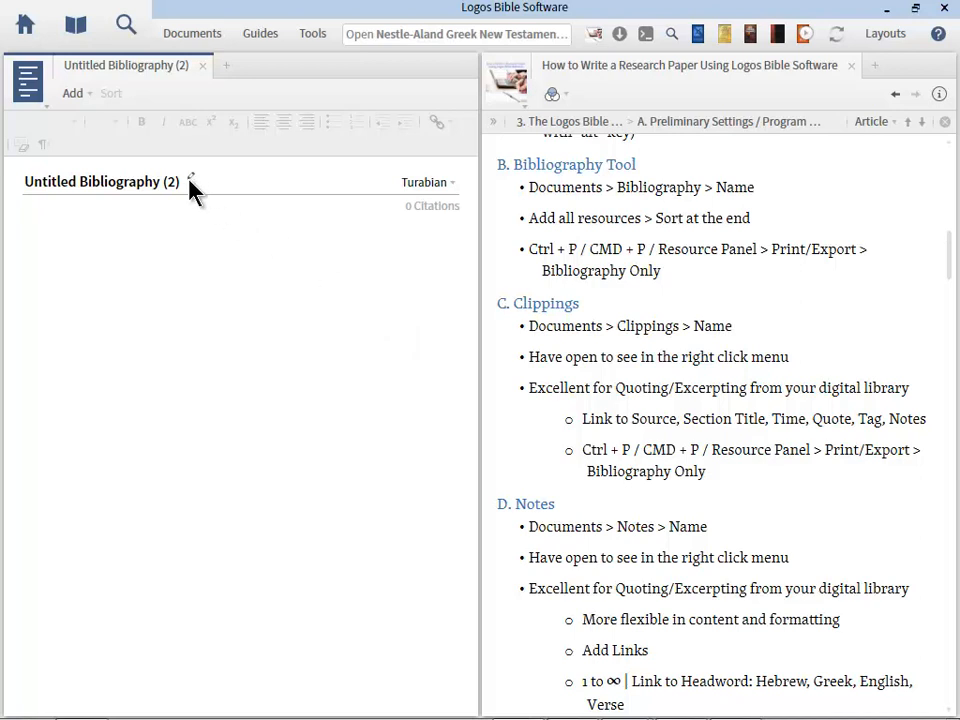
pyautogui.doubleClick(100, 180)
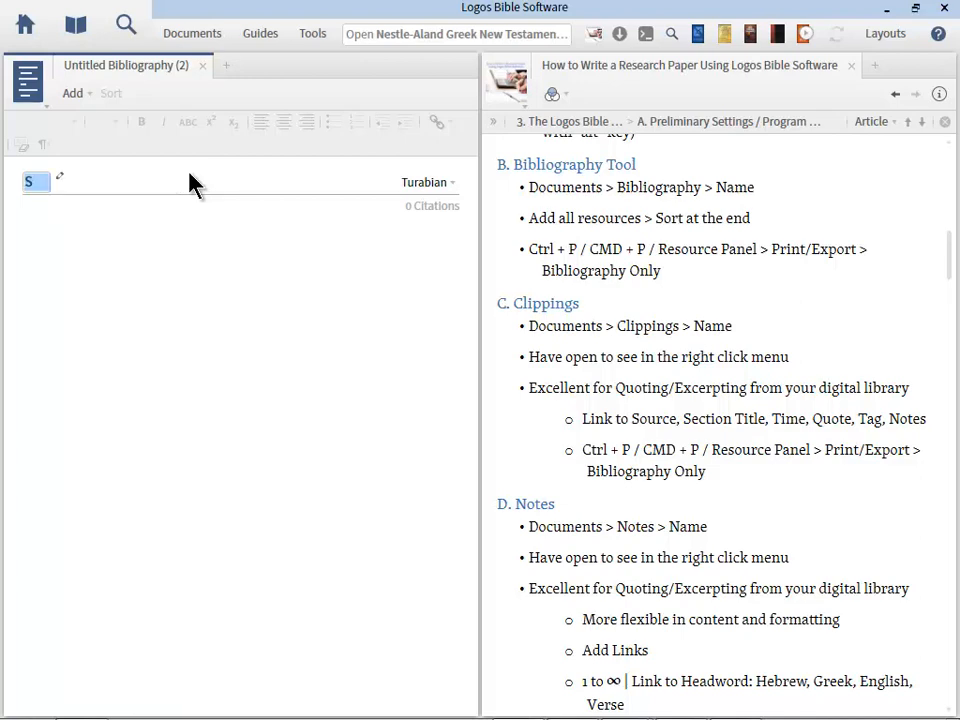
# Title the bibliography 'Saved By Grace' and open The Bible Knowledge Commentary
pyautogui.write('Saved By Grace')
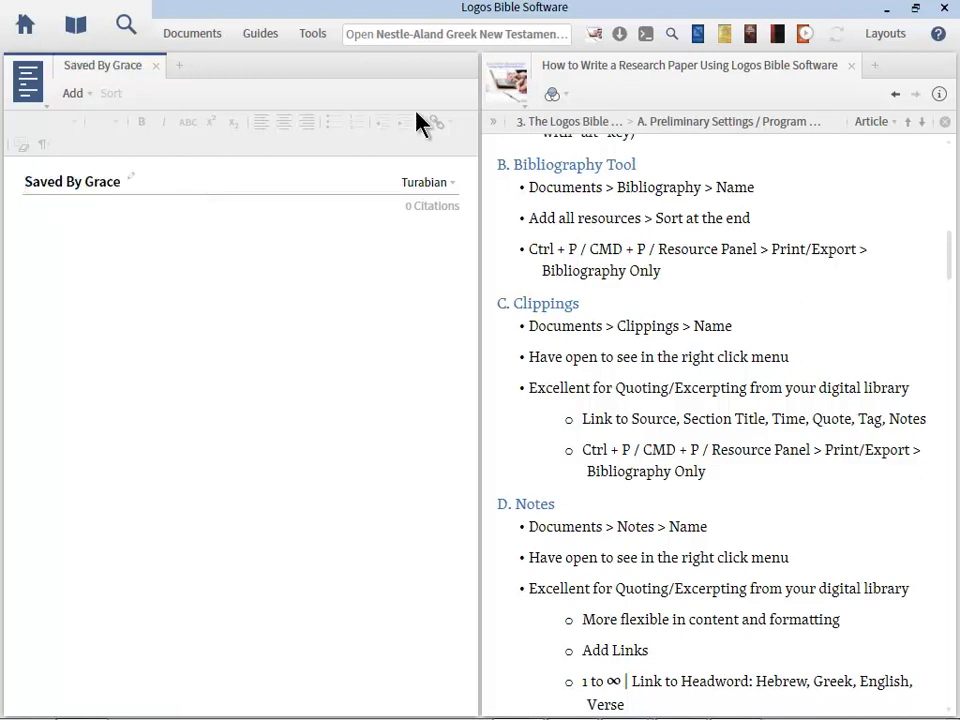
pyautogui.moveTo(700, 34)
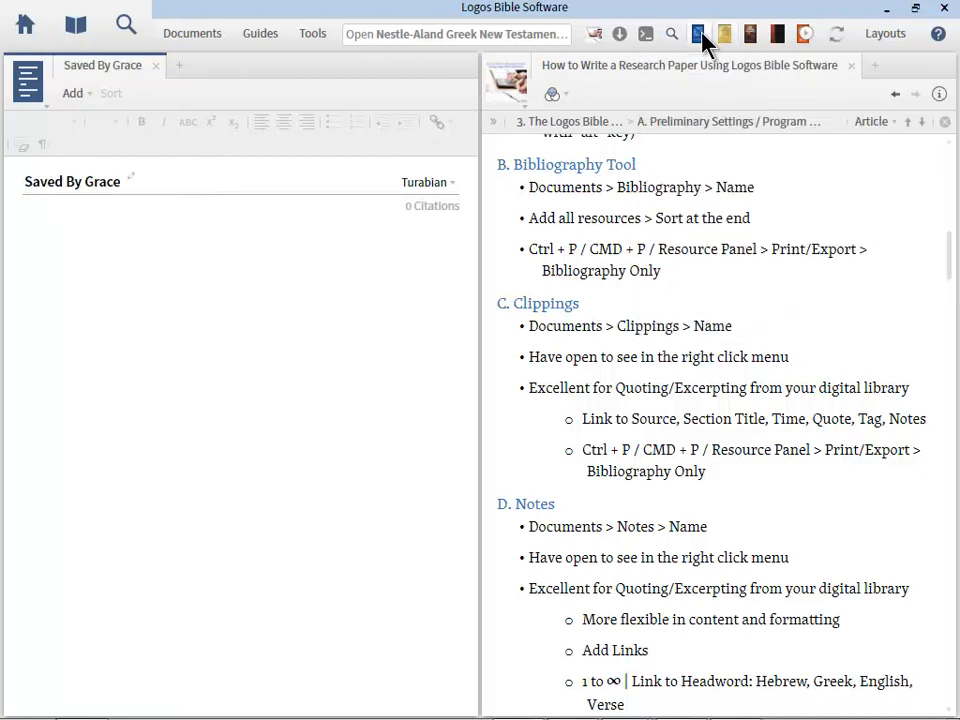
pyautogui.click(750, 32)
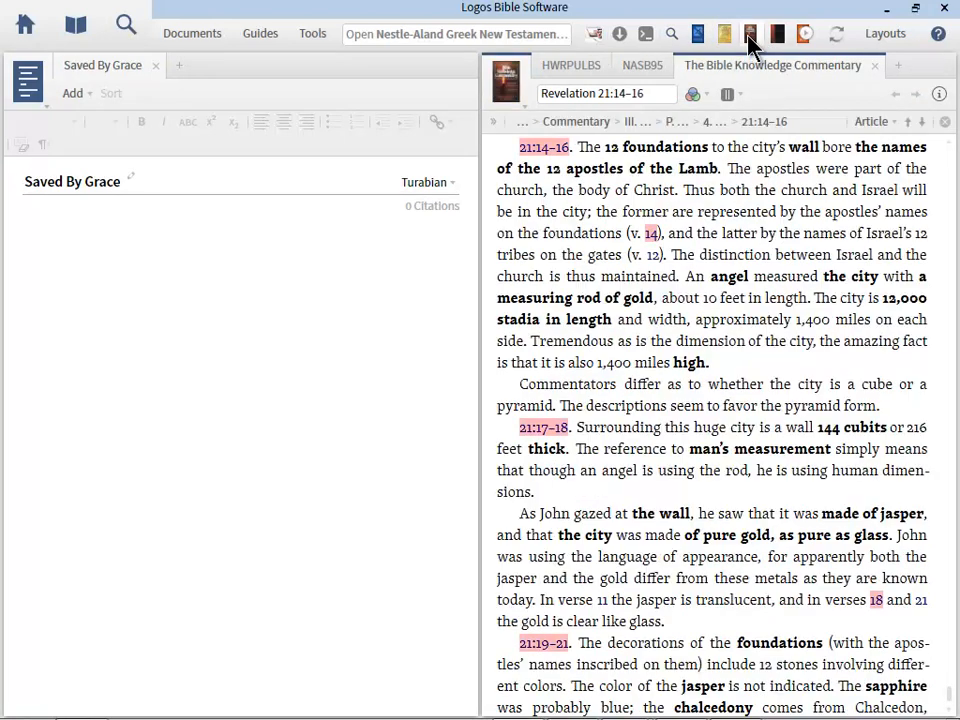
# Add the NASB 1995 citation from the selected Revelation 21 text to Saved By Grace
pyautogui.click(642, 64)
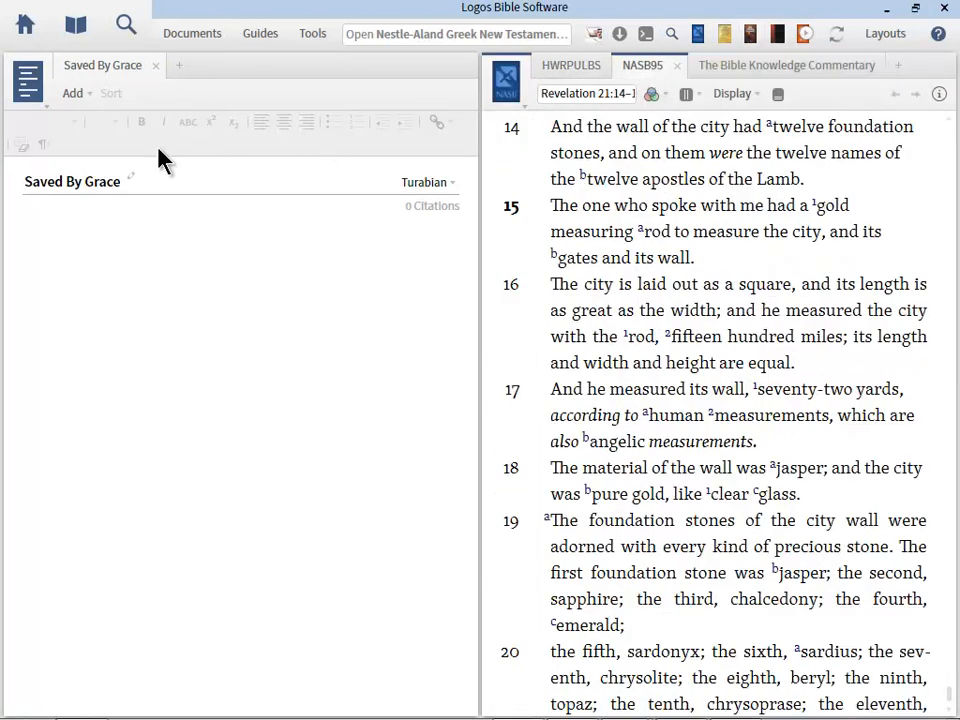
pyautogui.moveTo(516, 140)
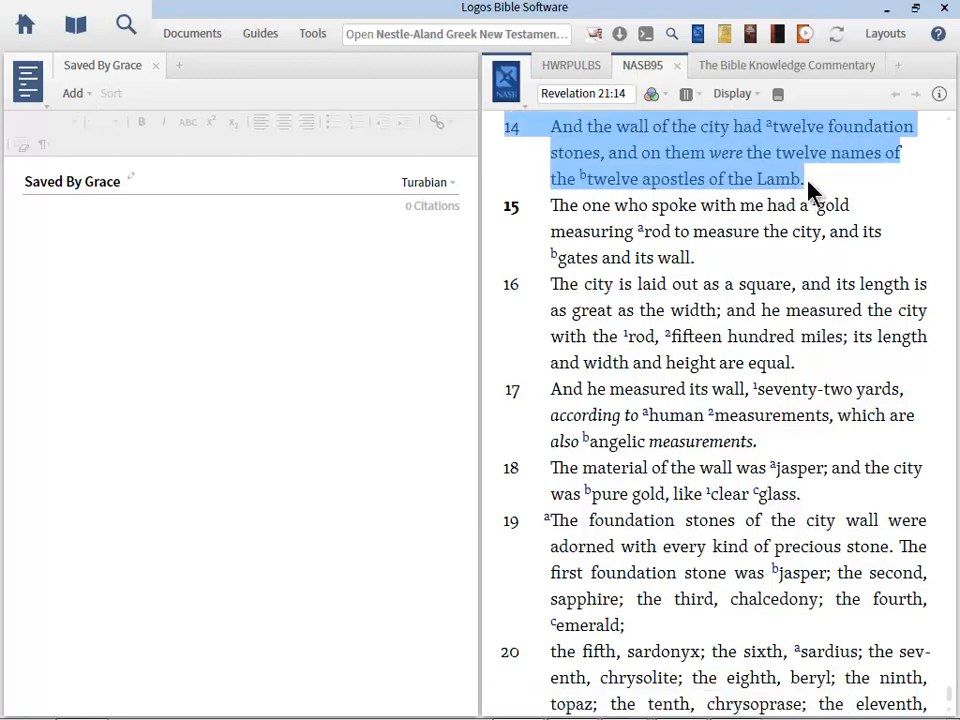
pyautogui.click(72, 94)
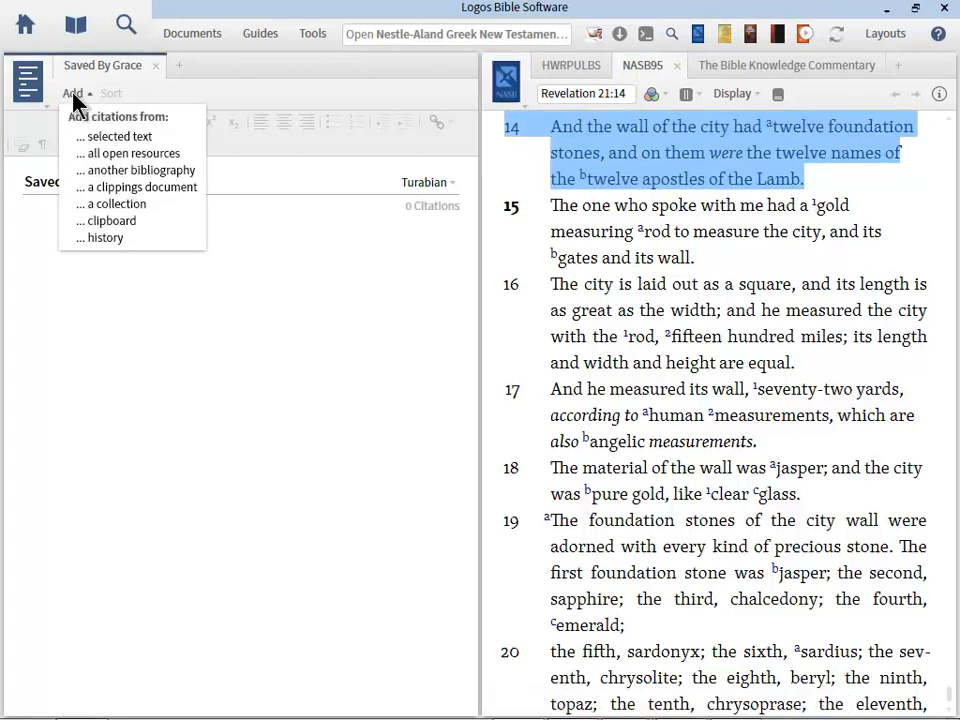
pyautogui.moveTo(122, 136)
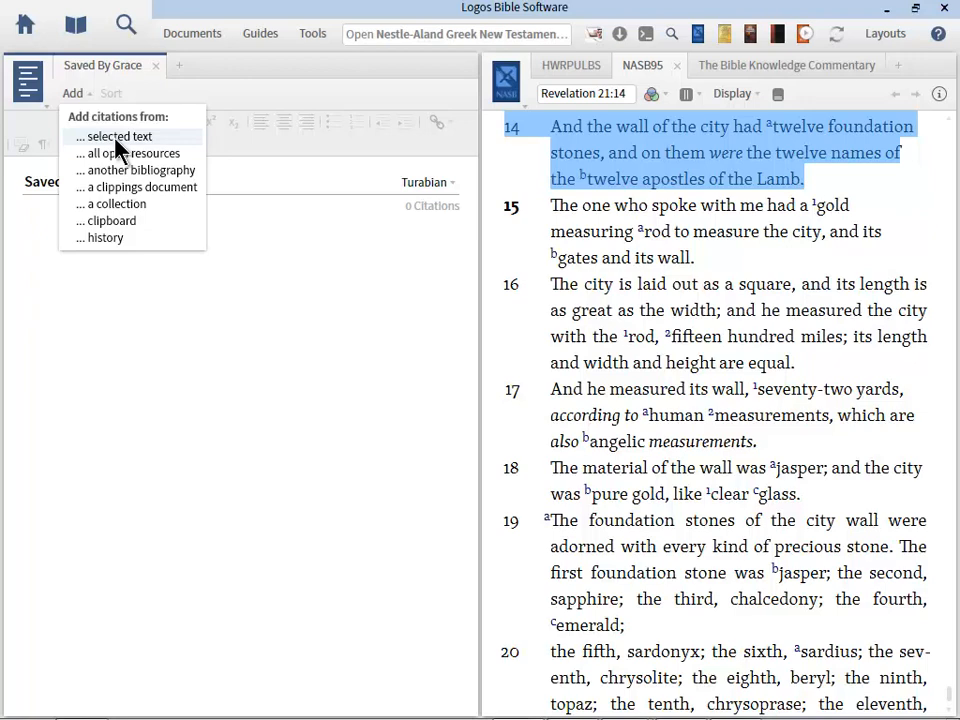
pyautogui.click(120, 136)
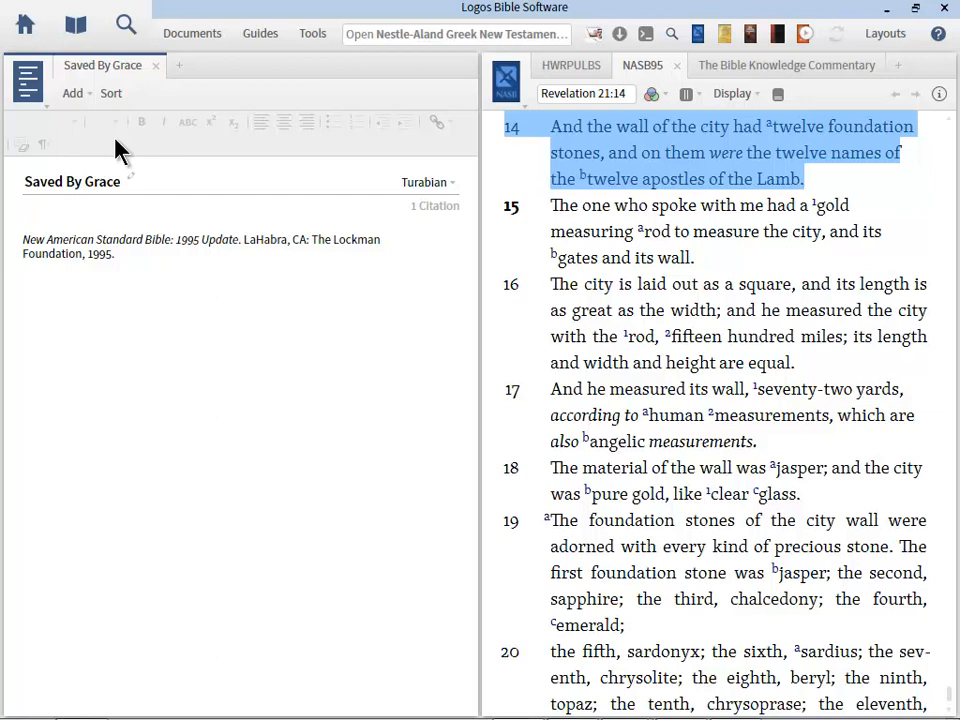
pyautogui.click(784, 64)
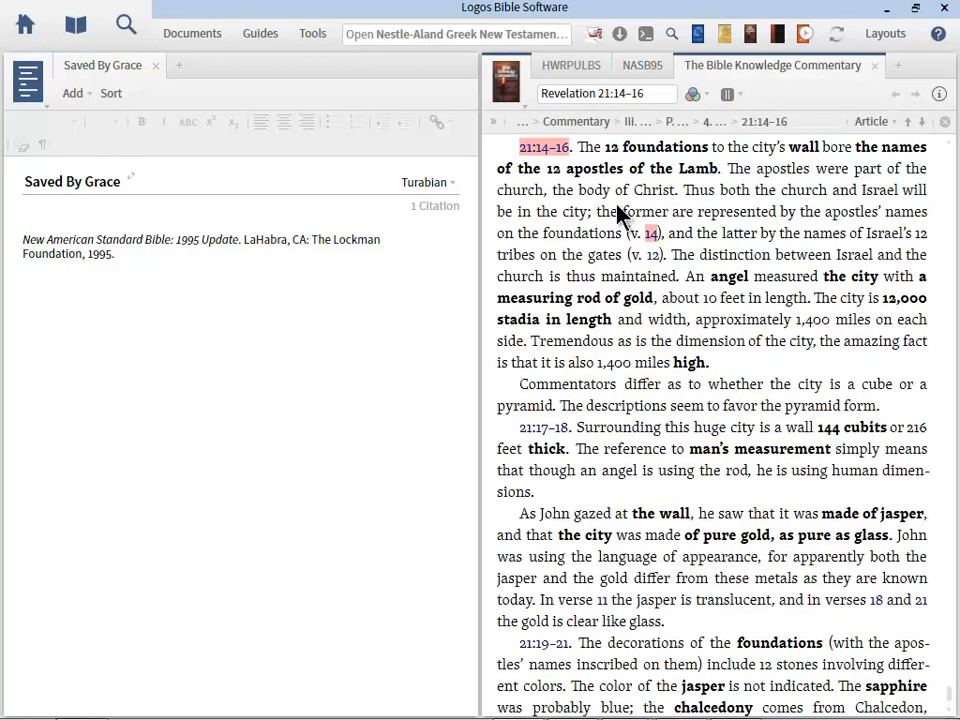
# Add citations from all open resources to the Saved By Grace bibliography from the commentary
pyautogui.click(642, 64)
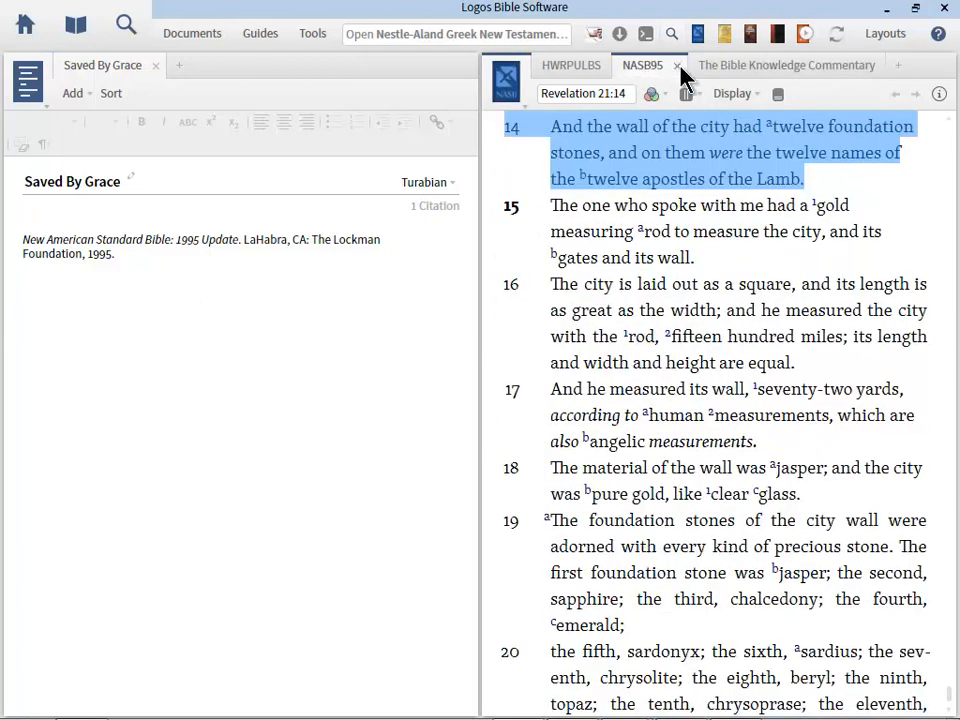
pyautogui.click(786, 64)
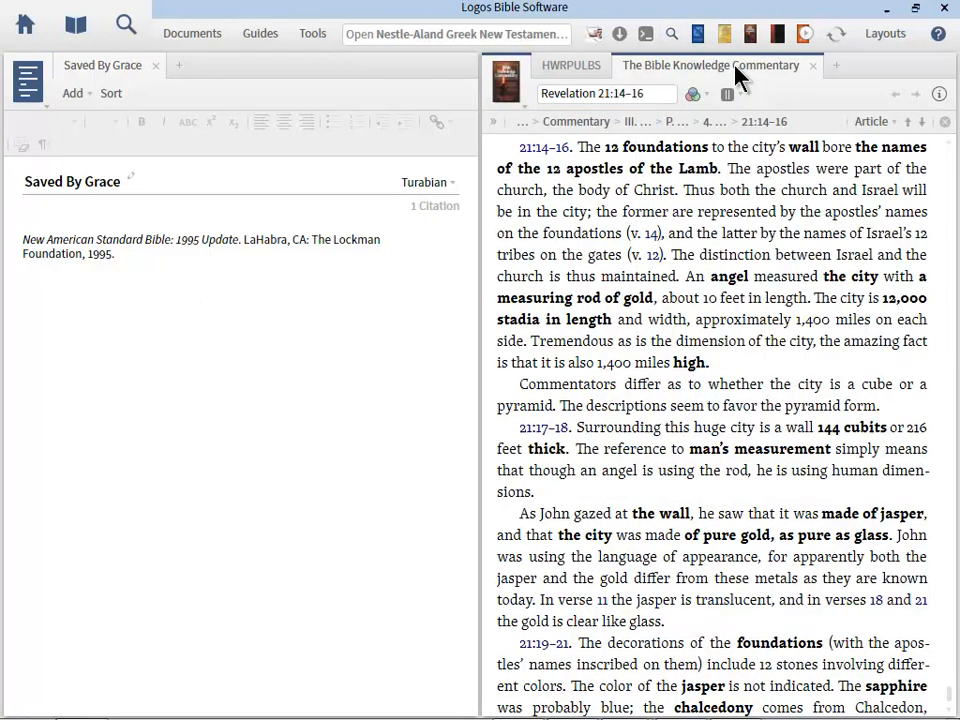
pyautogui.moveTo(80, 104)
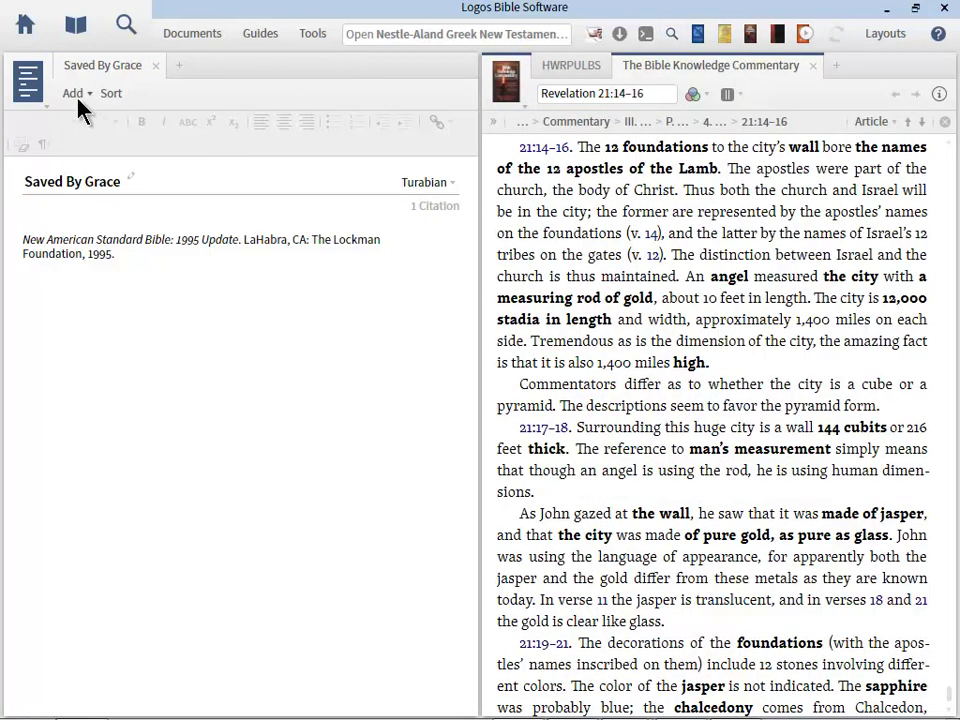
pyautogui.click(72, 94)
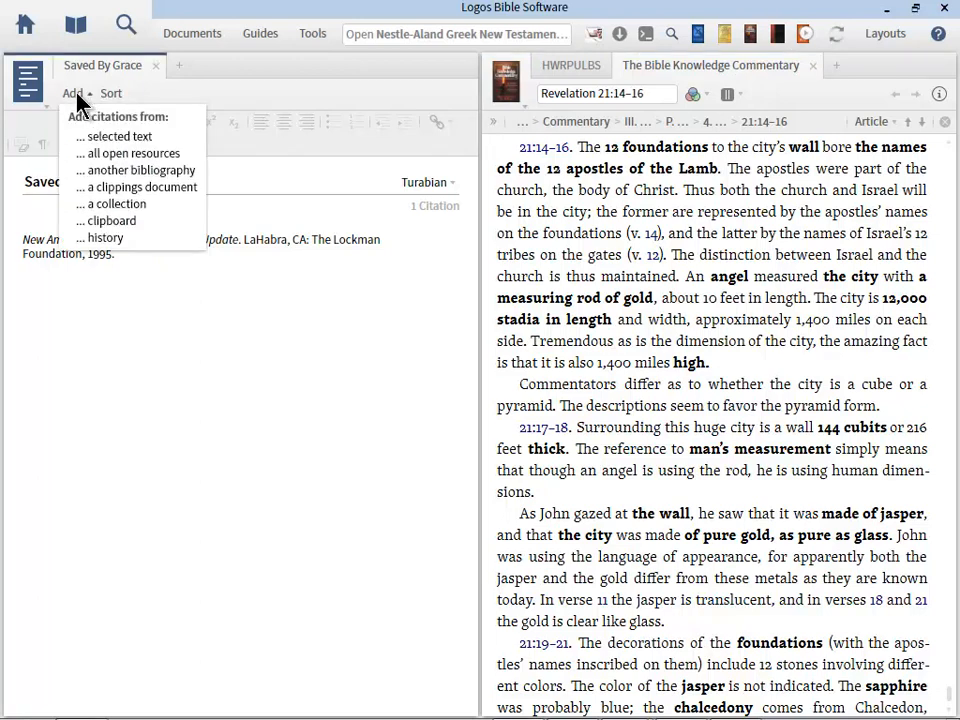
pyautogui.moveTo(132, 152)
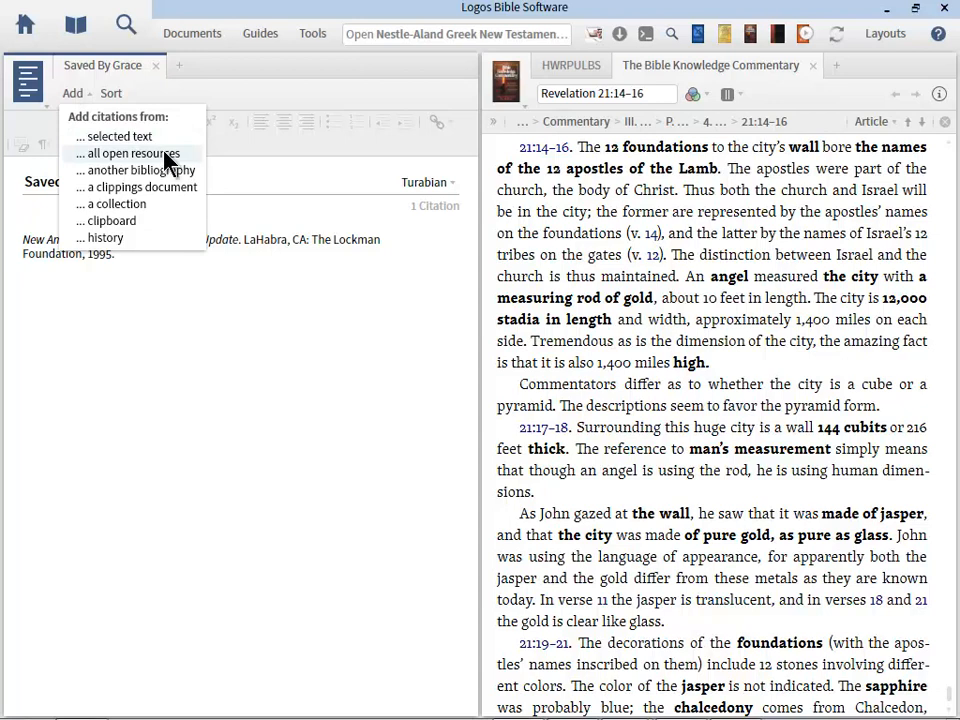
pyautogui.click(130, 152)
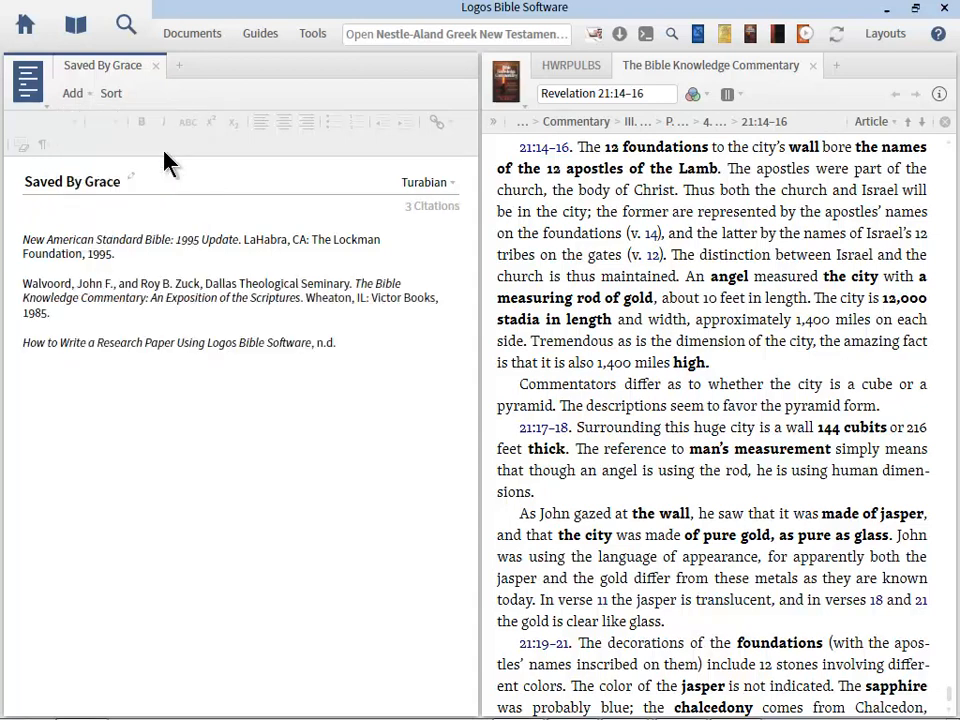
# Delete the How to Write a Research Paper citation, leaving NASB and the commentary
pyautogui.click(178, 342)
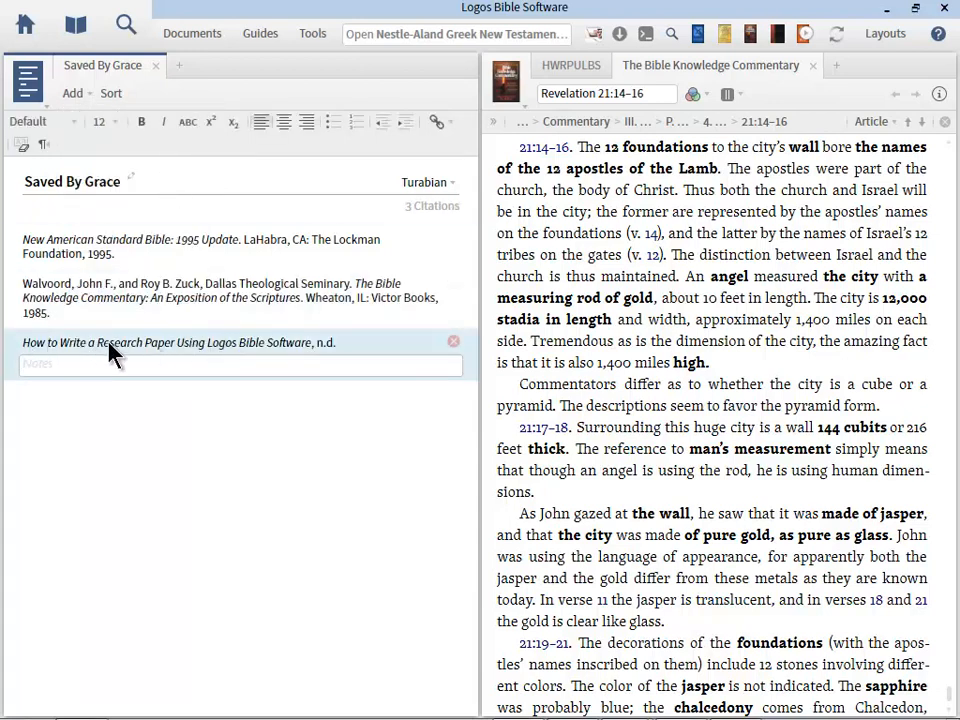
pyautogui.moveTo(452, 340)
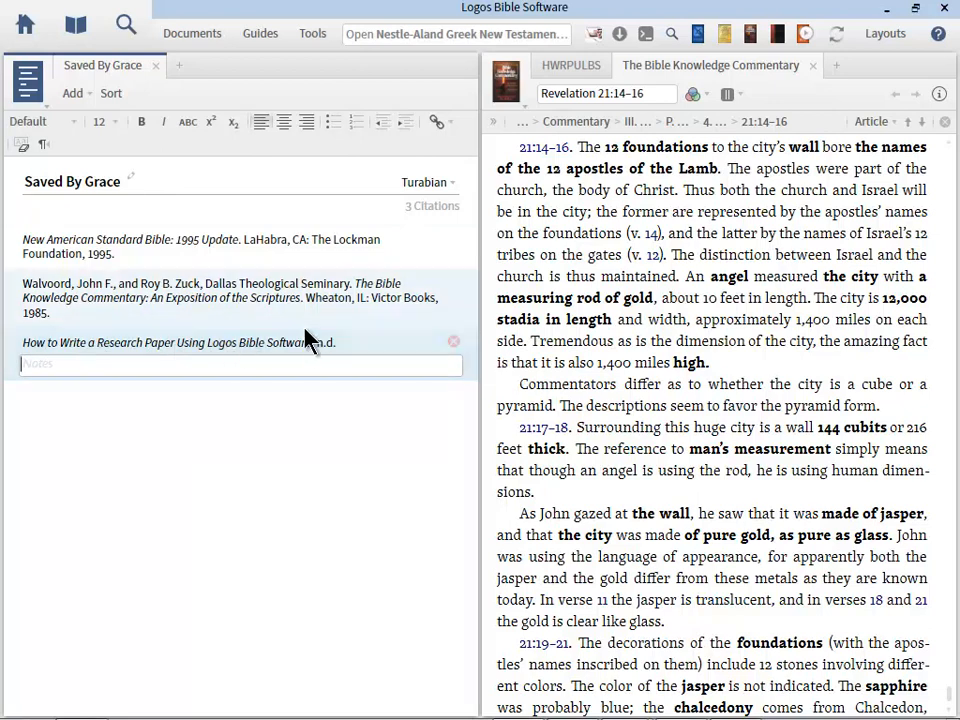
pyautogui.moveTo(452, 342)
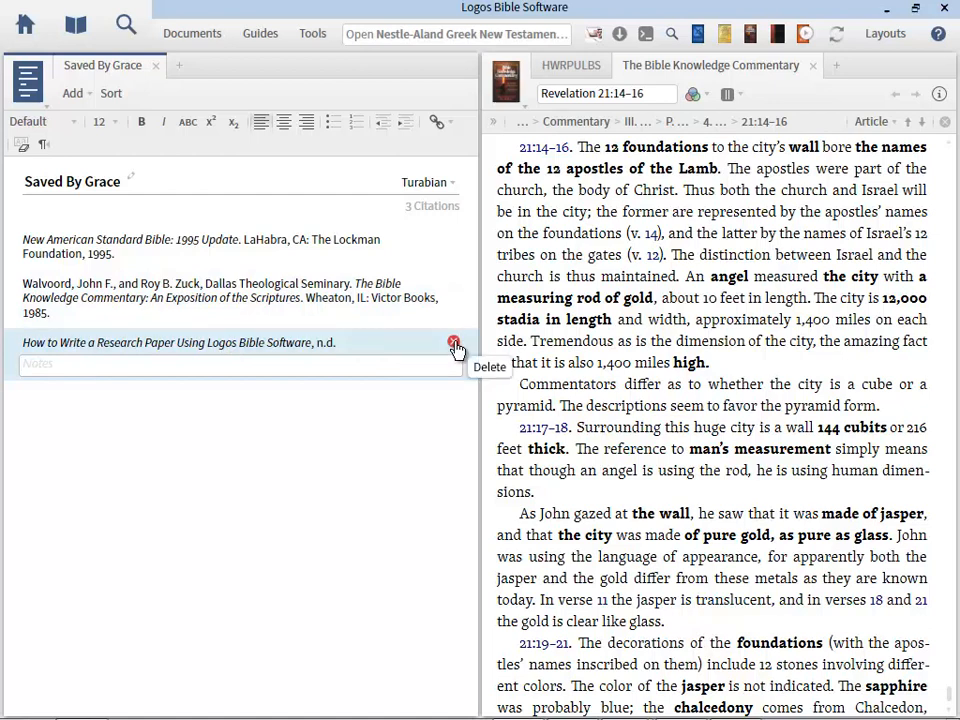
pyautogui.click(454, 340)
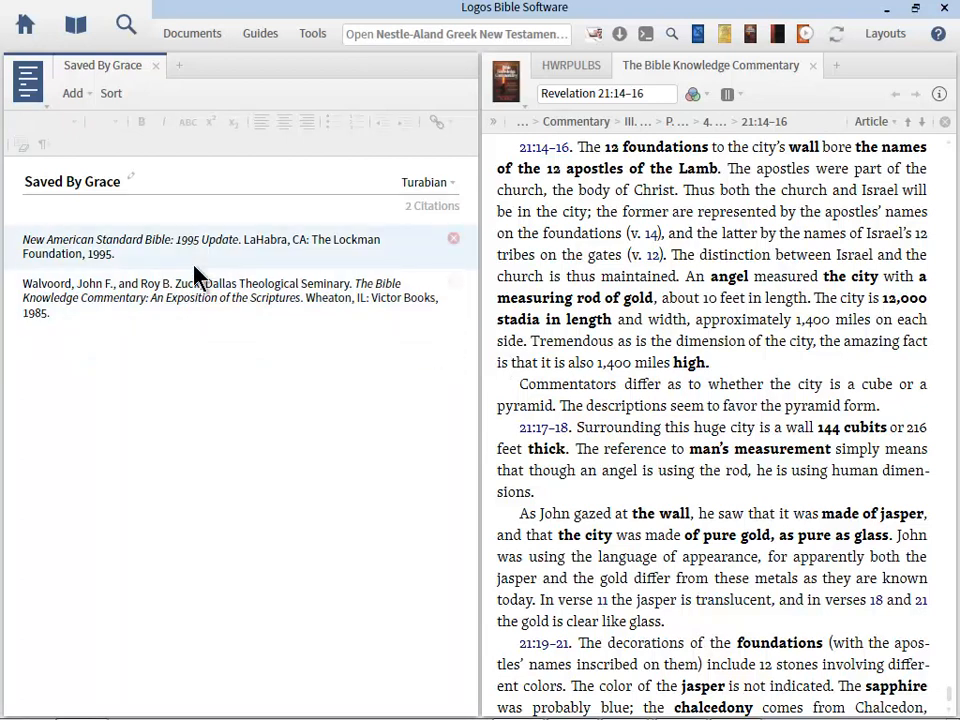
pyautogui.moveTo(192, 300)
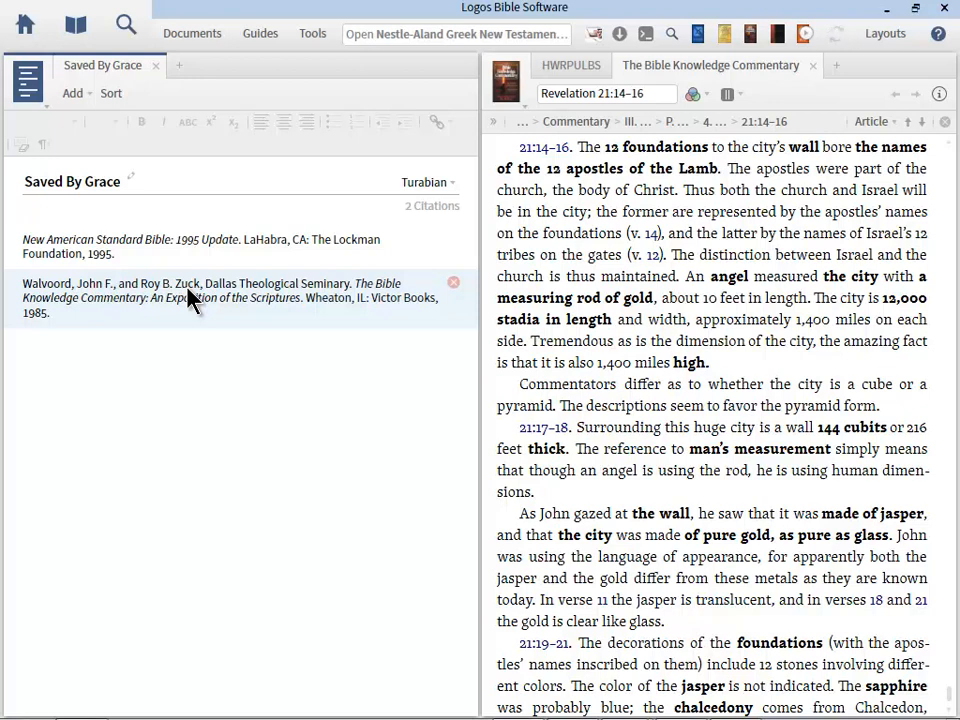
pyautogui.moveTo(278, 418)
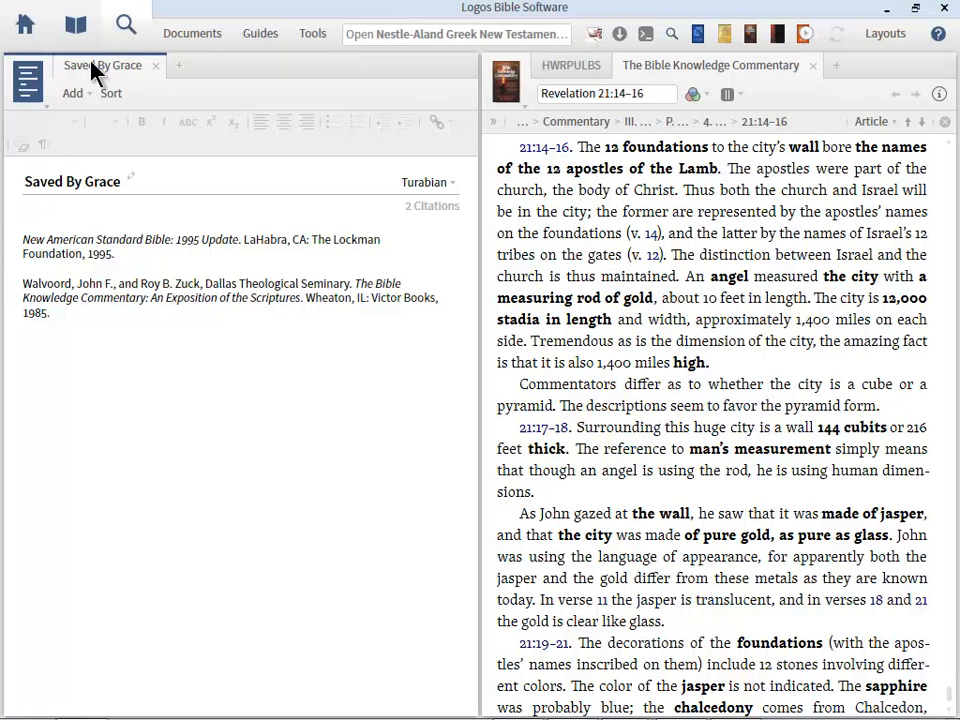
pyautogui.click(72, 94)
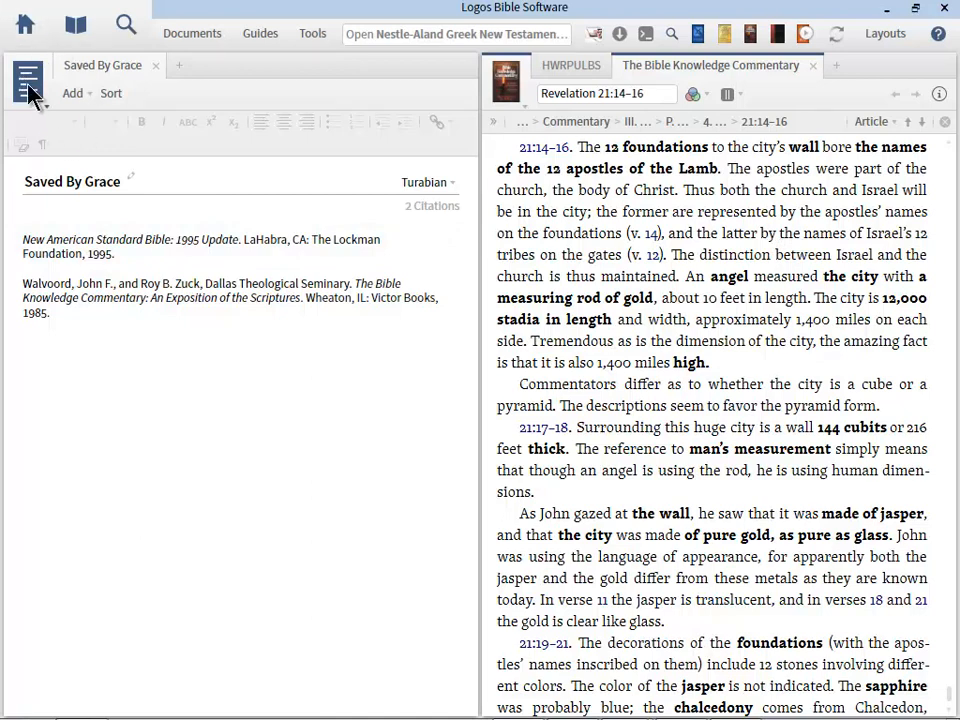
# Show the Print/Export preview of Saved By Grace with Bibliography only turned on
pyautogui.click(28, 82)
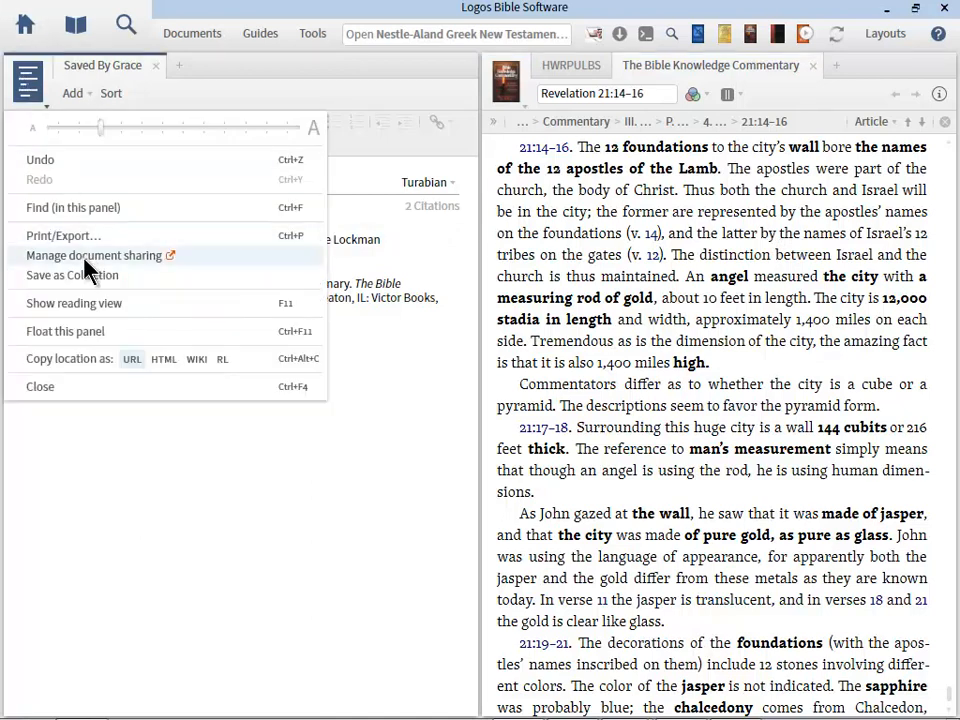
pyautogui.click(64, 236)
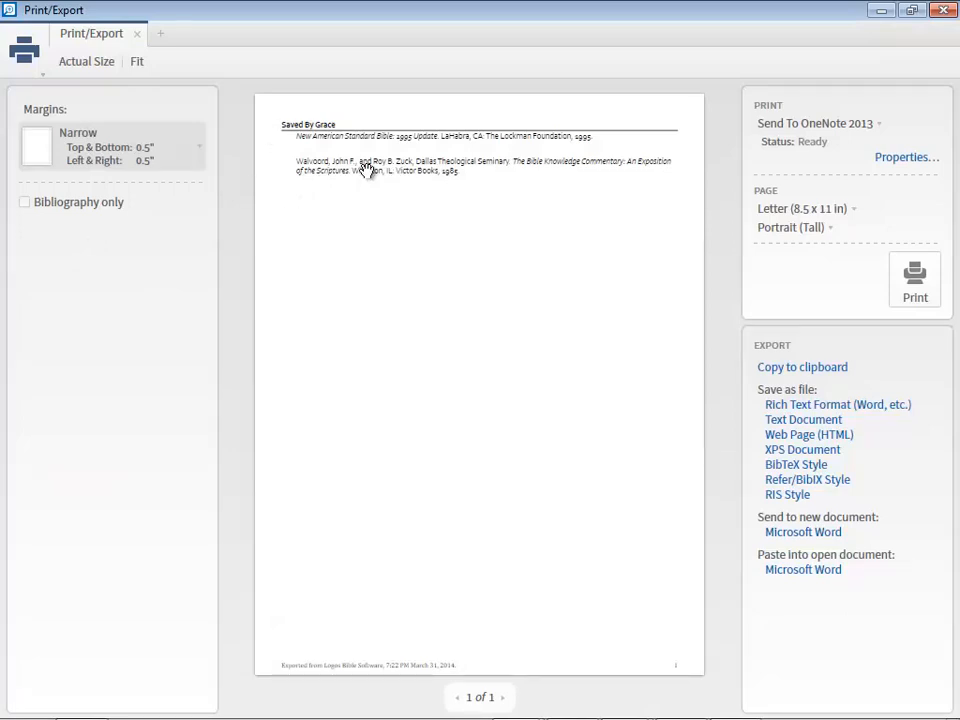
pyautogui.moveTo(24, 220)
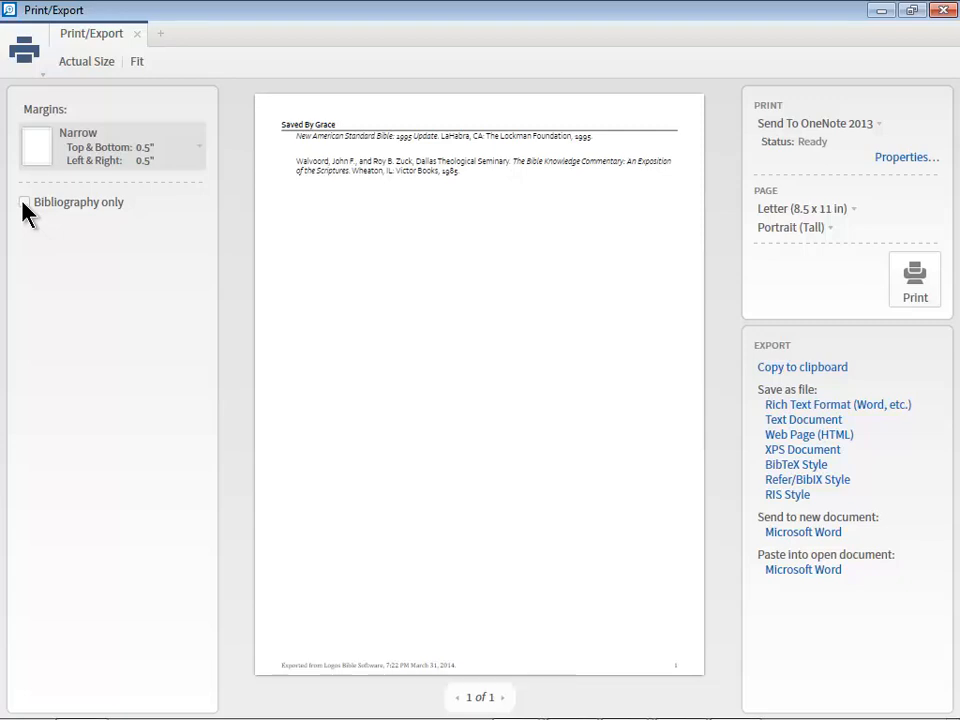
pyautogui.click(24, 202)
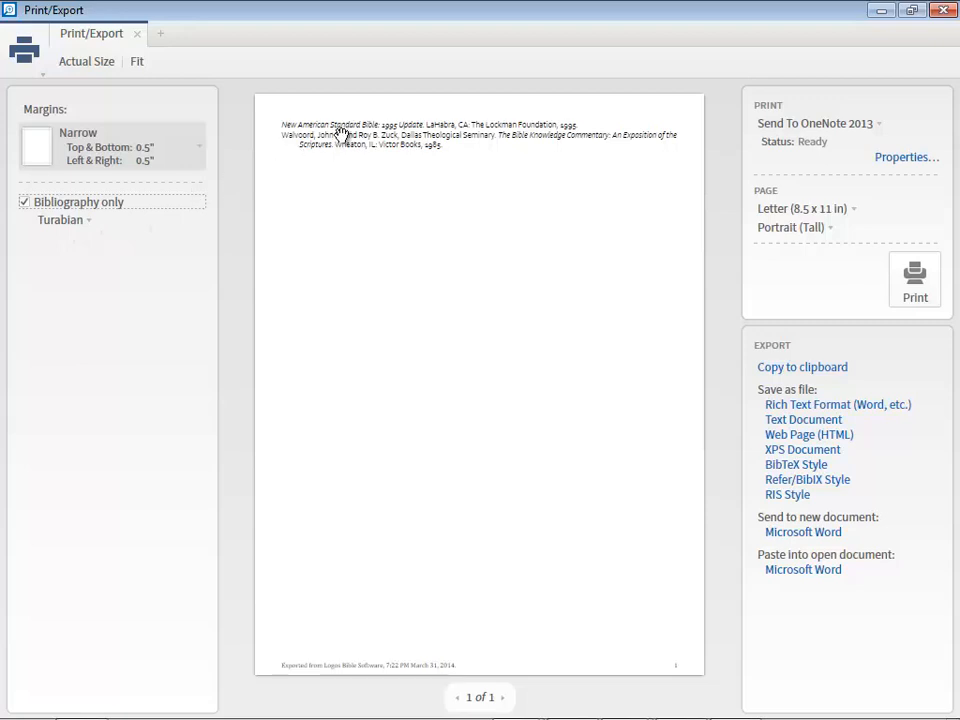
pyautogui.moveTo(348, 162)
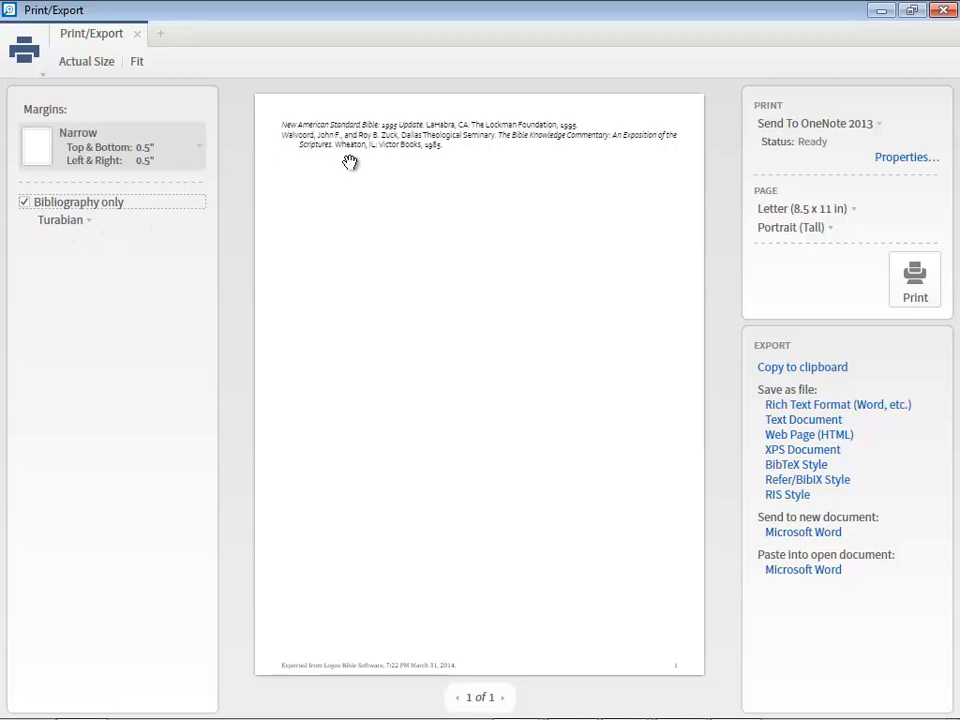
pyautogui.moveTo(802, 368)
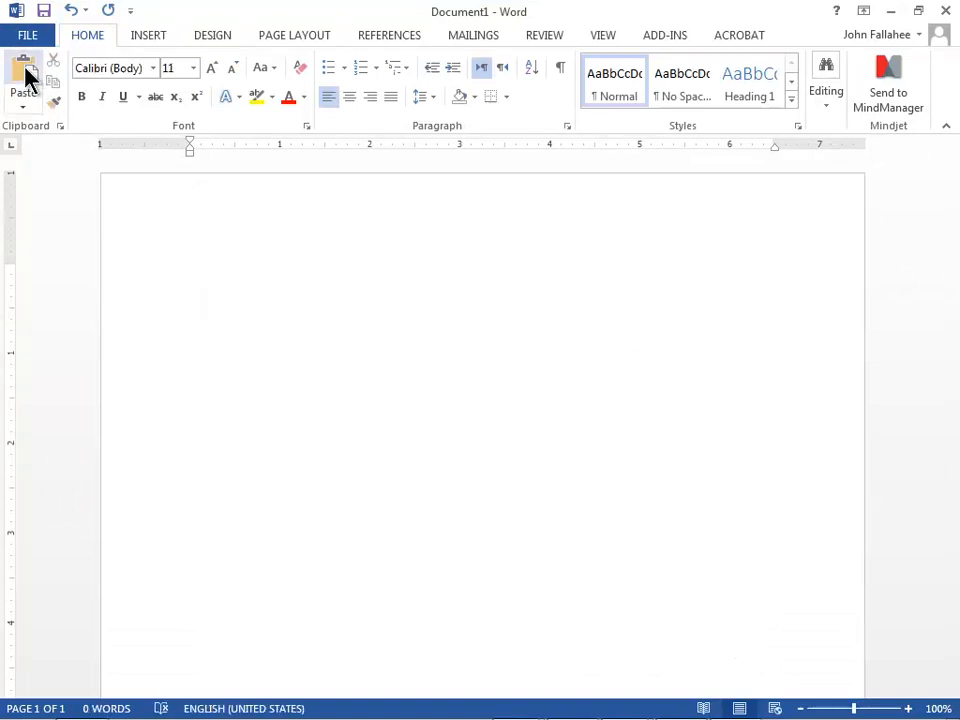
# Paste the Turabian bibliography into the Word document, delete the export footer, return to Logos
pyautogui.click(24, 76)
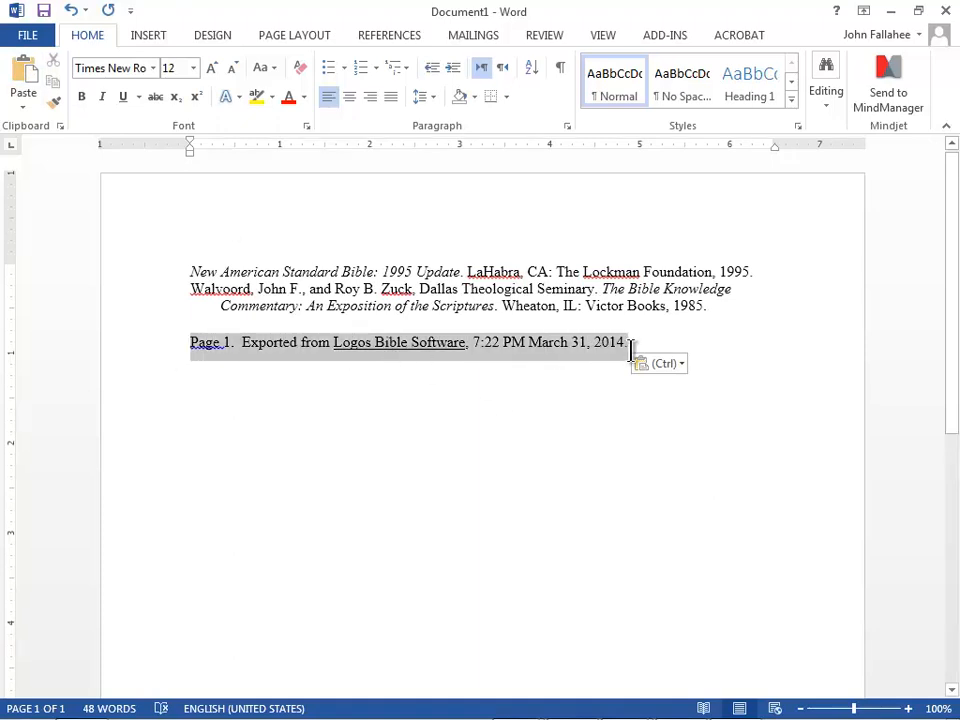
pyautogui.press('Delete')
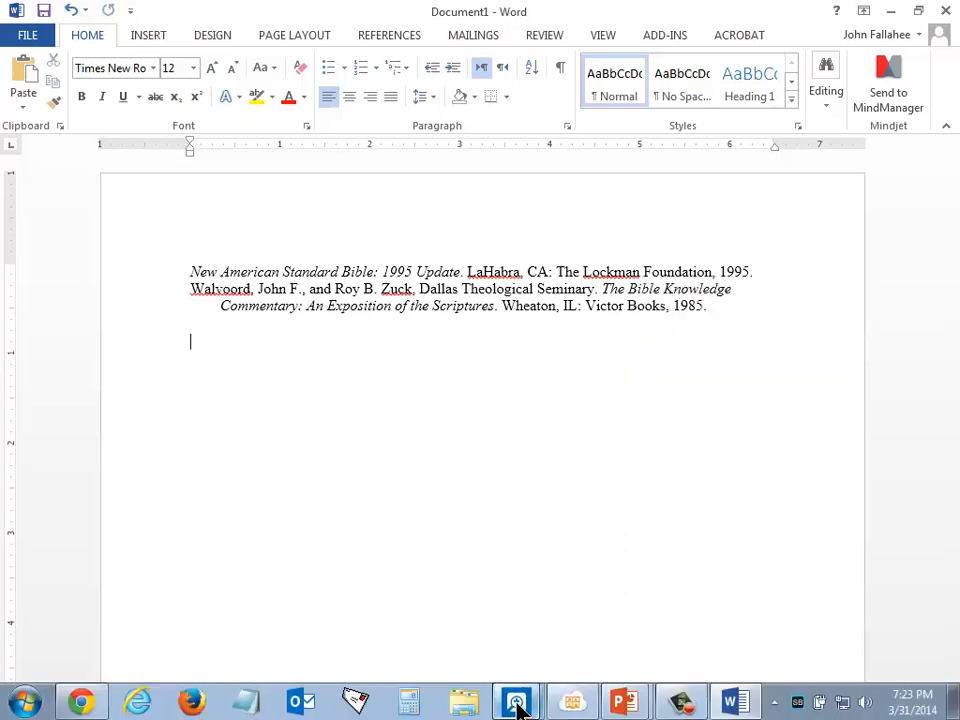
pyautogui.click(516, 700)
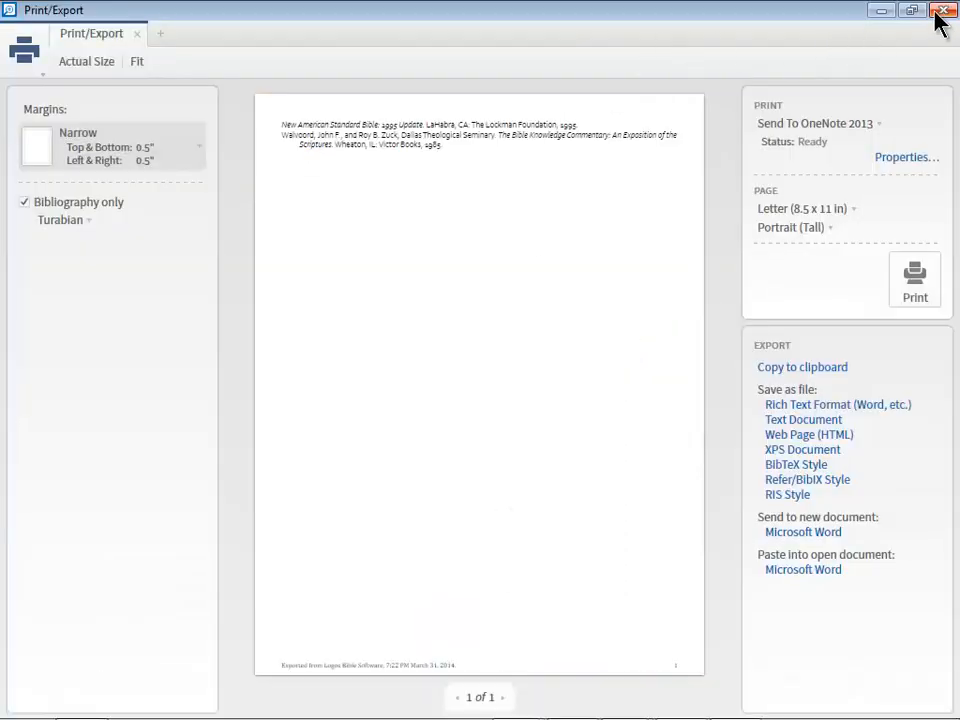
# Close the Print/Export window and sort the Saved By Grace bibliography citations
pyautogui.click(944, 10)
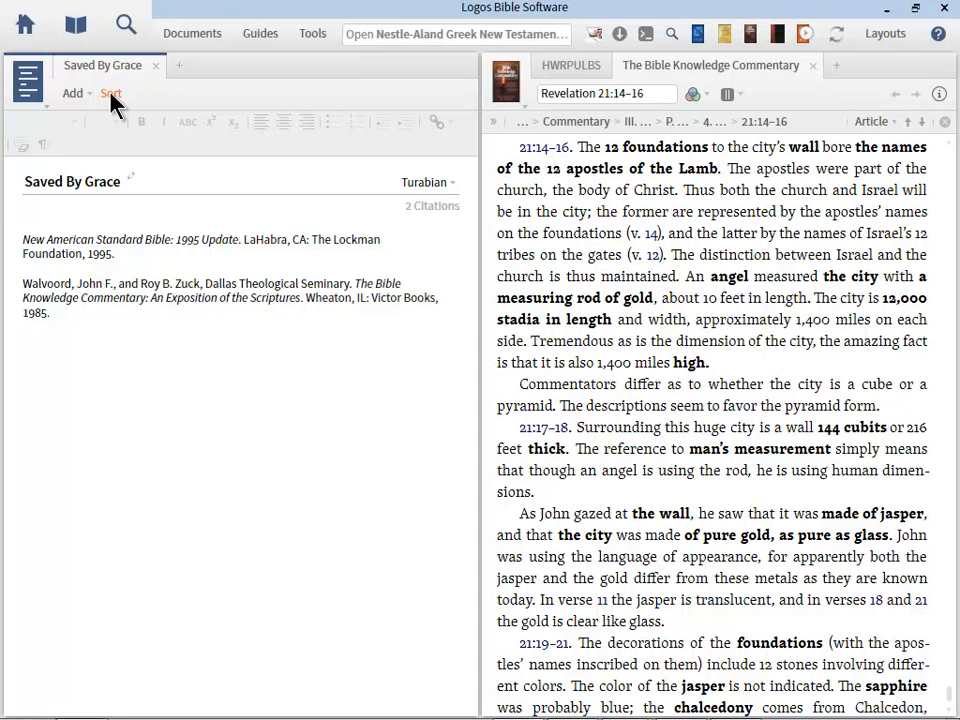
pyautogui.click(110, 94)
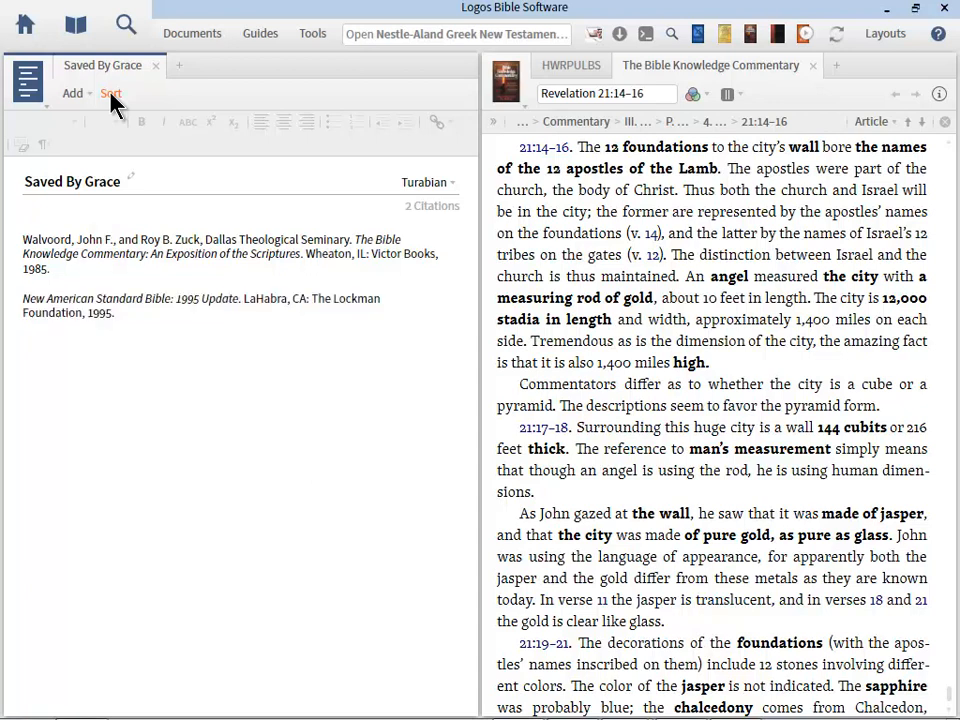
pyautogui.moveTo(136, 304)
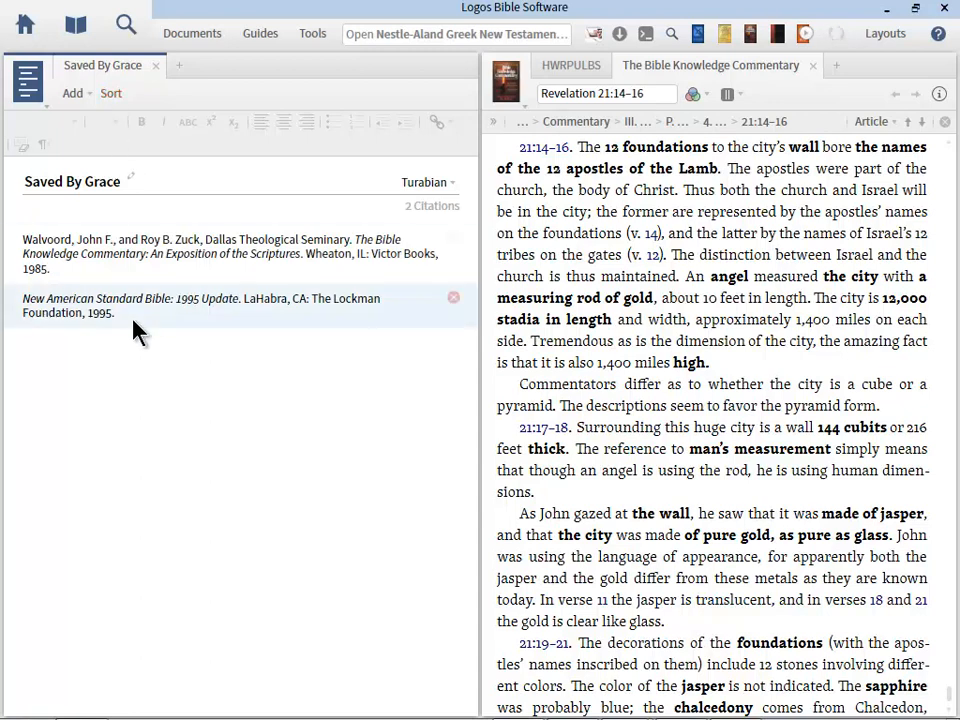
pyautogui.moveTo(52, 258)
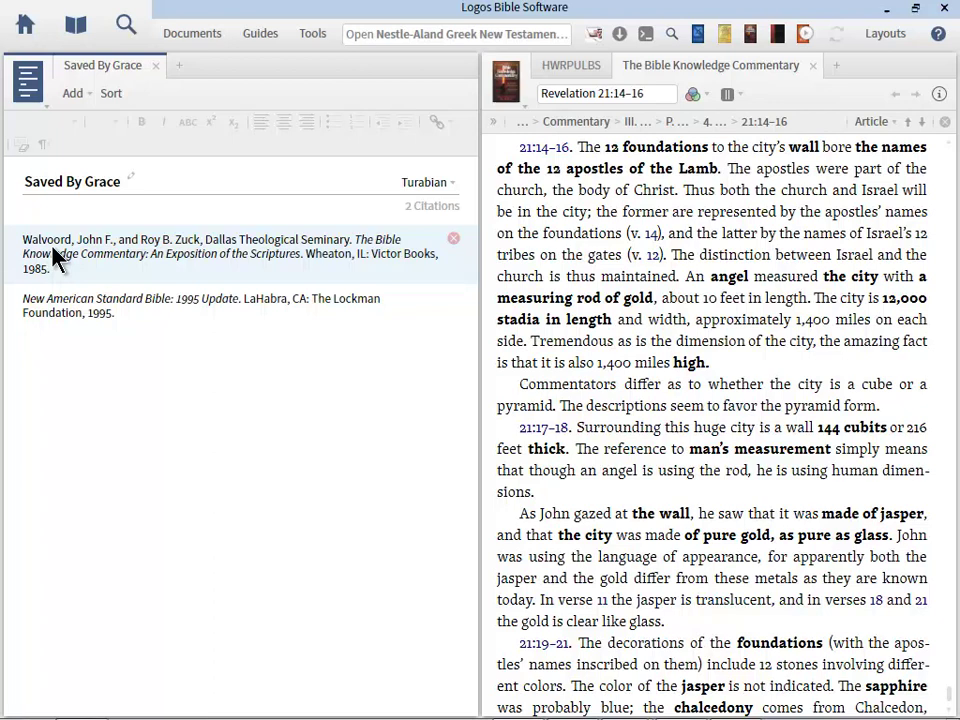
pyautogui.moveTo(70, 320)
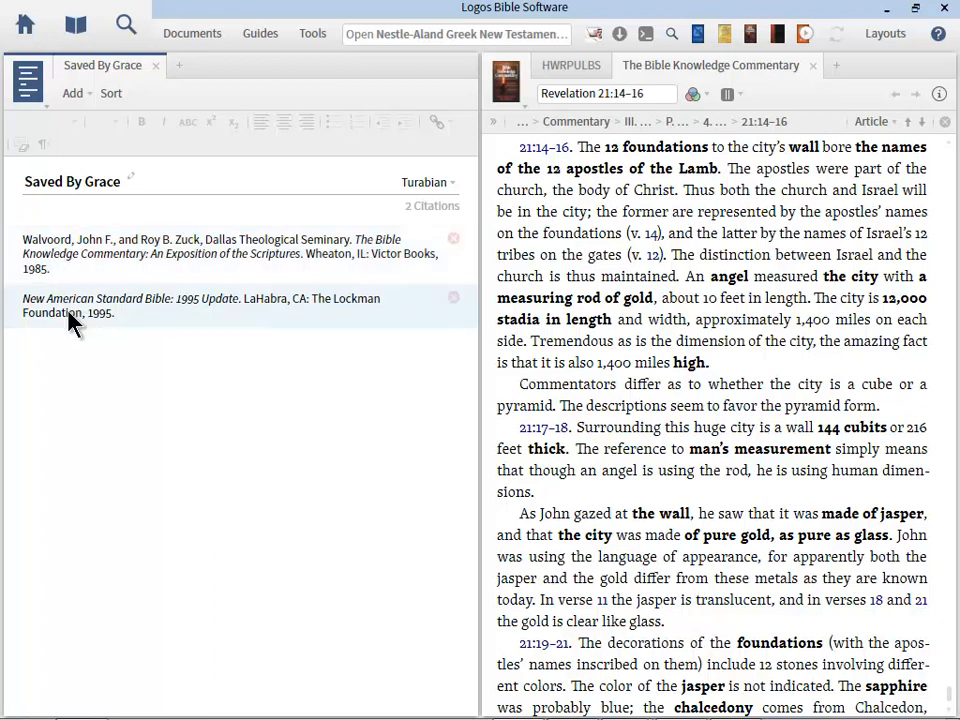
pyautogui.moveTo(70, 320)
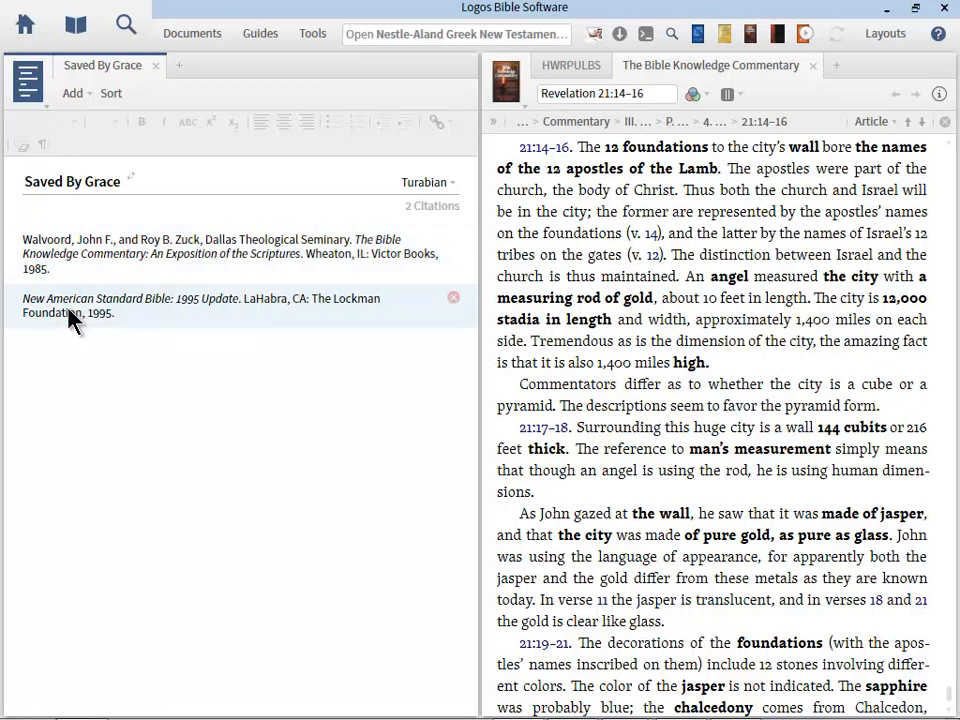
pyautogui.moveTo(160, 330)
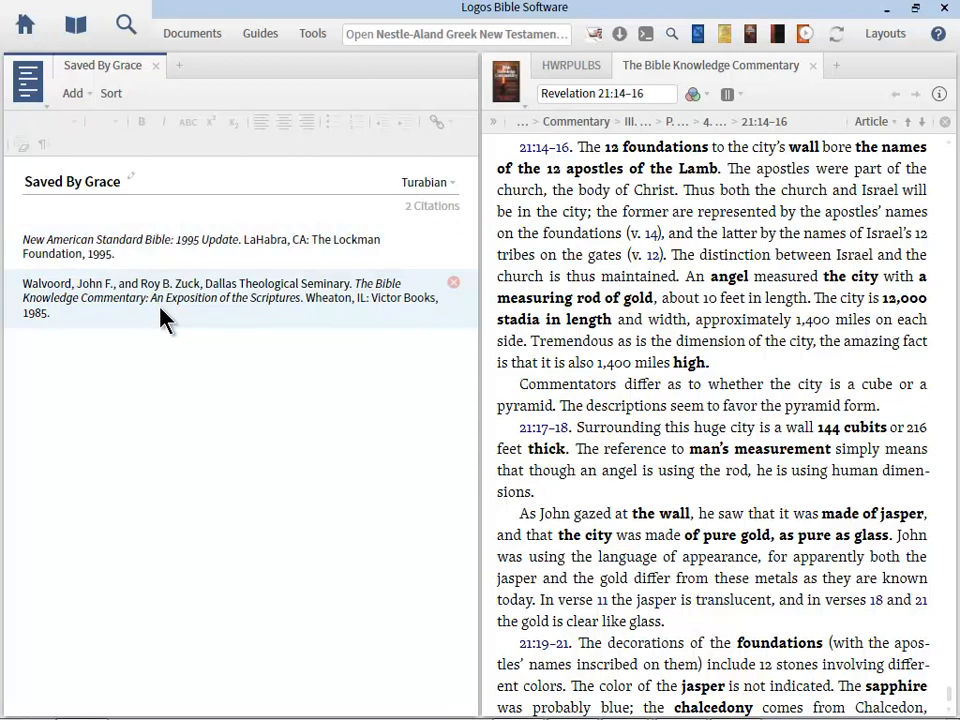
pyautogui.click(28, 80)
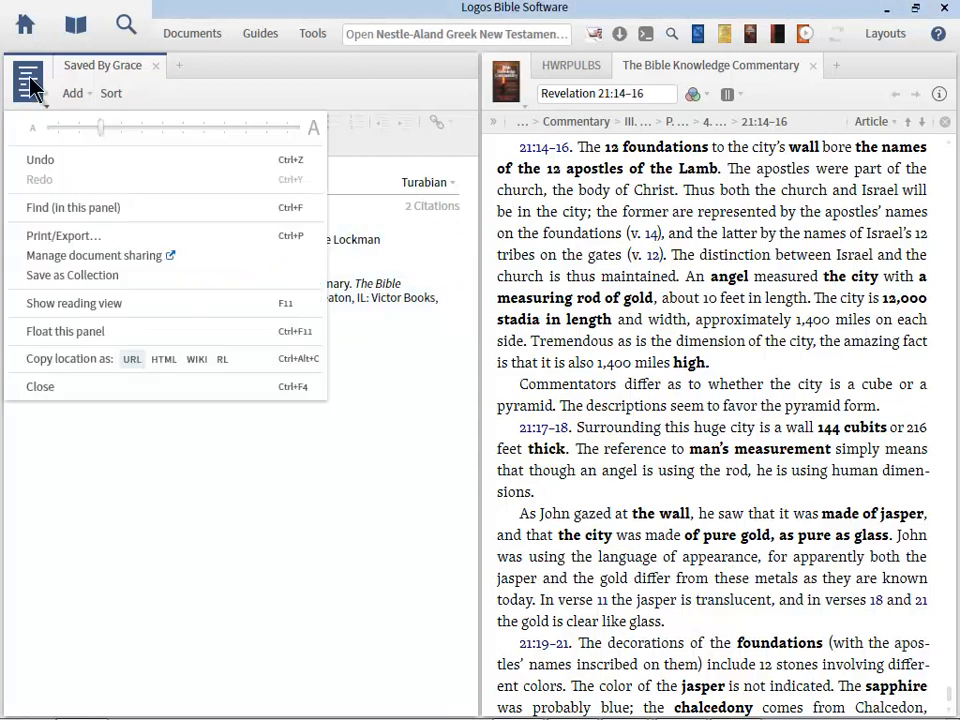
pyautogui.moveTo(64, 188)
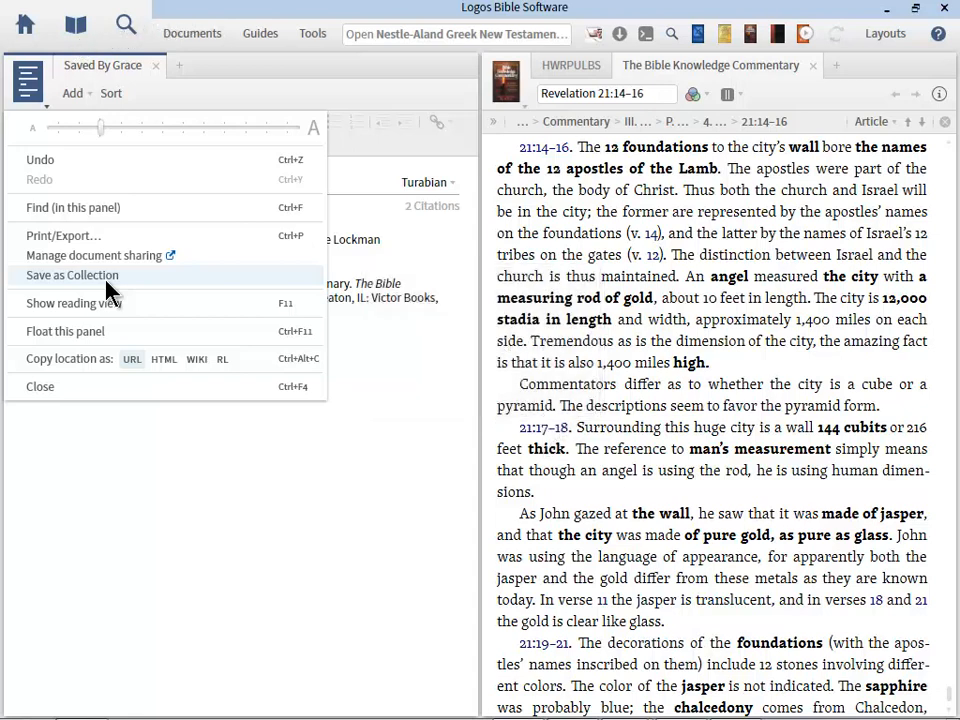
pyautogui.click(312, 32)
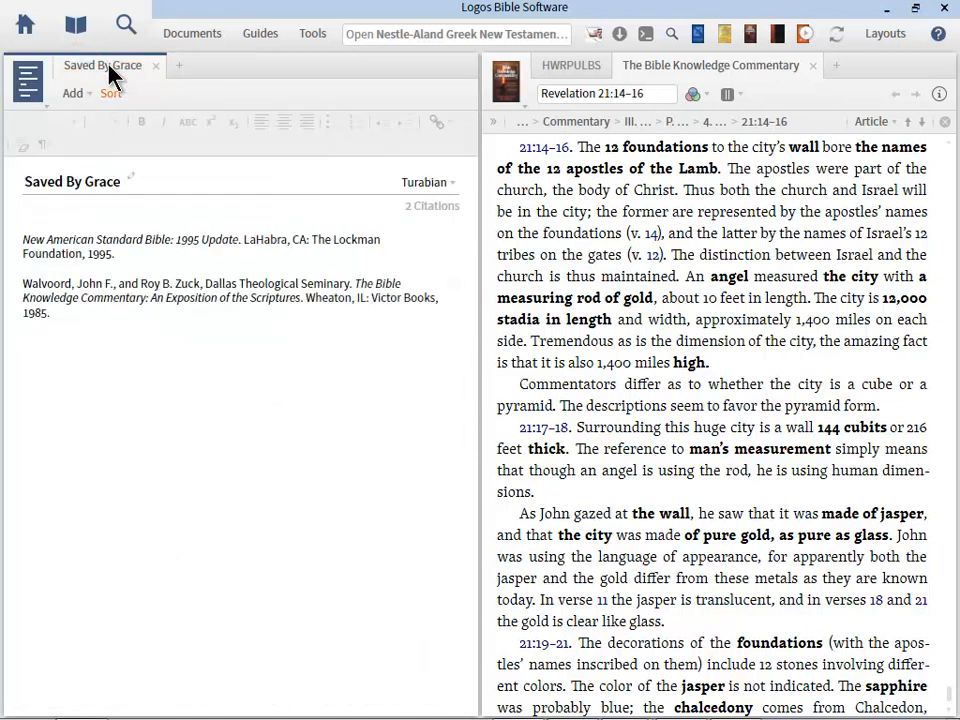
pyautogui.moveTo(108, 64)
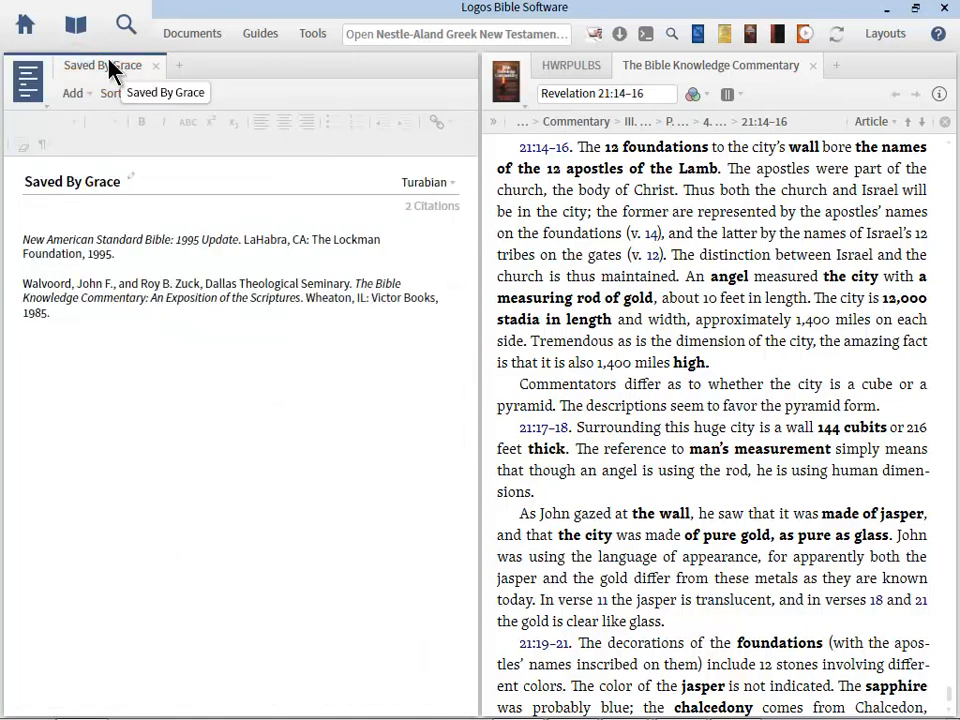
pyautogui.moveTo(156, 218)
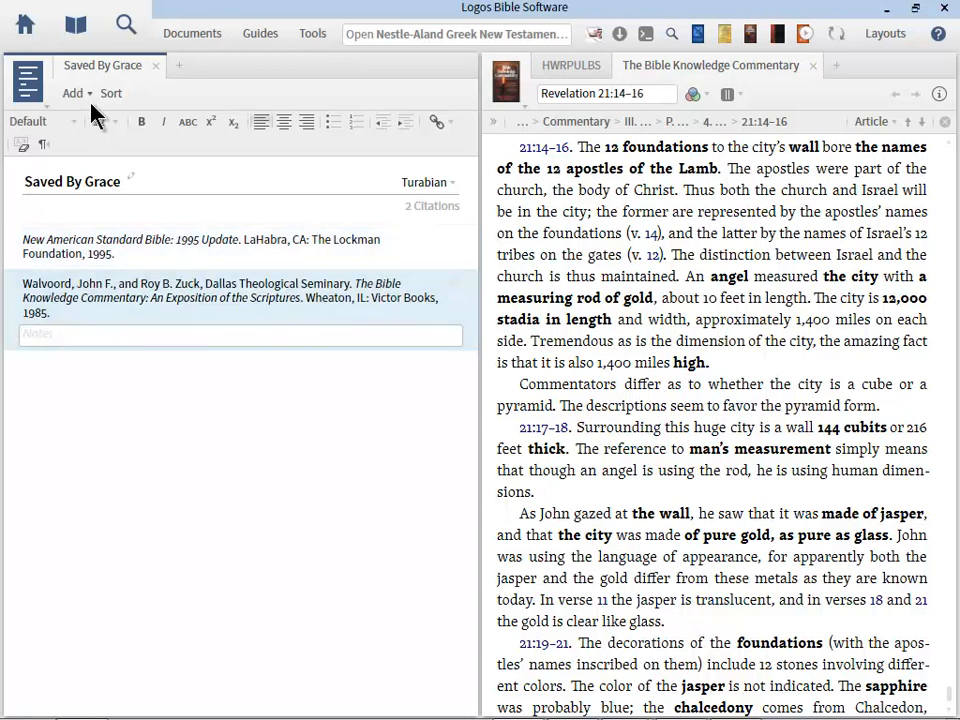
# Show the Add citation source choices for the Saved By Grace bibliography
pyautogui.click(72, 92)
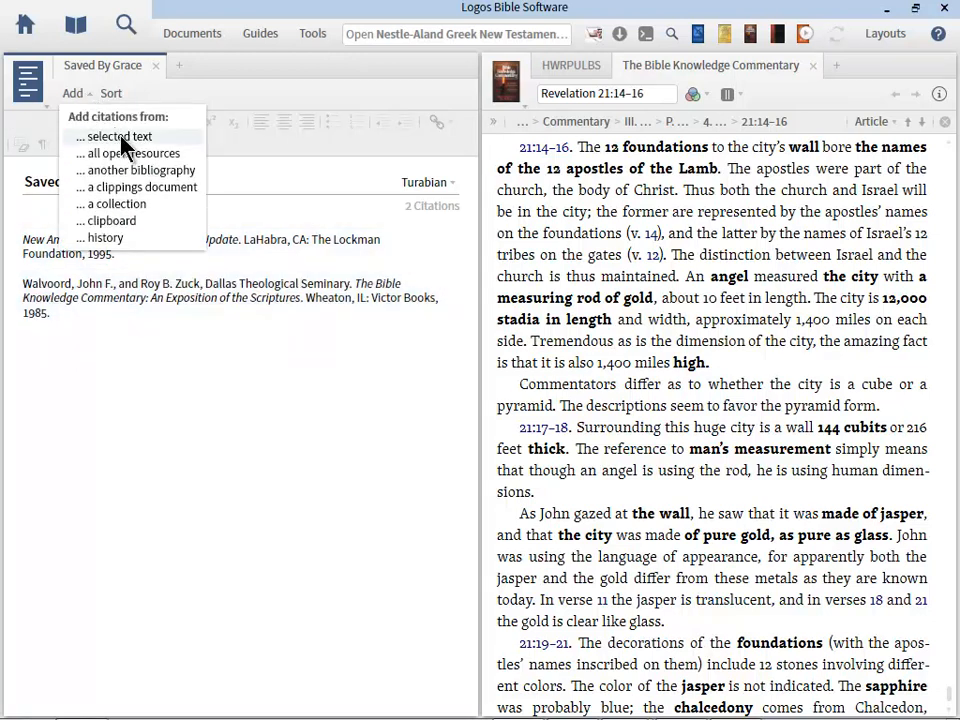
pyautogui.moveTo(132, 152)
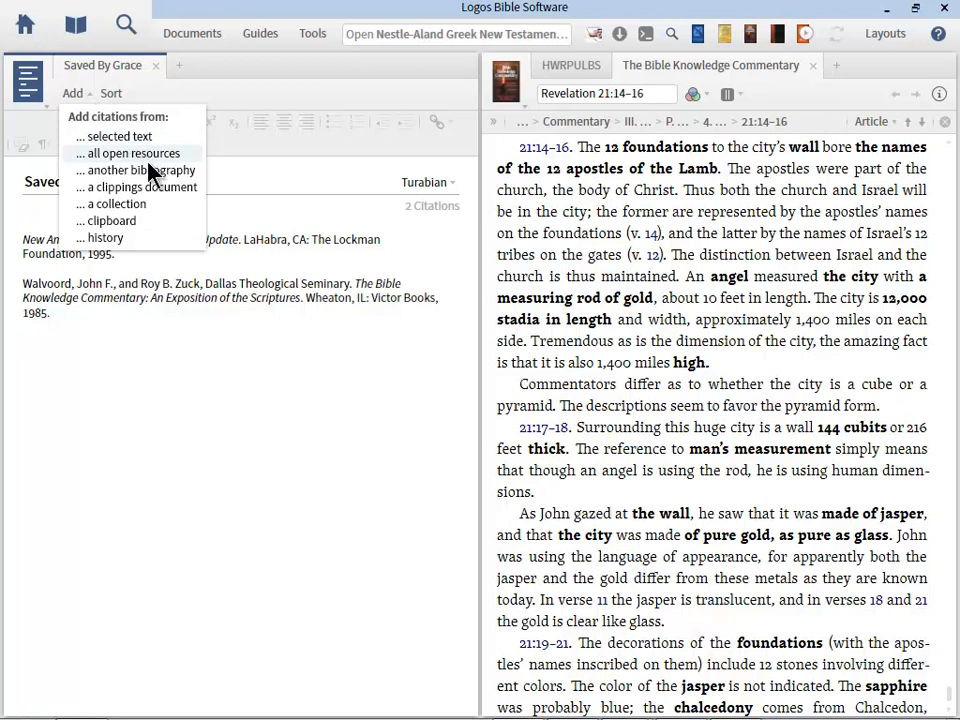
pyautogui.moveTo(164, 196)
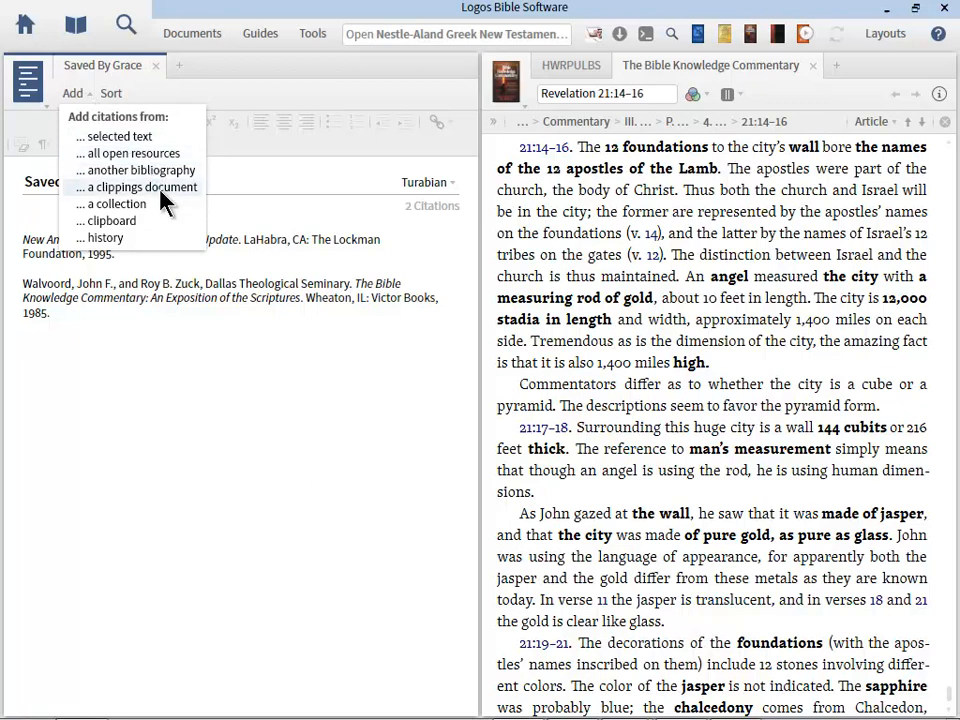
pyautogui.moveTo(136, 220)
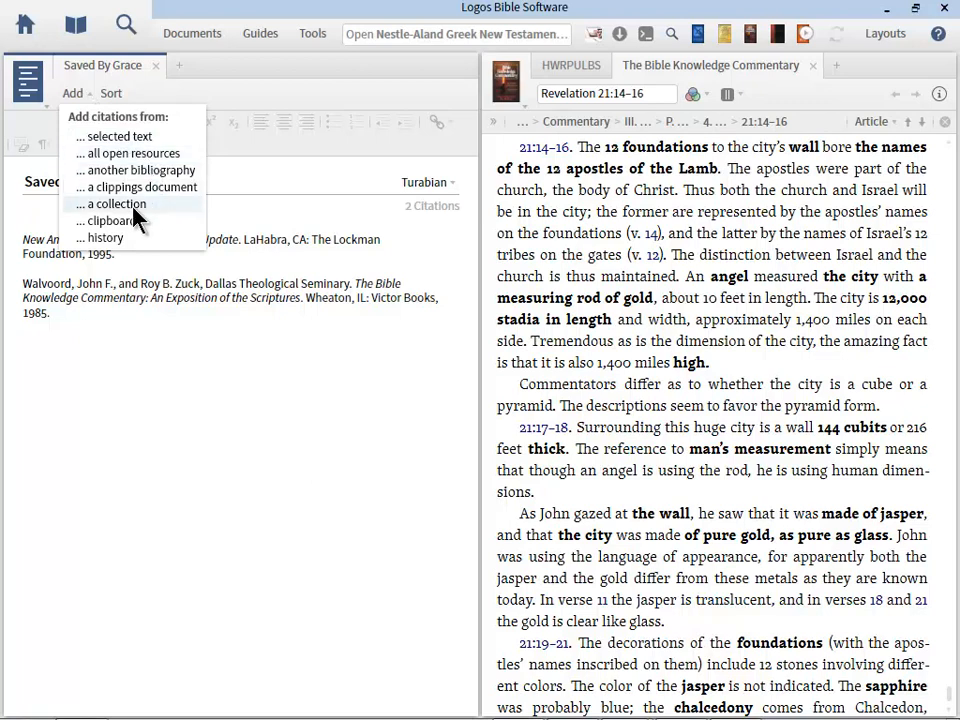
pyautogui.moveTo(128, 244)
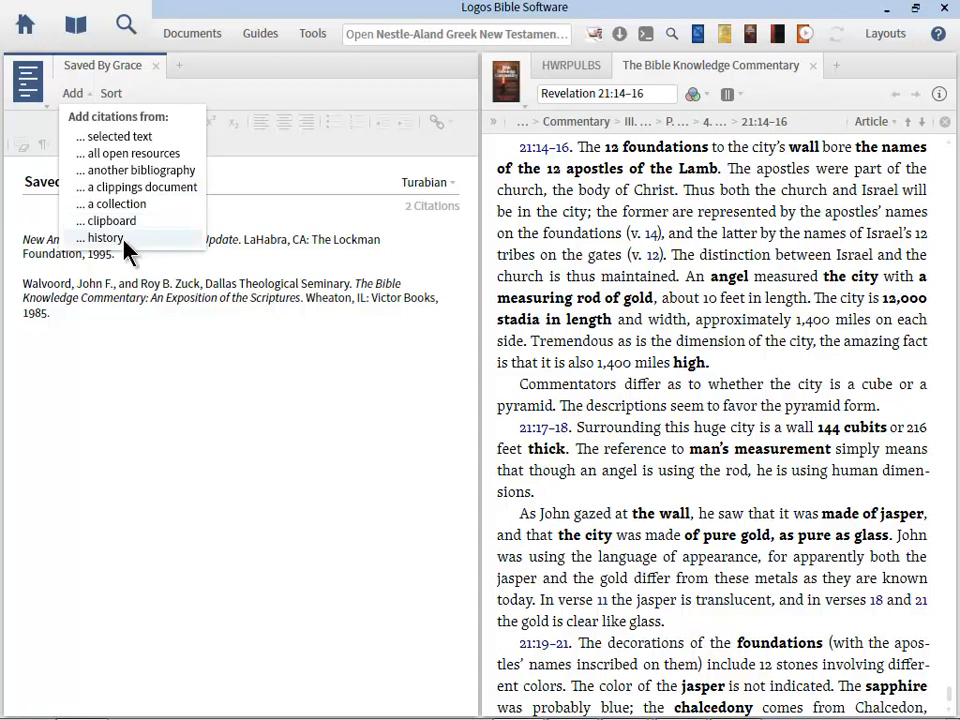
pyautogui.moveTo(132, 272)
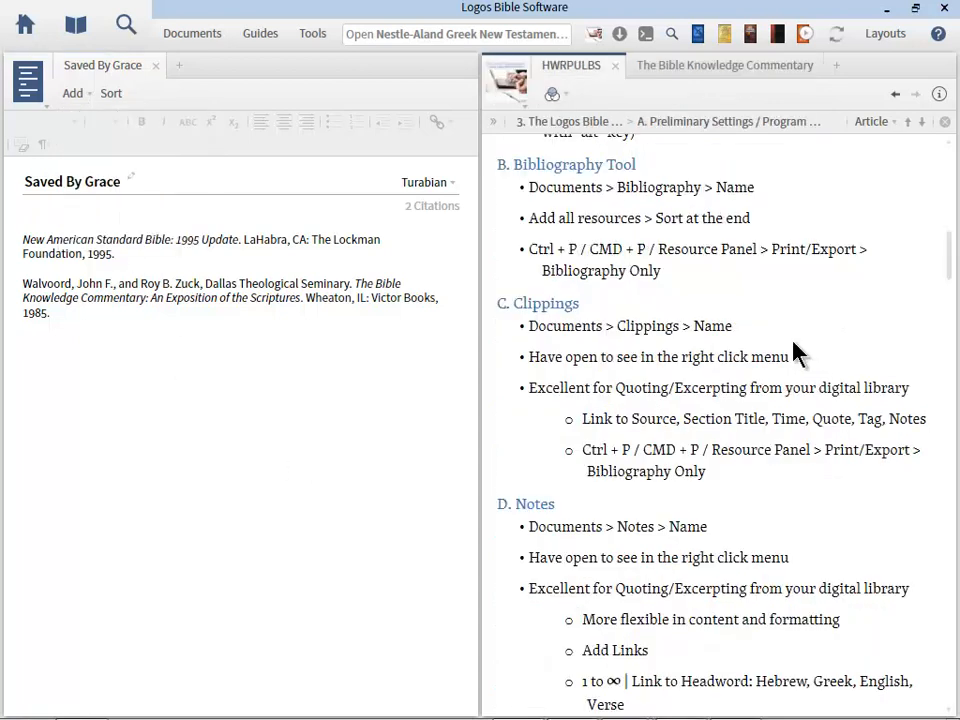
pyautogui.moveTo(150, 108)
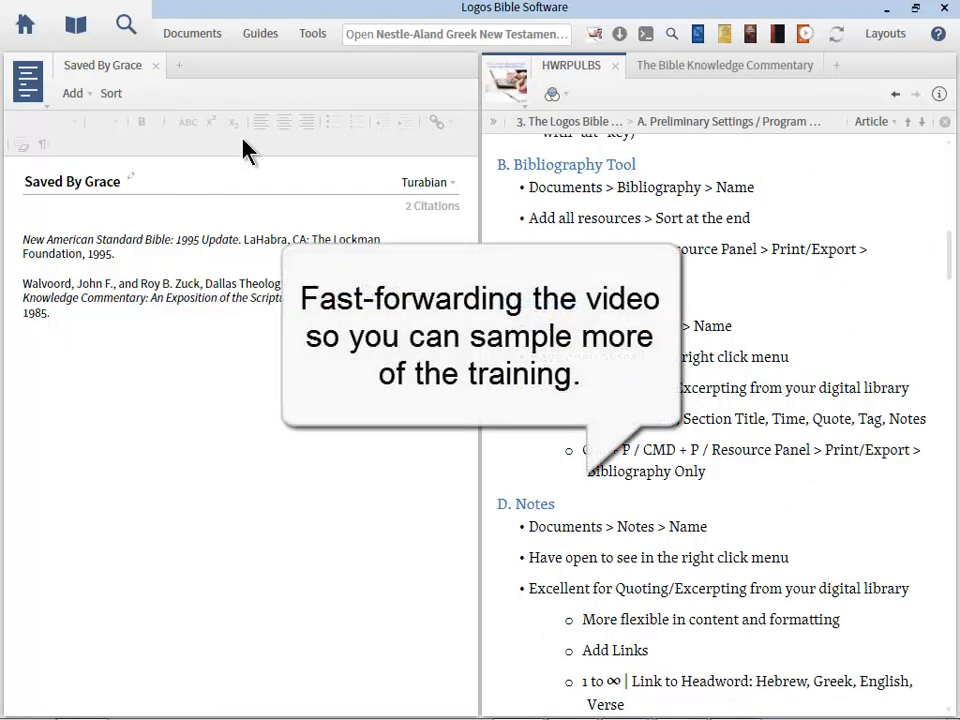
# Start a new Saved by Grace clippings document from the Documents menu
pyautogui.click(192, 32)
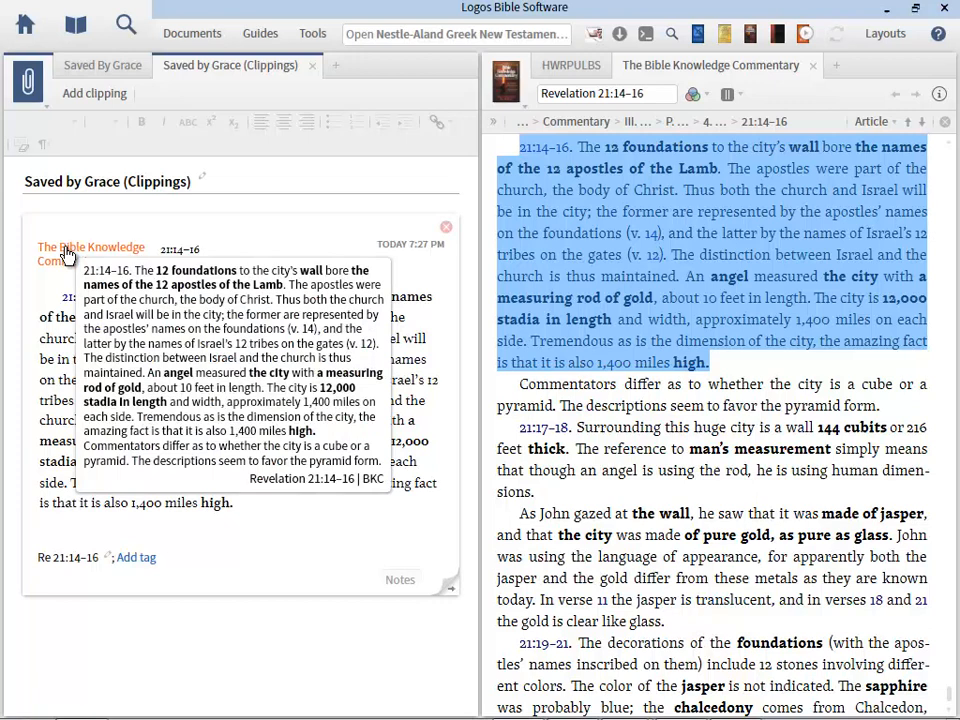
pyautogui.moveTo(168, 264)
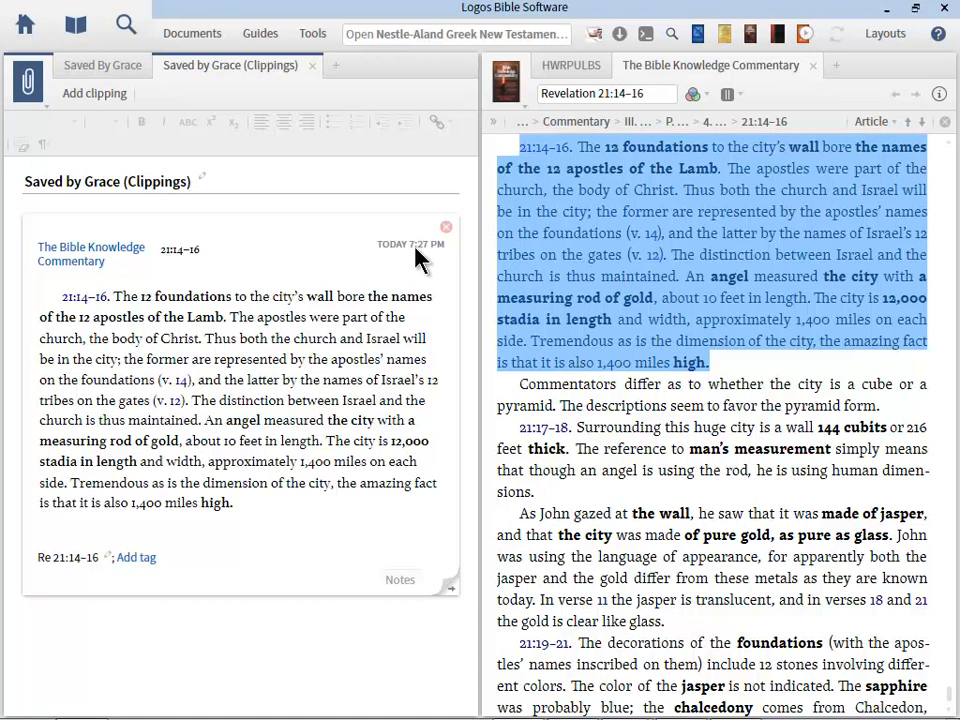
pyautogui.moveTo(140, 500)
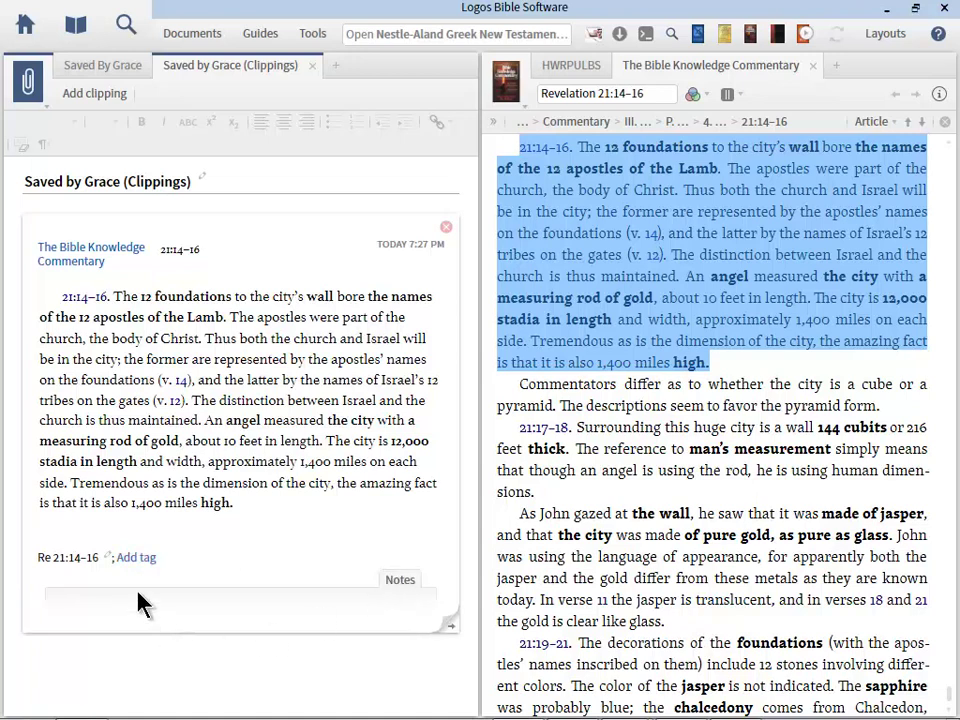
pyautogui.moveTo(456, 636)
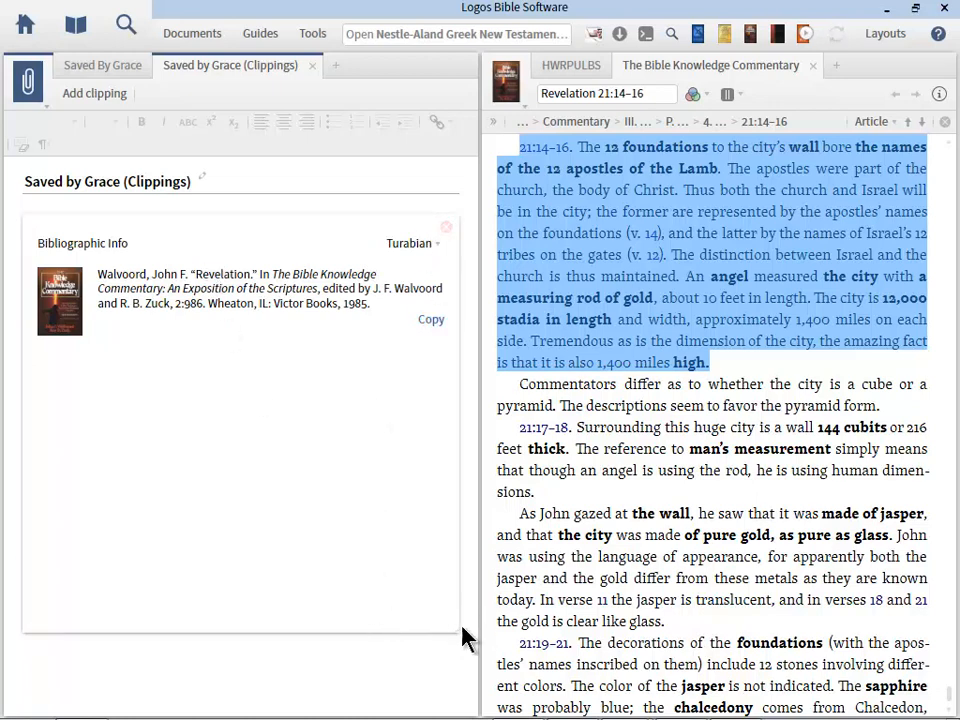
pyautogui.moveTo(452, 632)
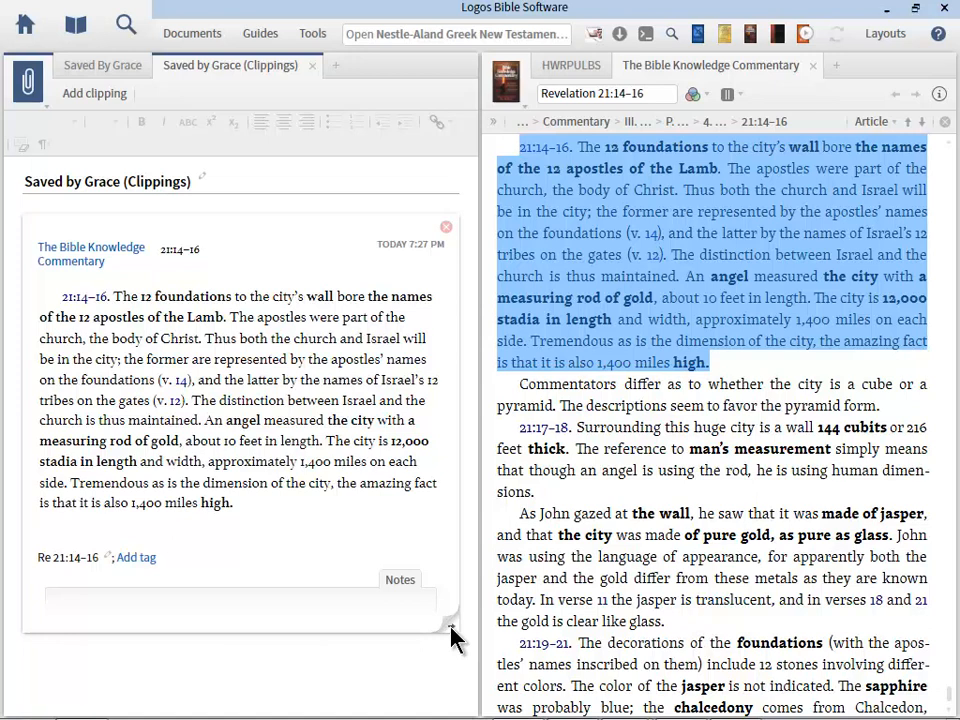
pyautogui.moveTo(246, 490)
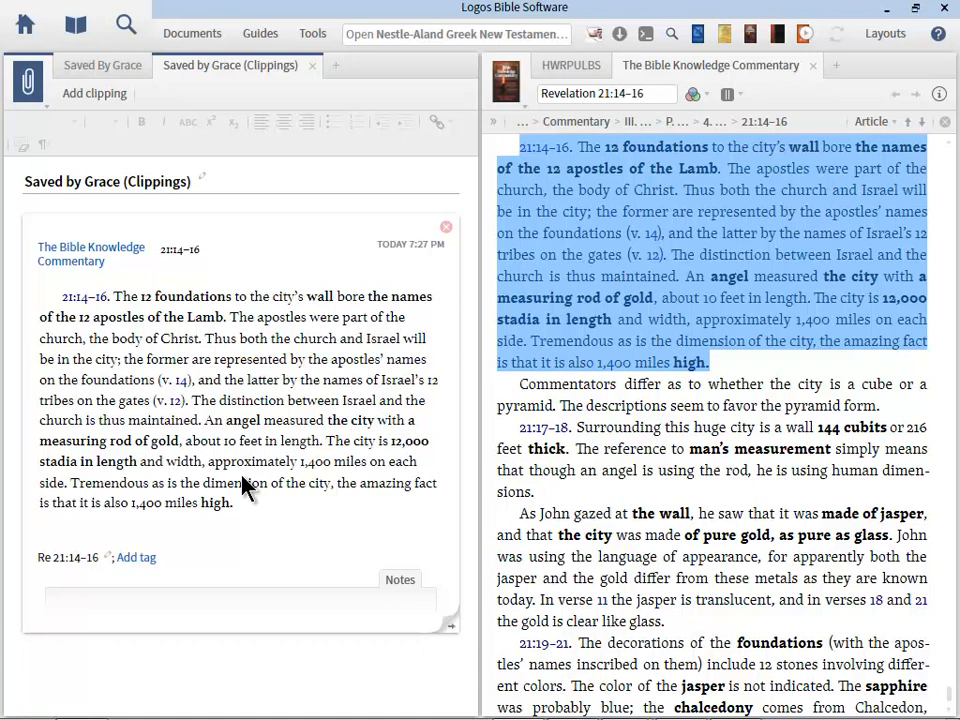
pyautogui.moveTo(96, 588)
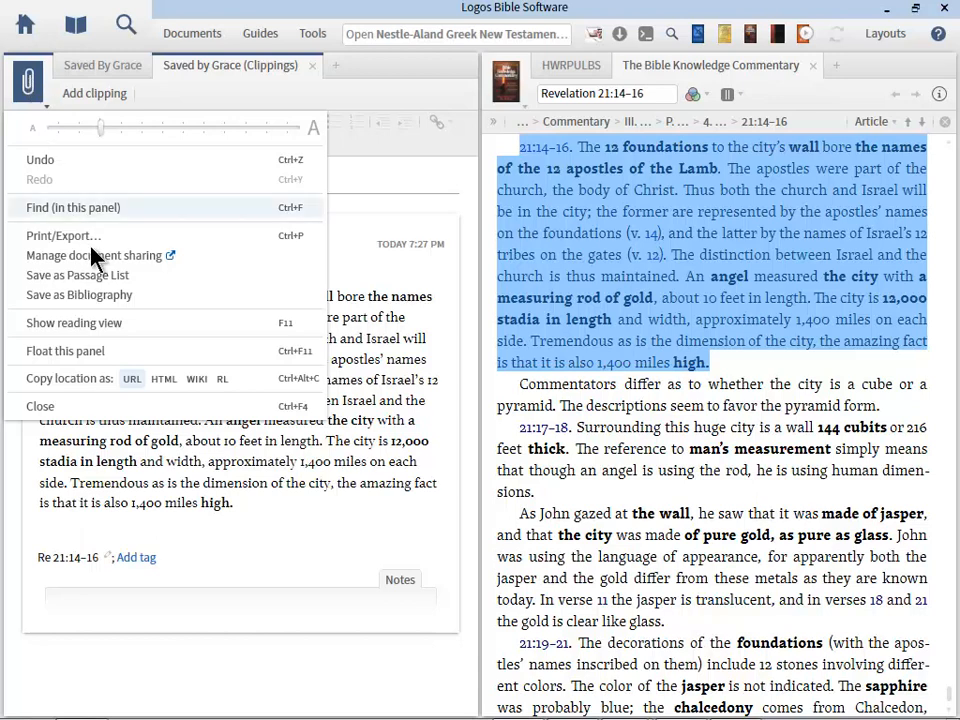
pyautogui.moveTo(78, 276)
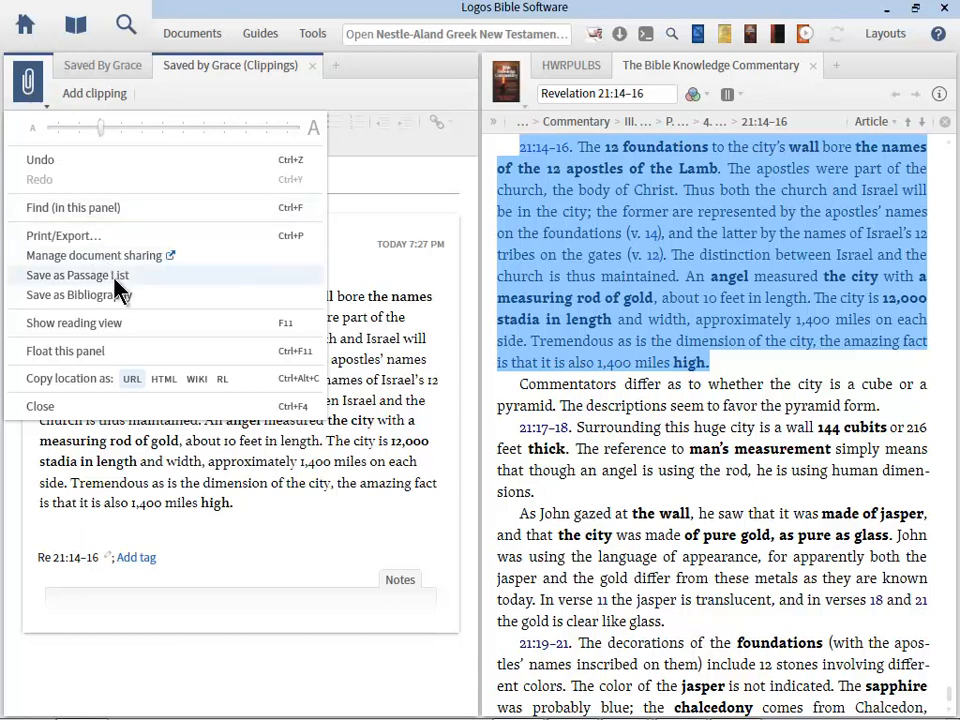